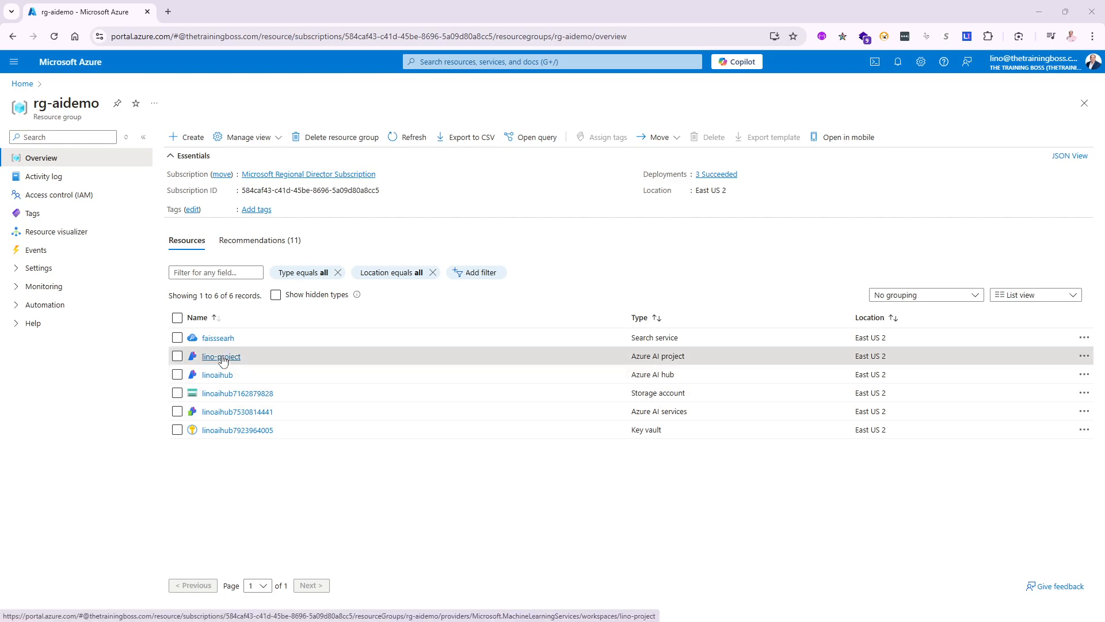
Step: Open lino-project from the rg-aidemo resource group and launch it in Azure AI Foundry
click(219, 356)
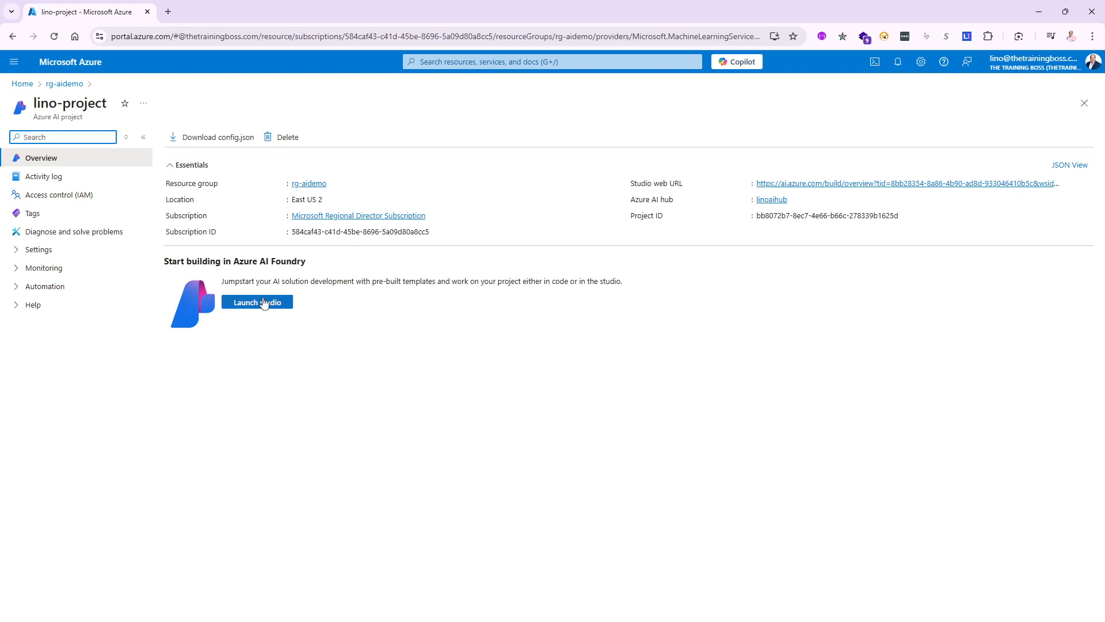
click(257, 301)
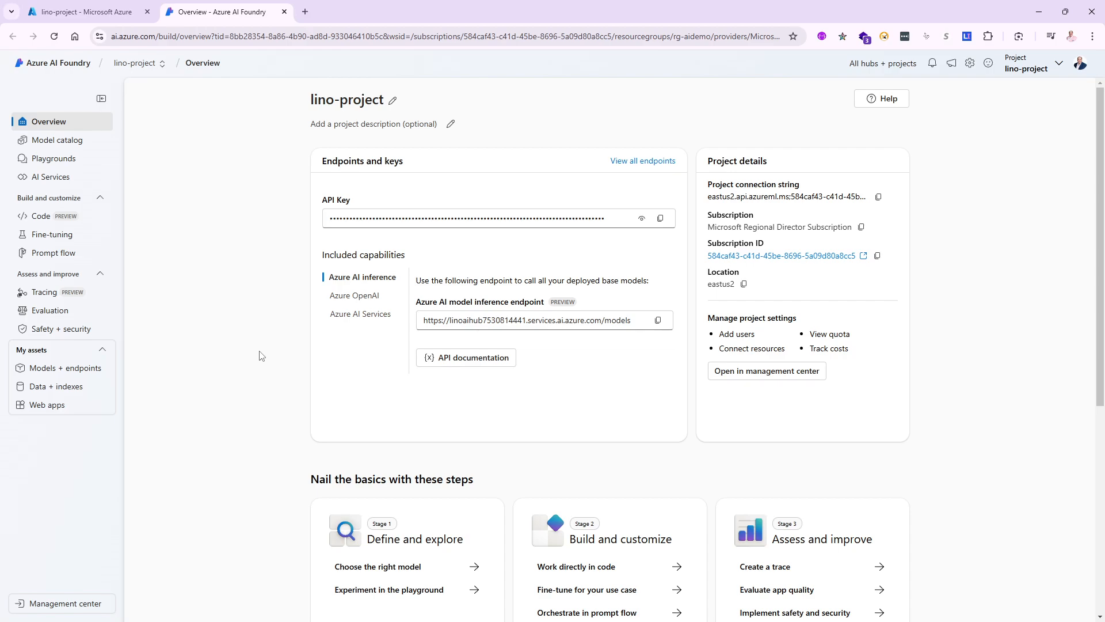
mouse_move(154, 376)
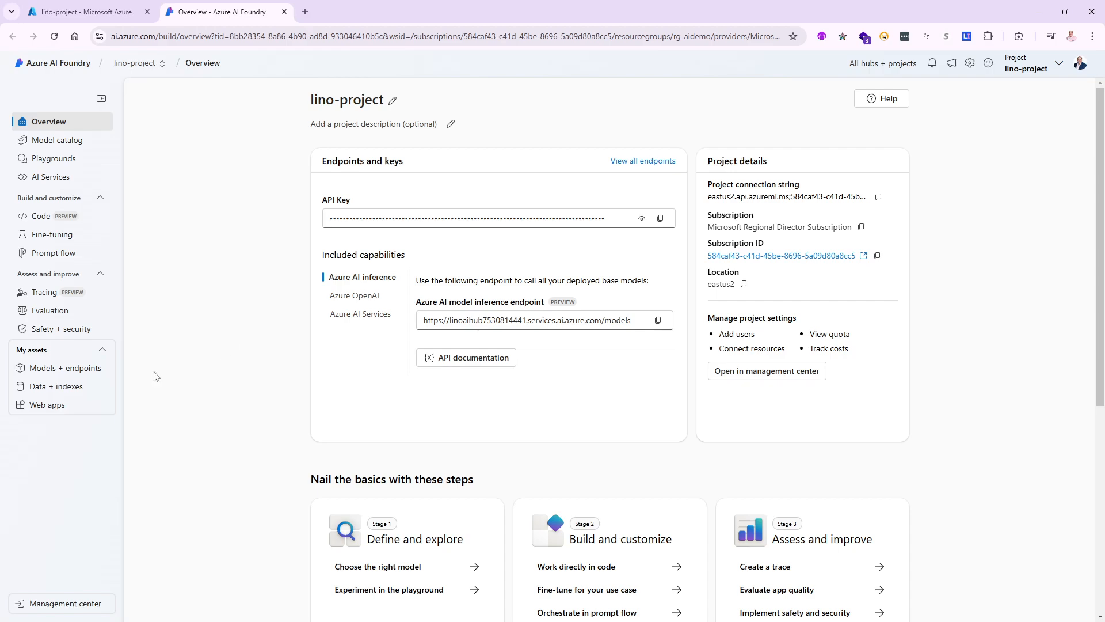
Step: Search base models for 'realtime' and confirm gpt-4o-realtime-preview for deployment
click(59, 367)
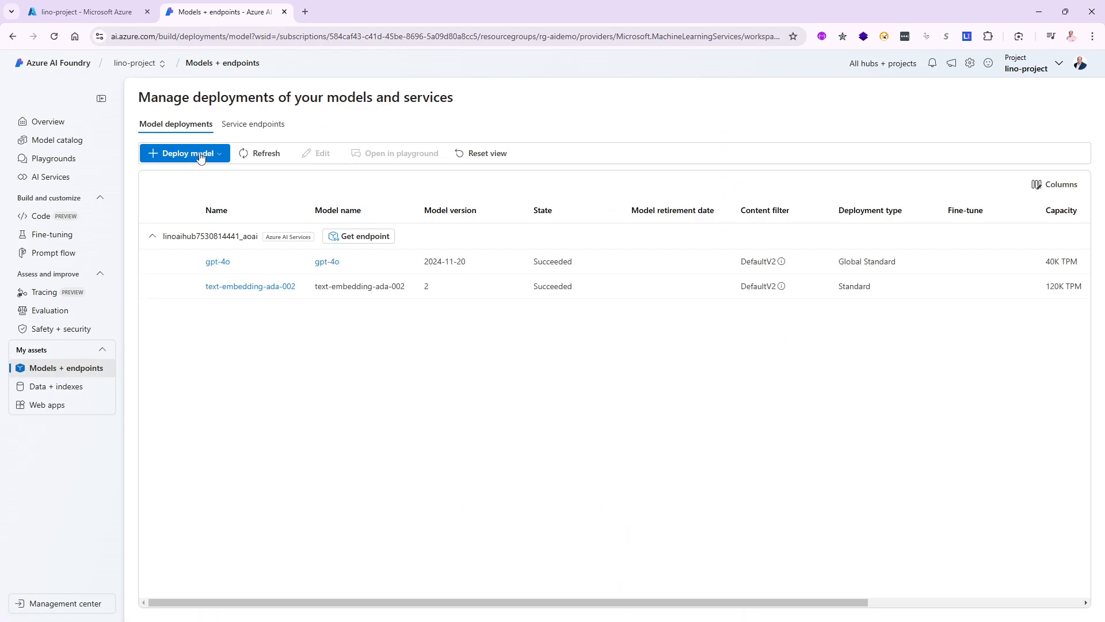
click(184, 153)
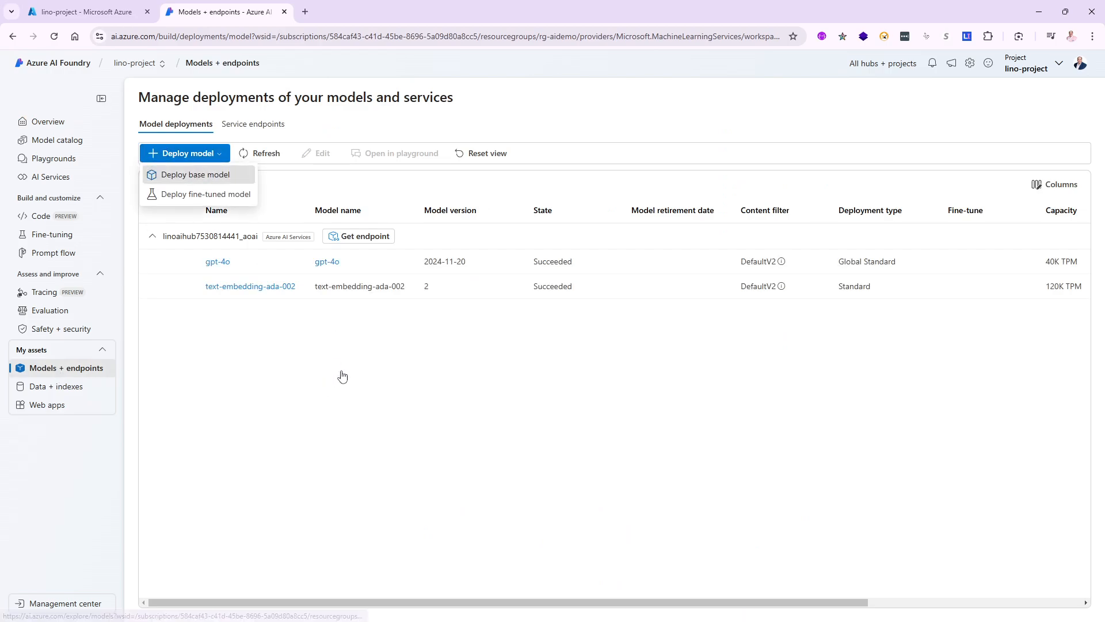
click(198, 173)
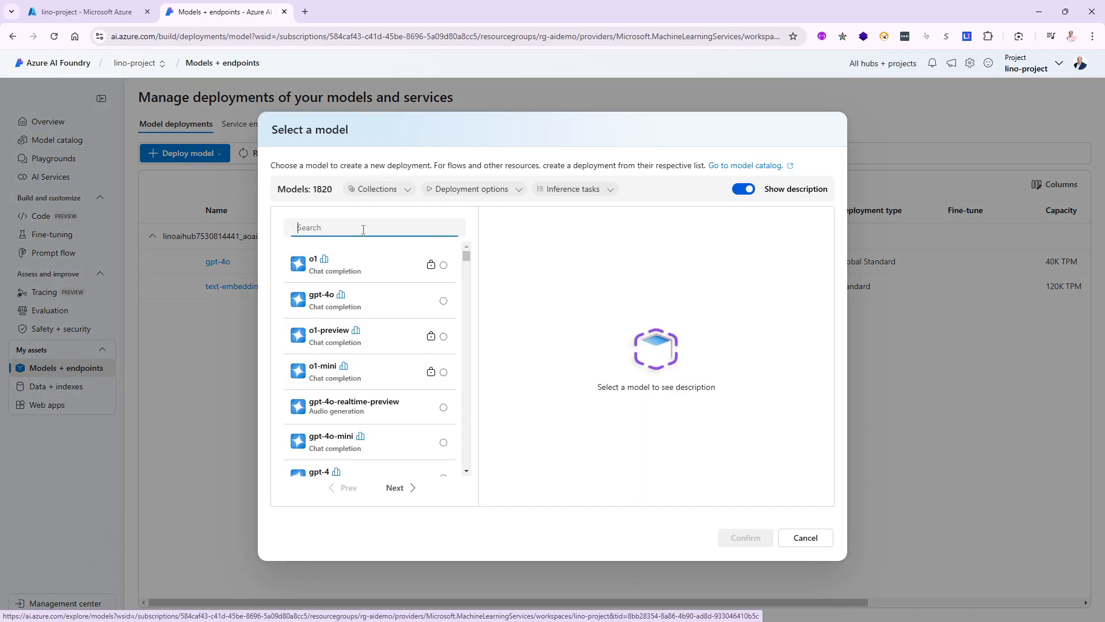
text(realtime)
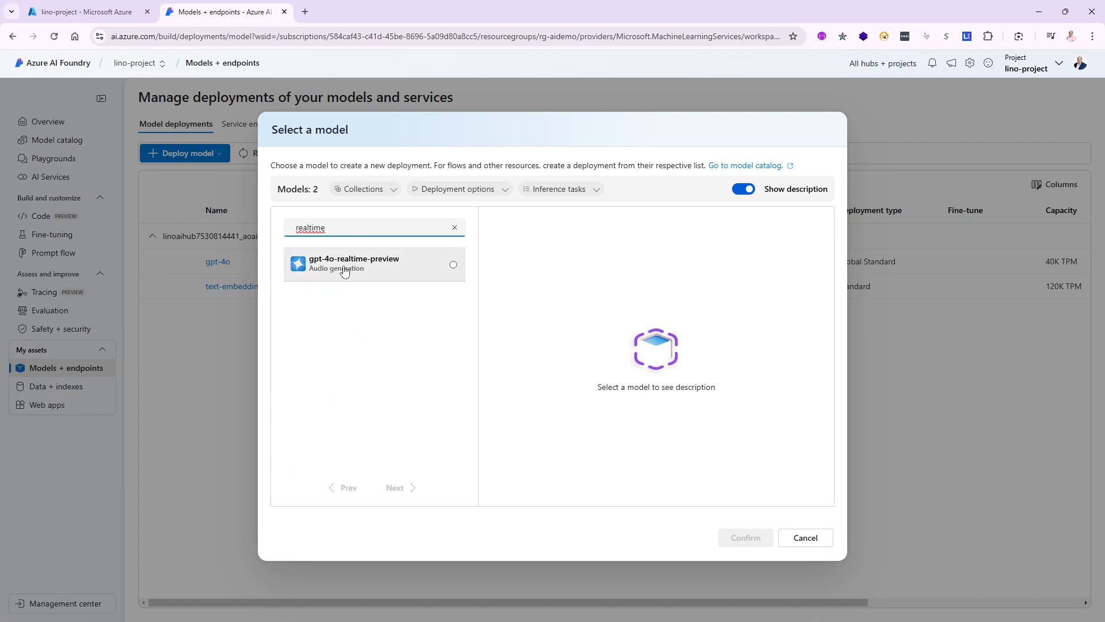
mouse_move(373, 269)
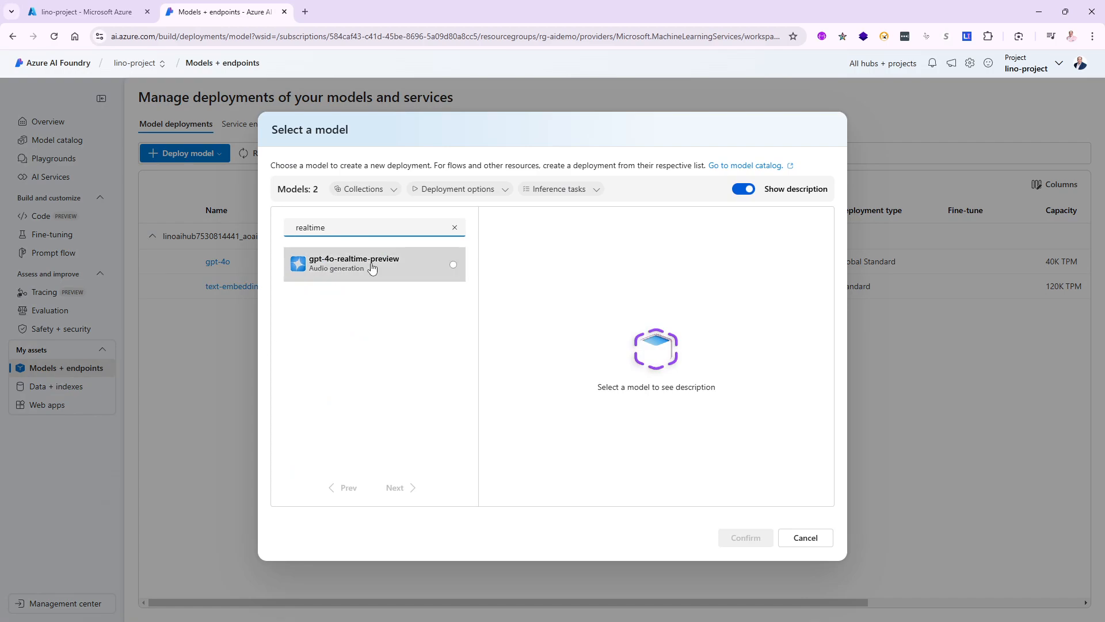
click(804, 537)
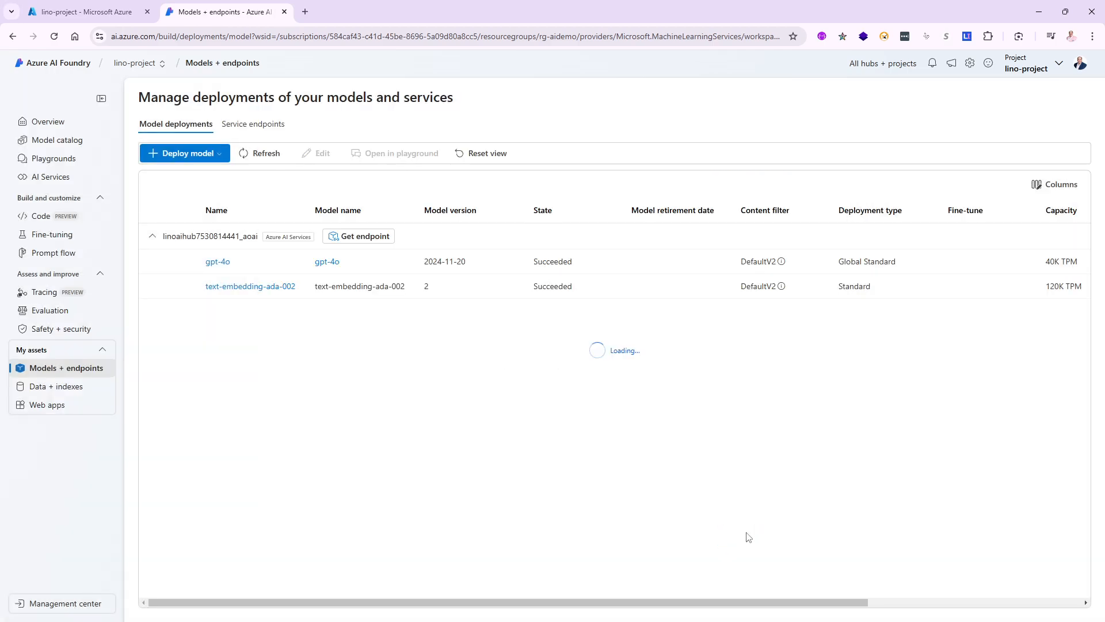
click(184, 153)
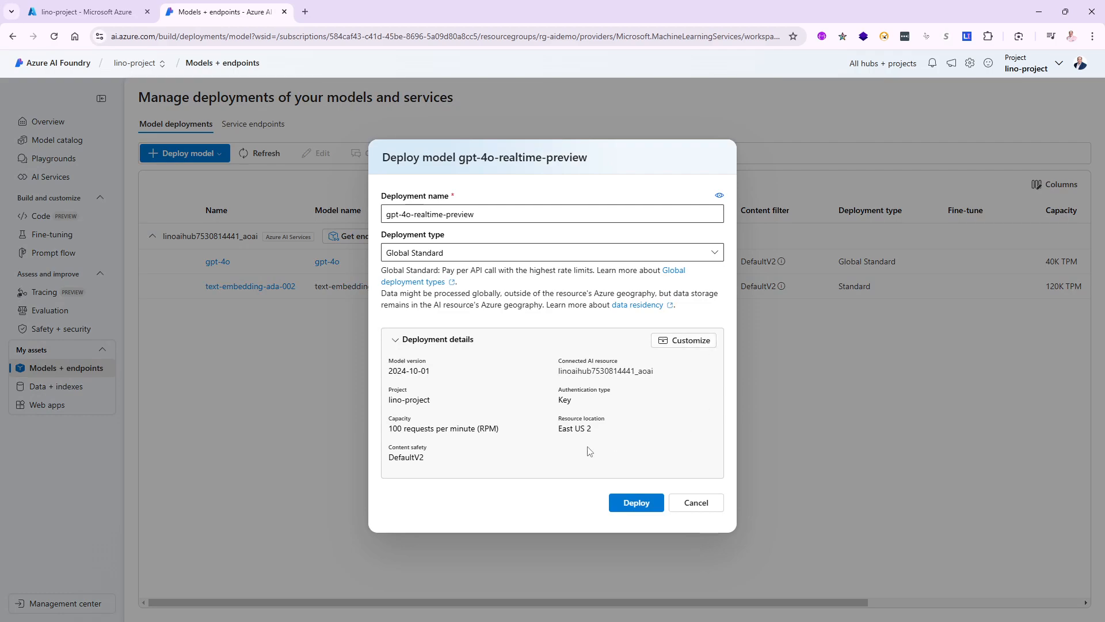
mouse_move(555, 437)
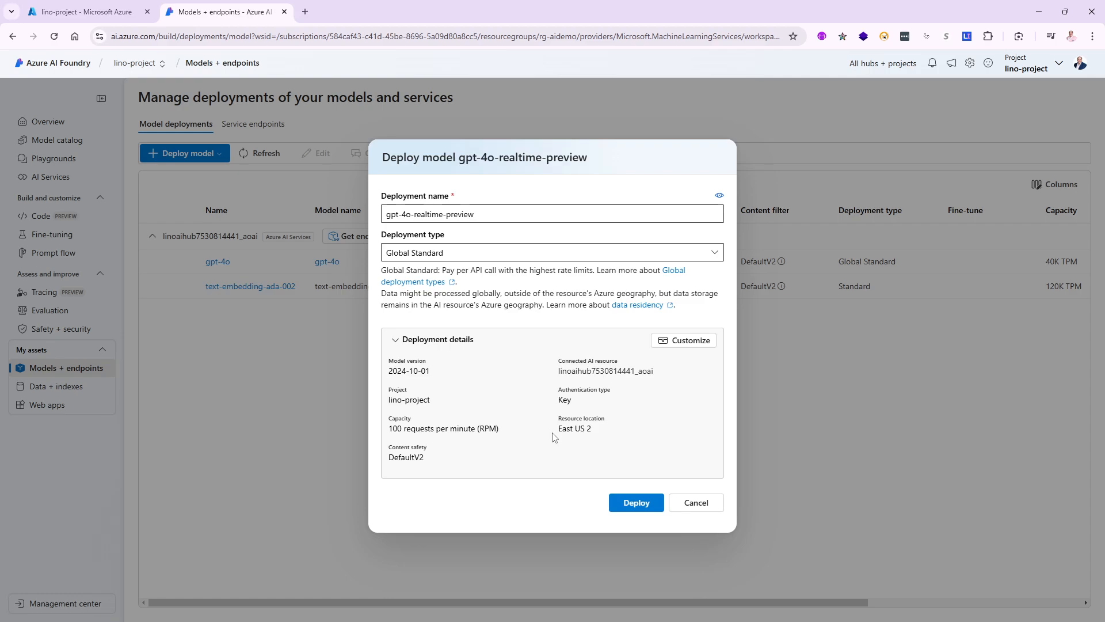
mouse_move(597, 458)
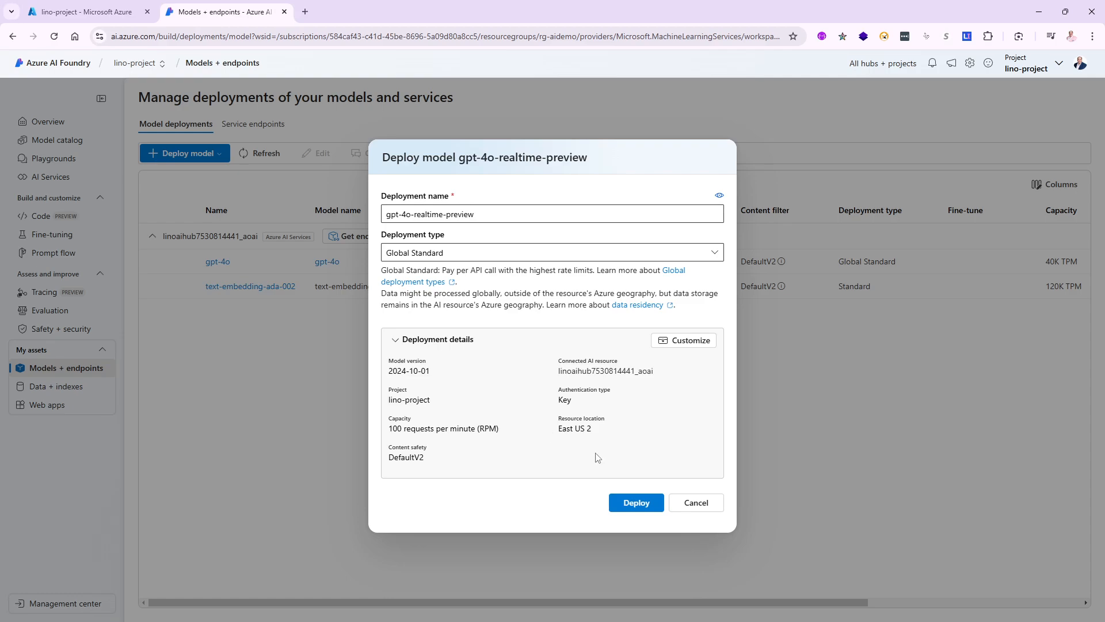
mouse_move(594, 428)
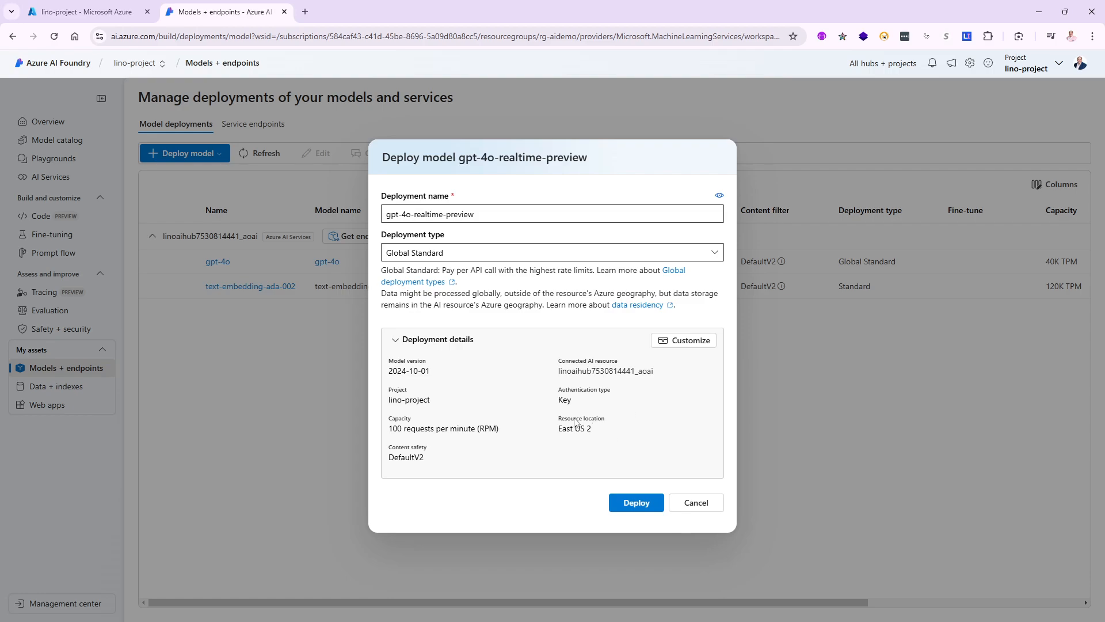
mouse_move(556, 358)
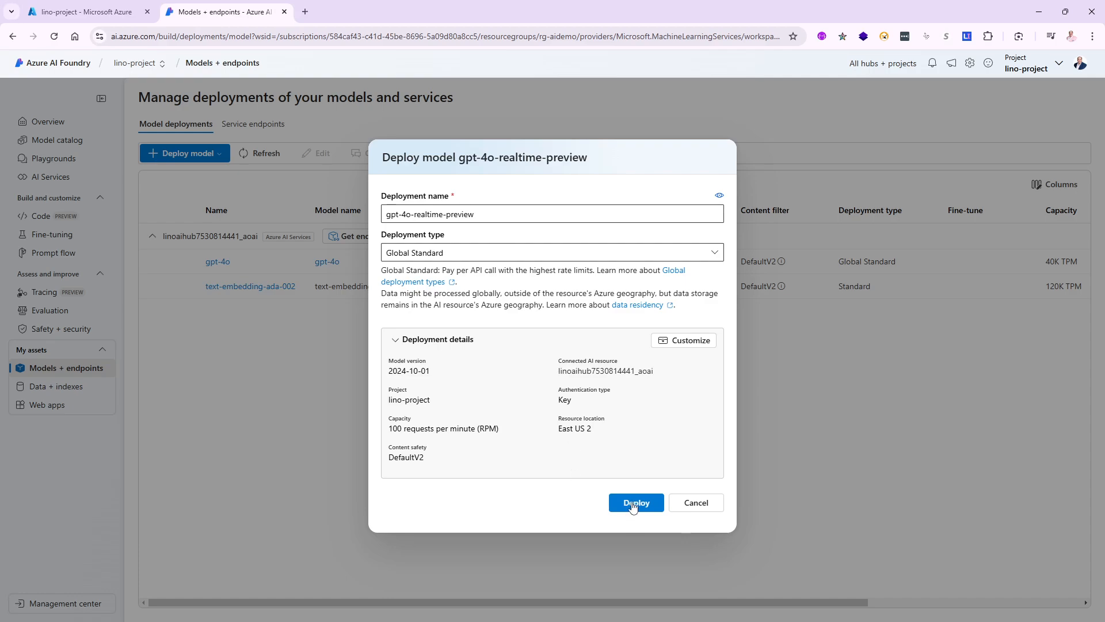
Step: Deploy gpt-4o-realtime-preview with Global Standard type and view its endpoint URI and key
click(635, 502)
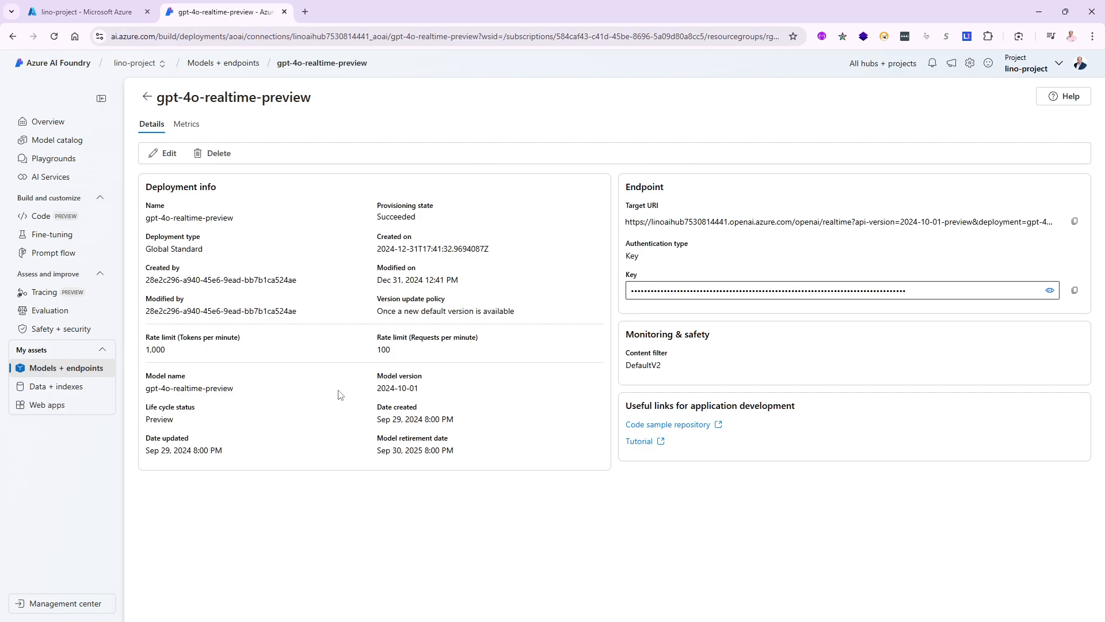
mouse_move(673, 233)
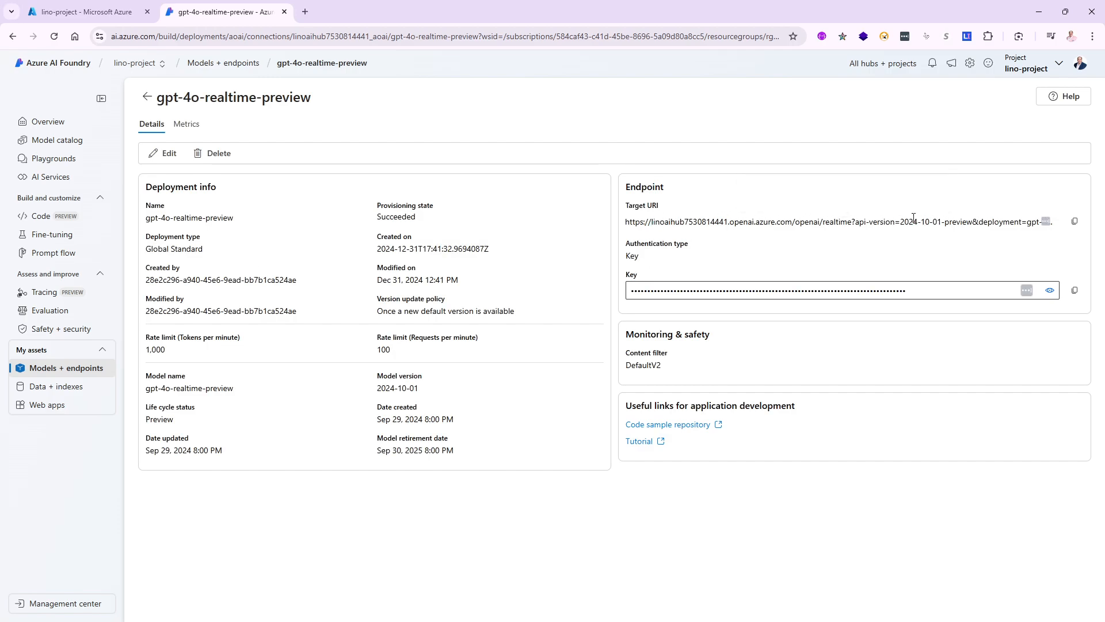
mouse_move(800, 267)
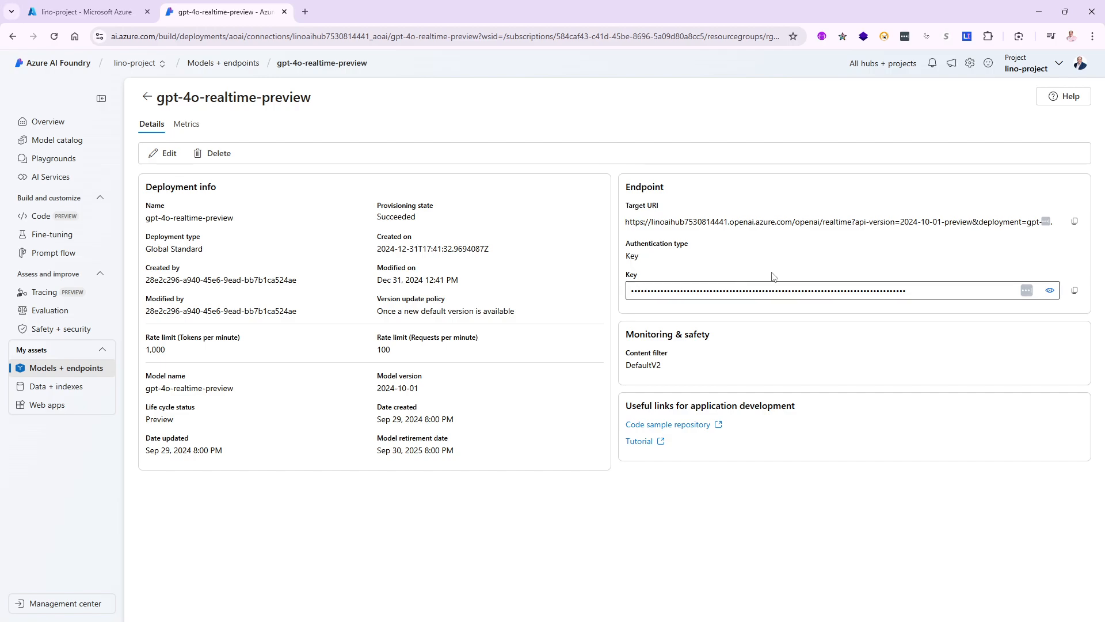
mouse_move(153, 291)
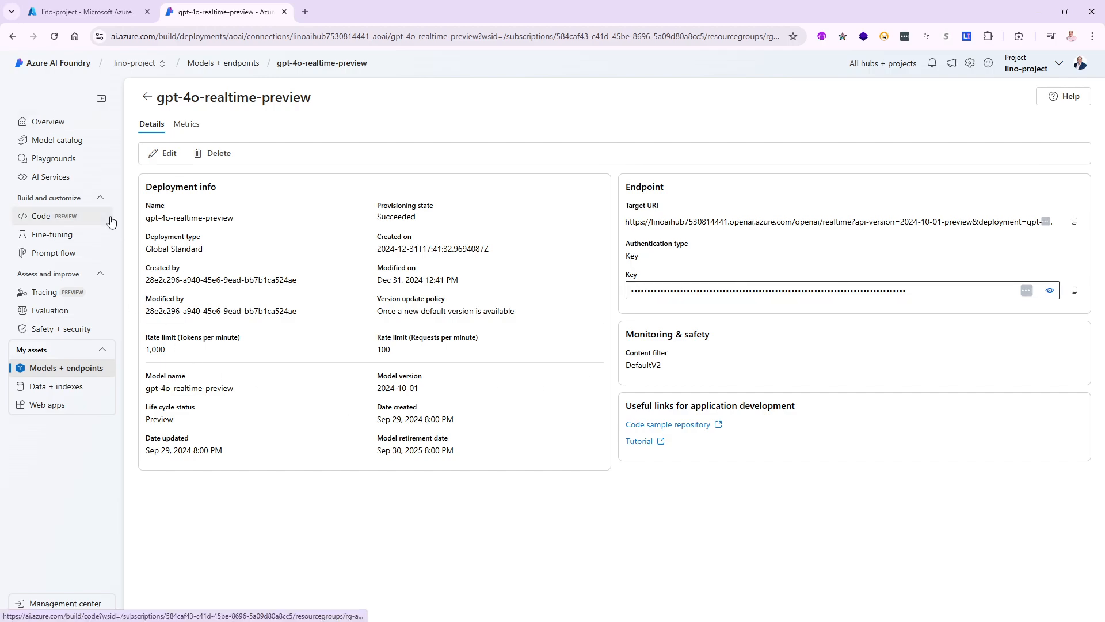
mouse_move(53, 177)
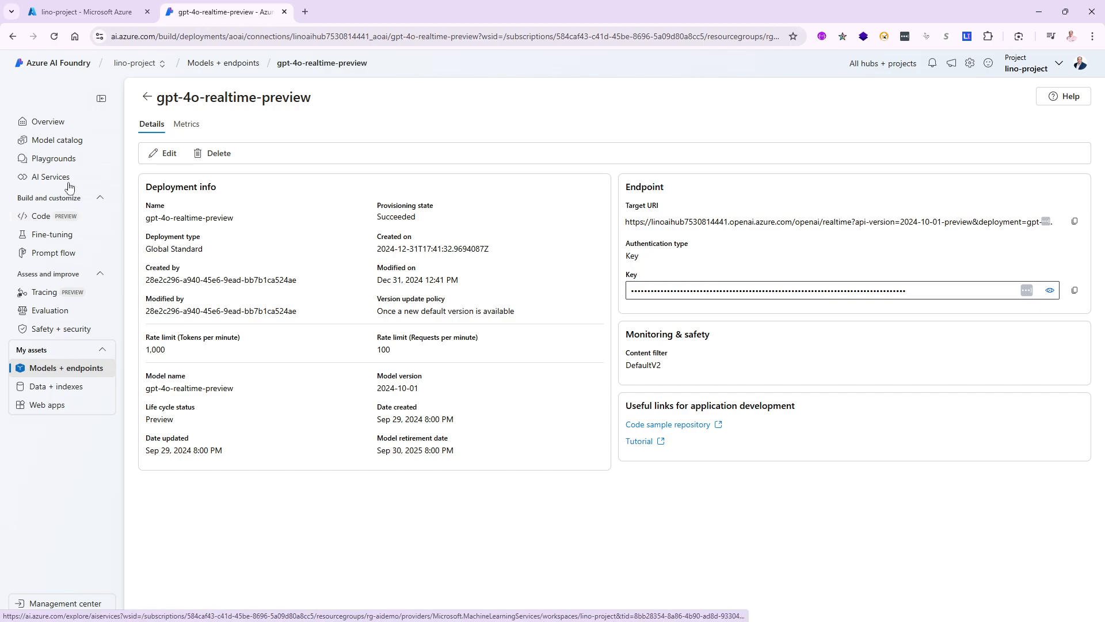
Step: Browse the Playgrounds gallery down to the Real-time audio playground card
click(54, 158)
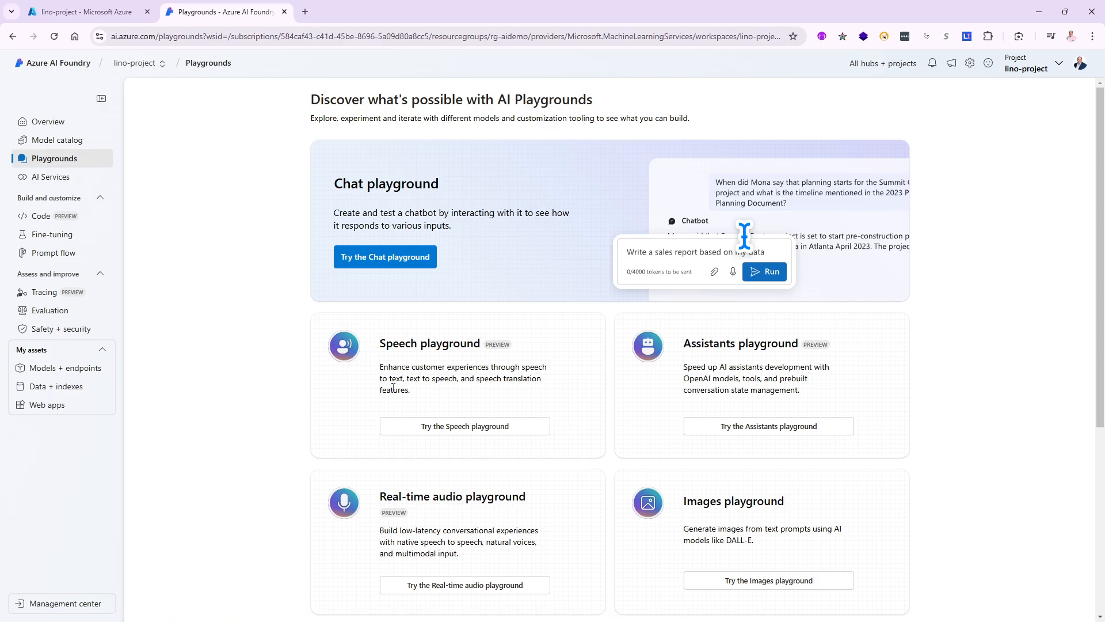
mouse_move(670, 402)
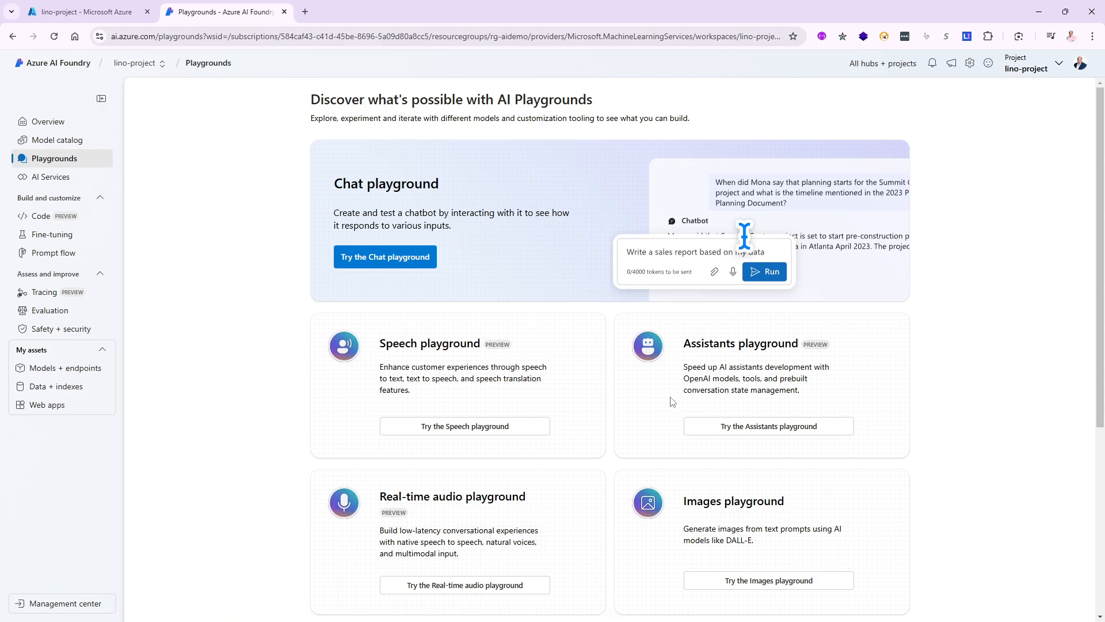
scroll(down, 3)
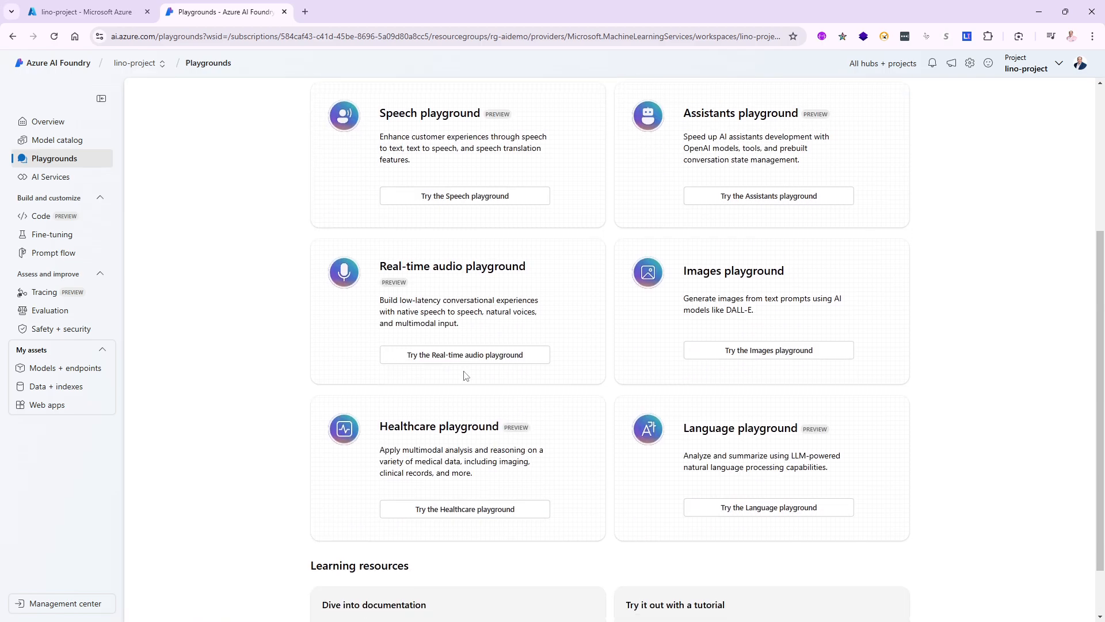
mouse_move(392, 295)
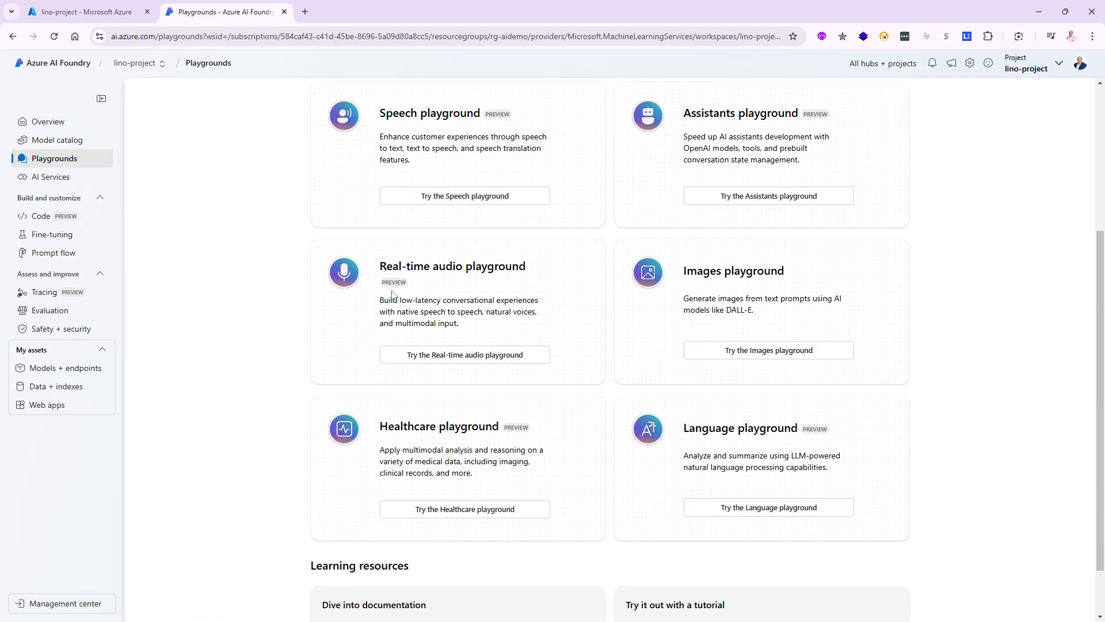
mouse_move(442, 365)
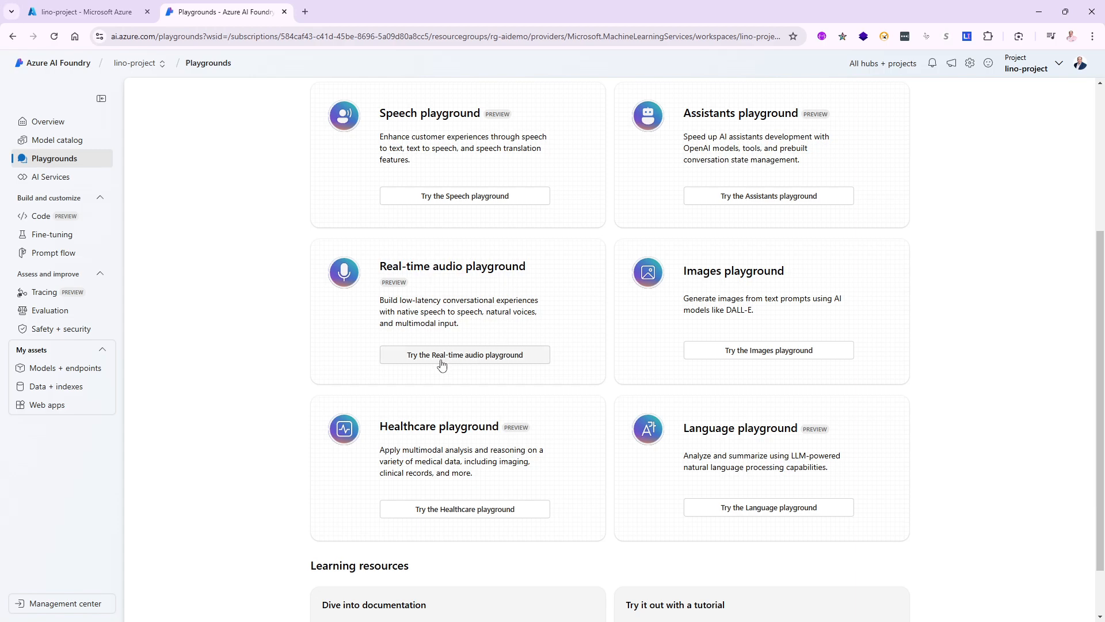
Step: Open the Real-time audio playground on gpt-4o-realtime-preview, review voices and keep Alloy
click(463, 354)
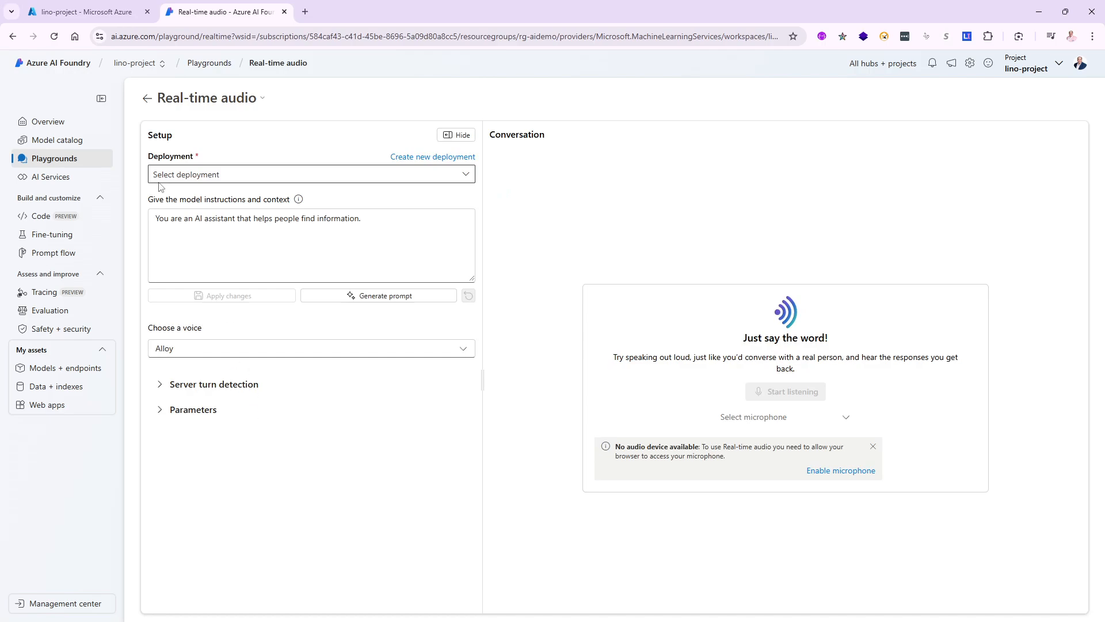
mouse_move(257, 192)
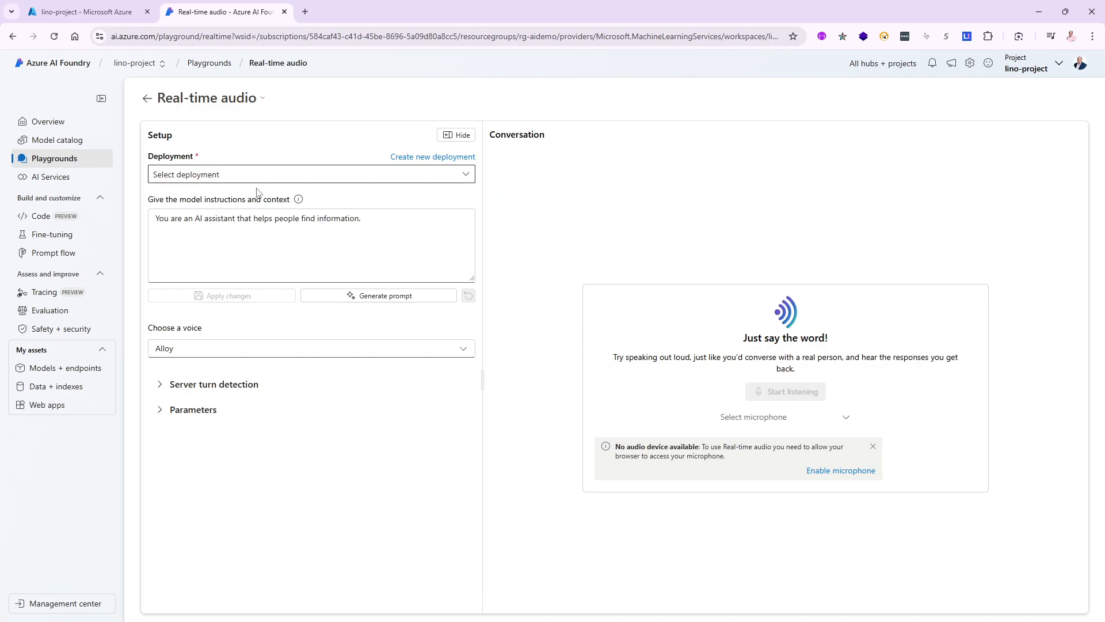
mouse_move(197, 106)
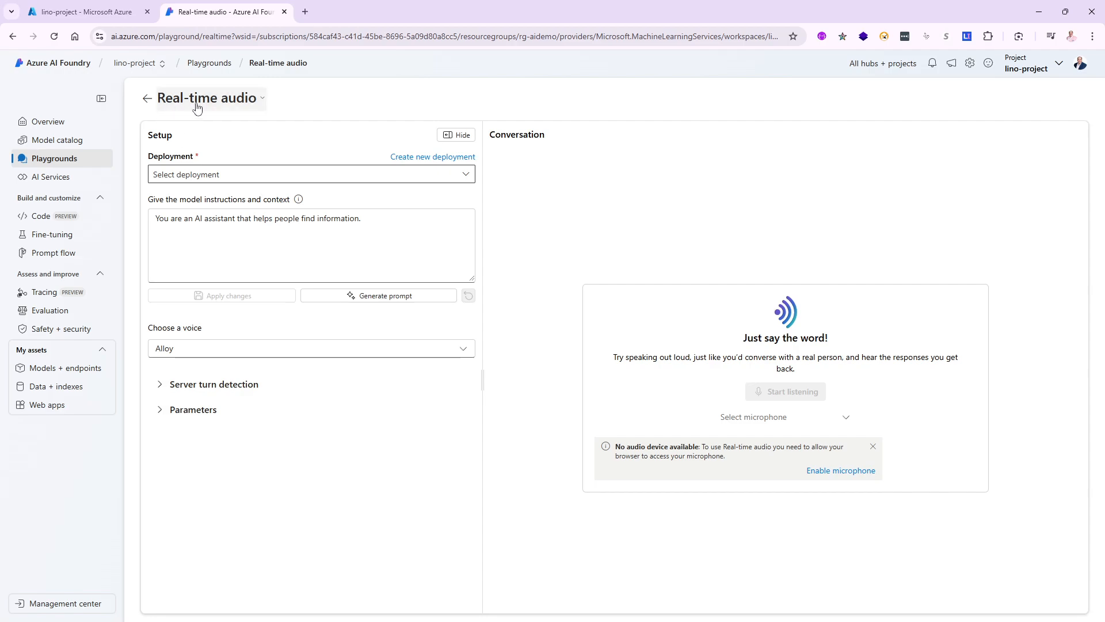
mouse_move(438, 190)
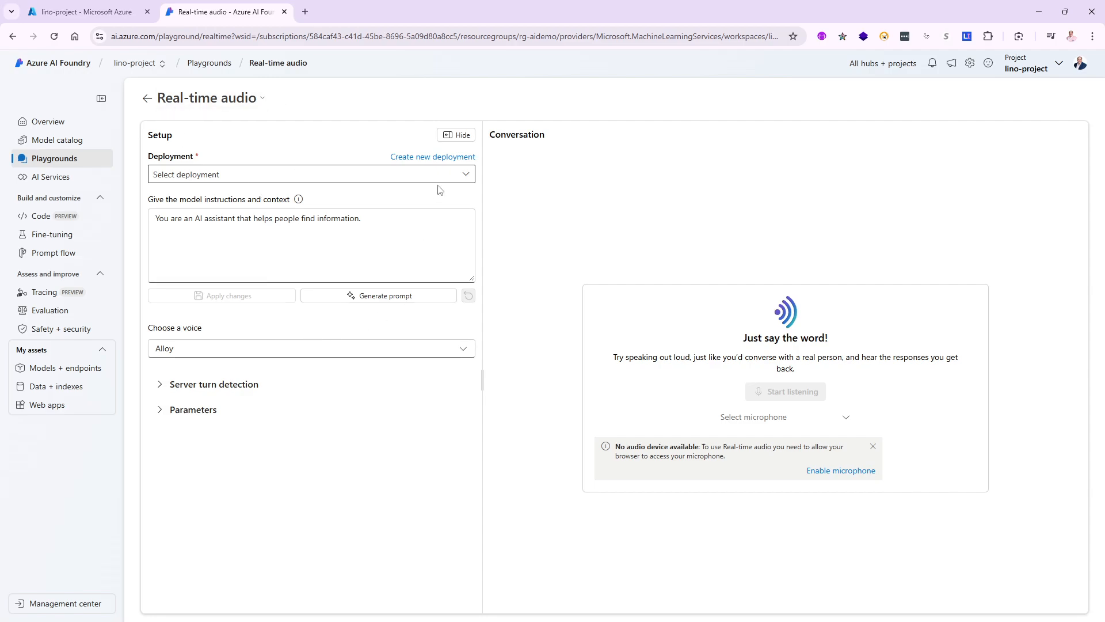
click(310, 174)
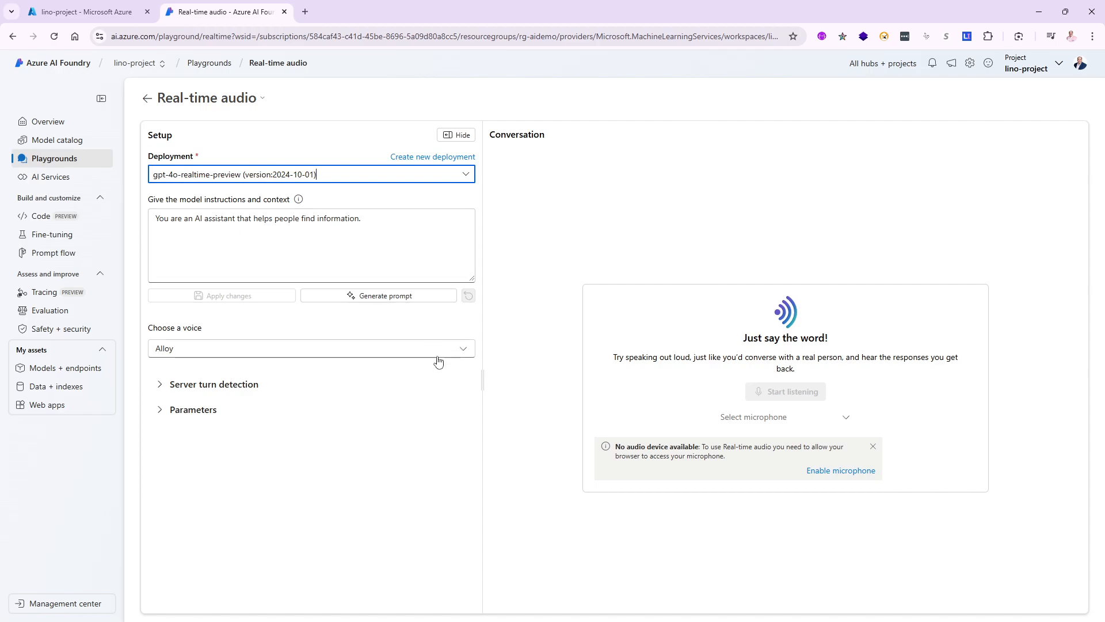
click(311, 347)
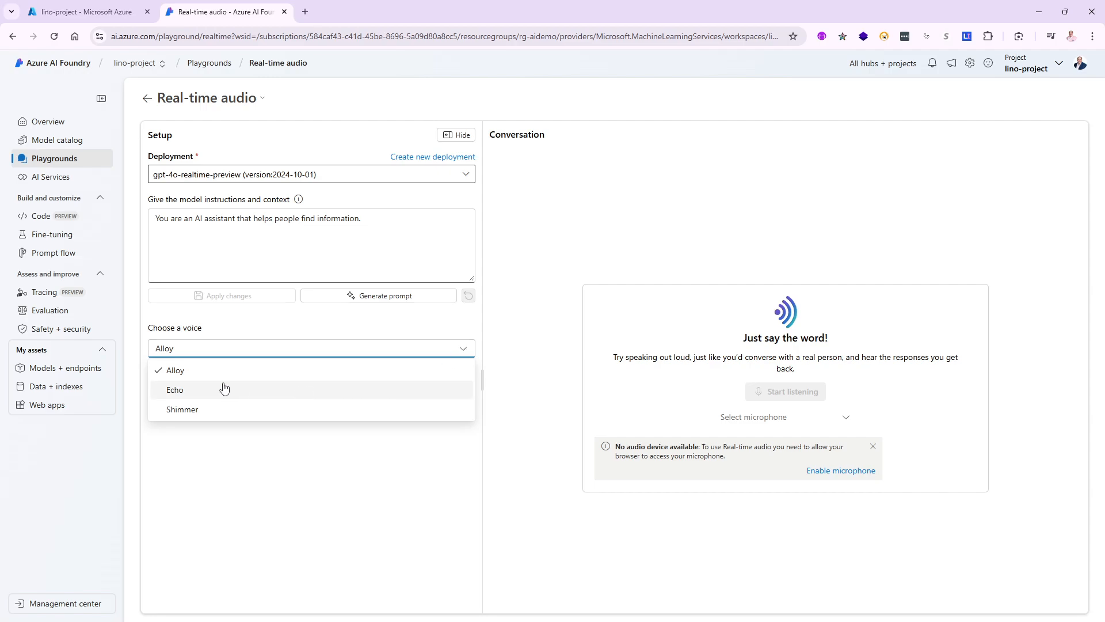
mouse_move(207, 409)
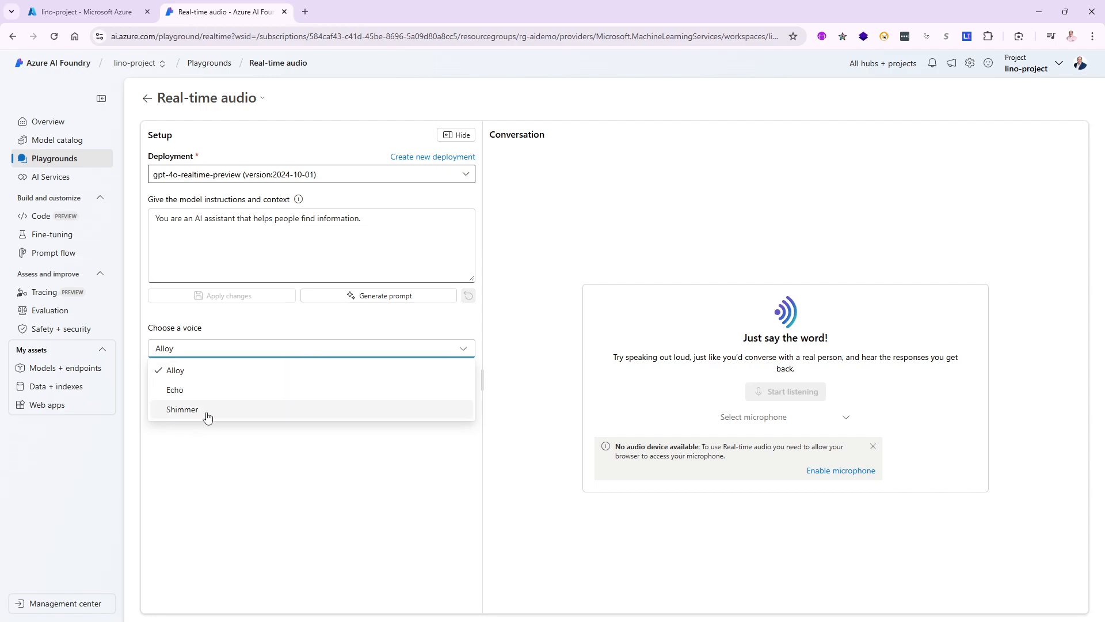
mouse_move(188, 454)
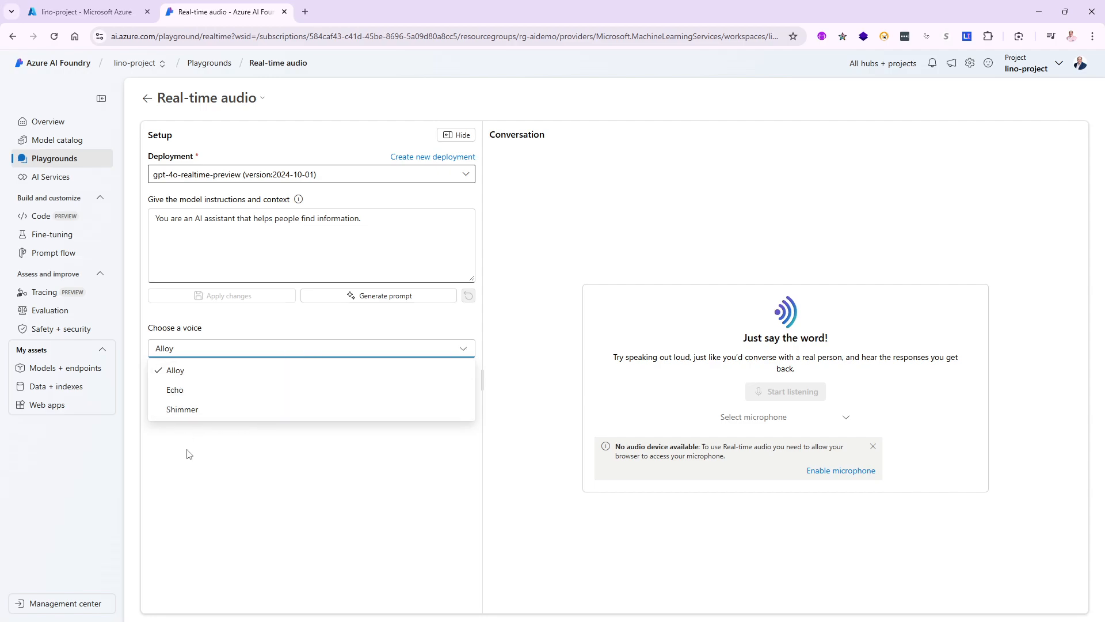
click(174, 370)
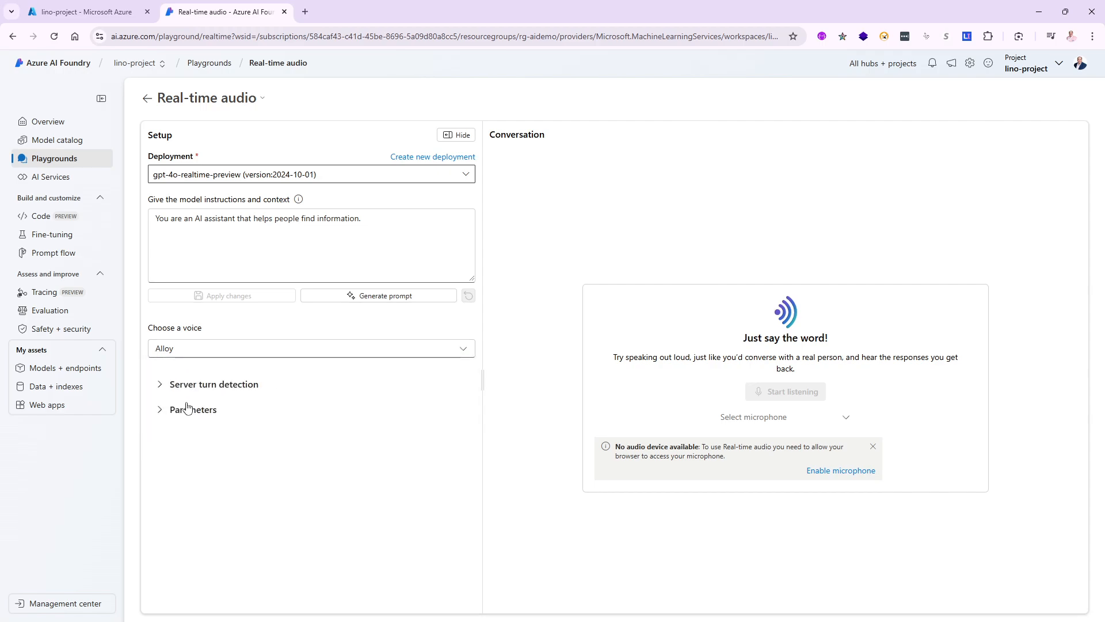
Step: Expand Server turn detection and Parameters: threshold 0.5, silence 300 ms, max response 800, temperature 0.7
click(160, 384)
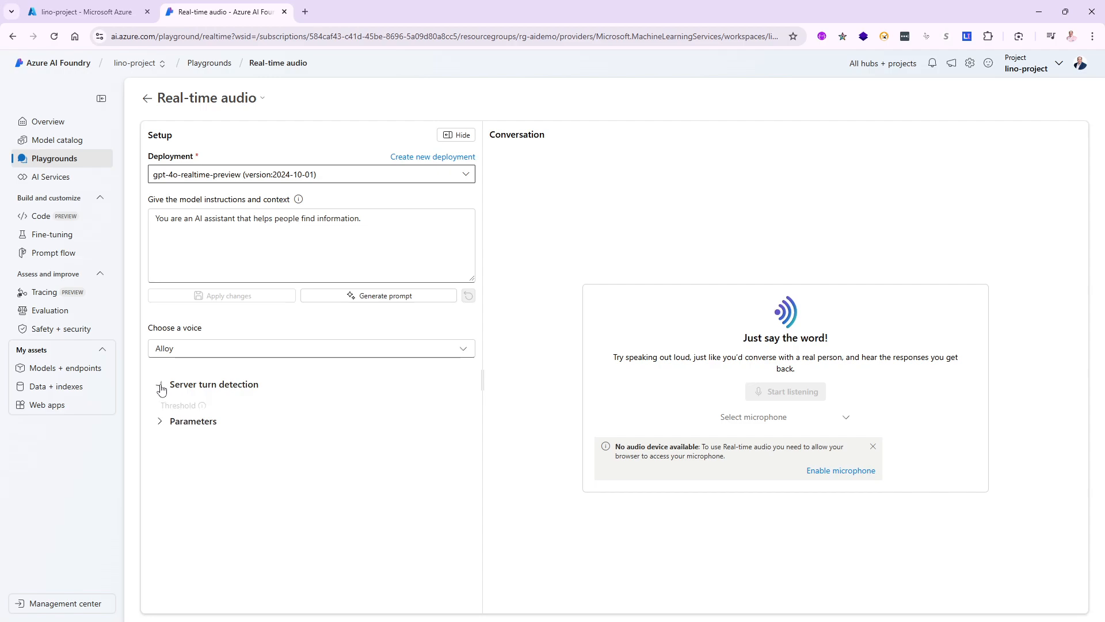
click(160, 389)
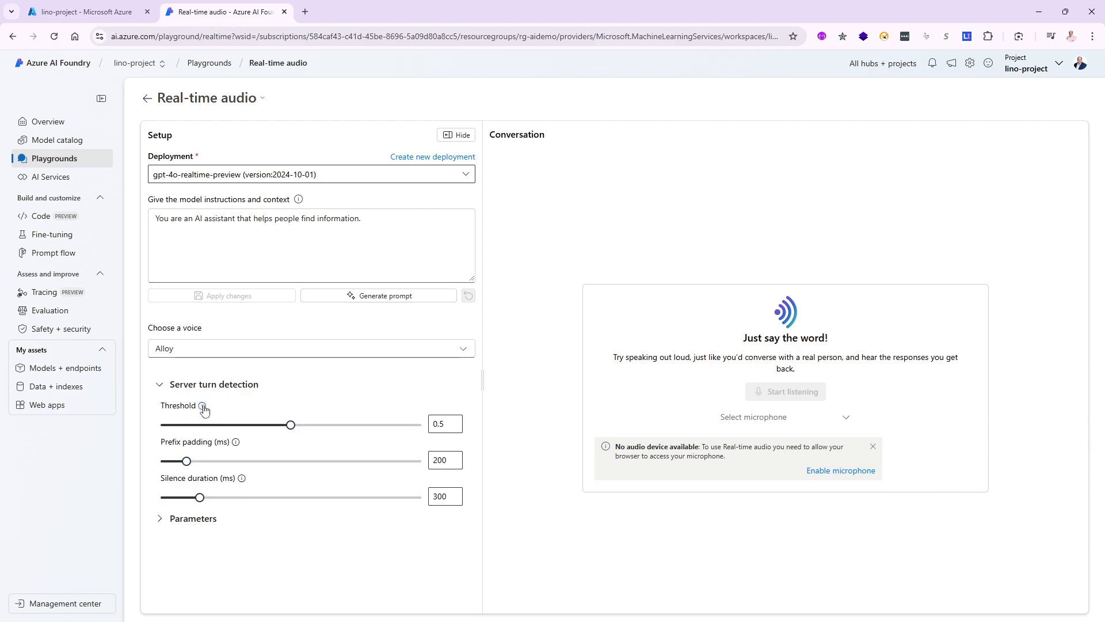
mouse_move(204, 405)
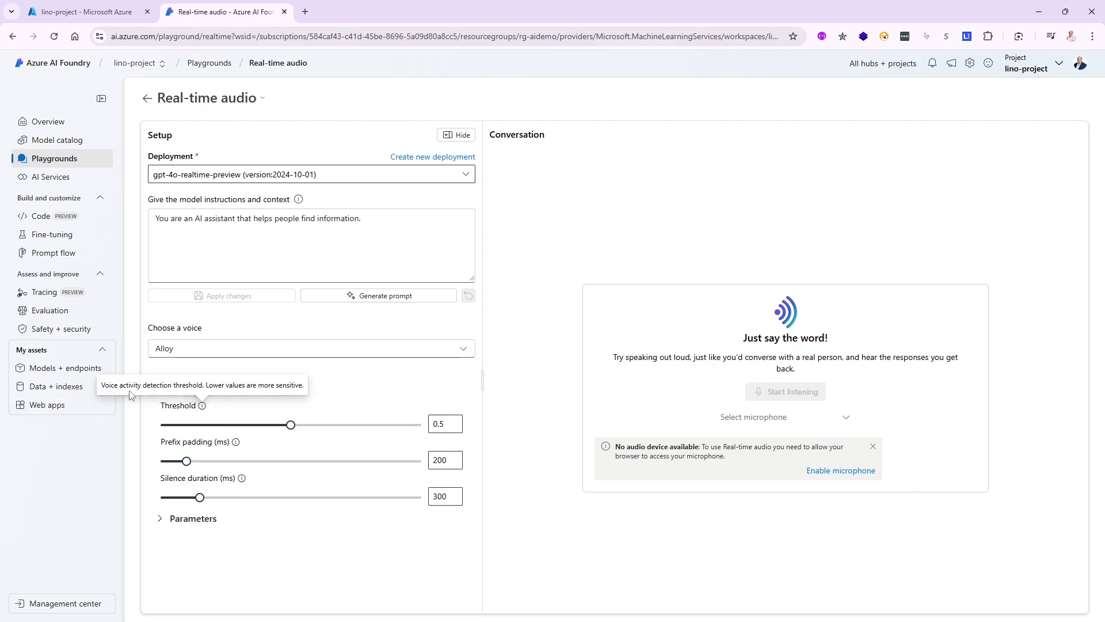
mouse_move(145, 395)
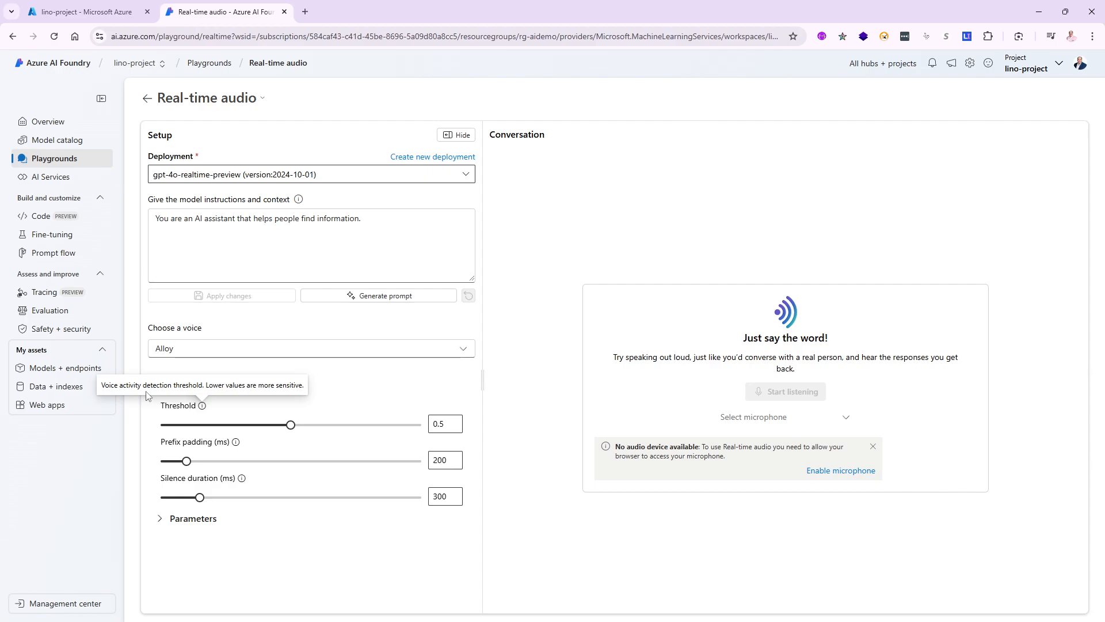
mouse_move(377, 452)
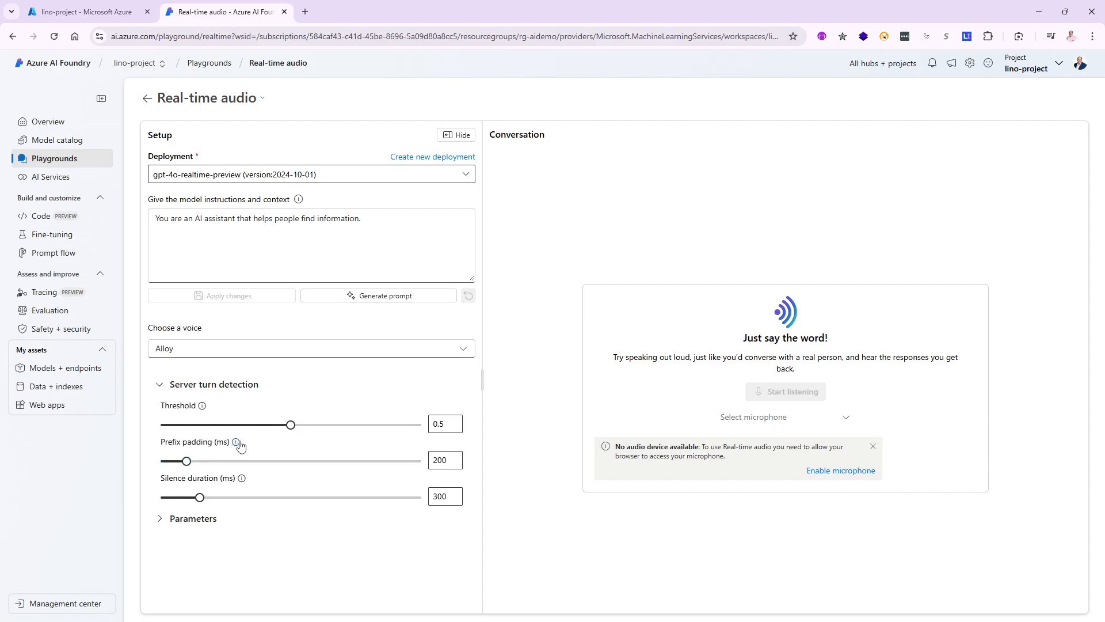
mouse_move(236, 442)
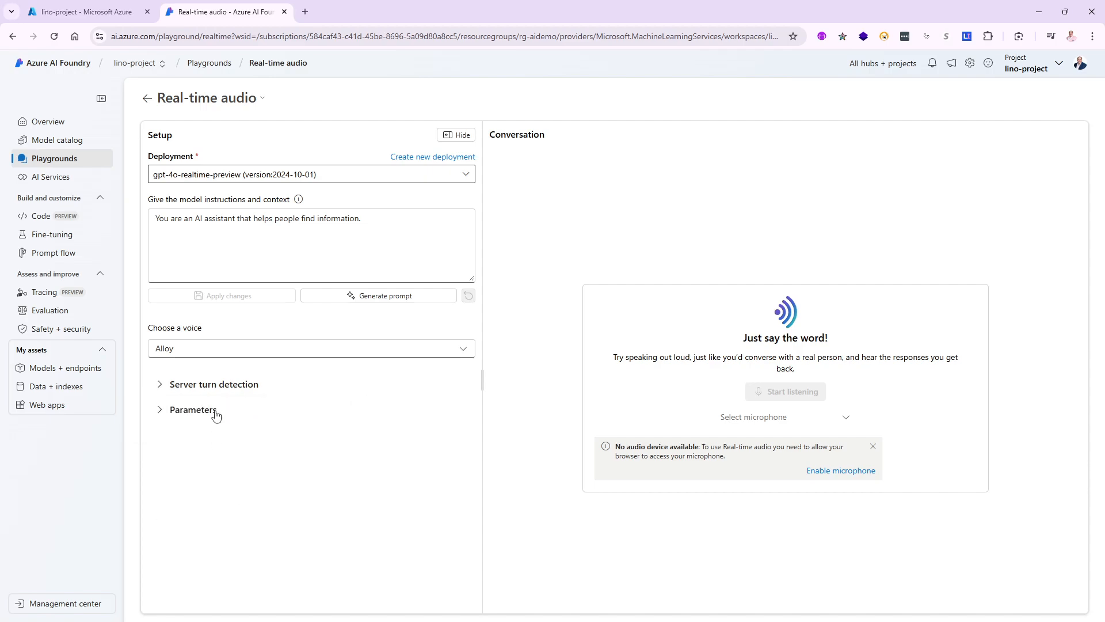
click(214, 384)
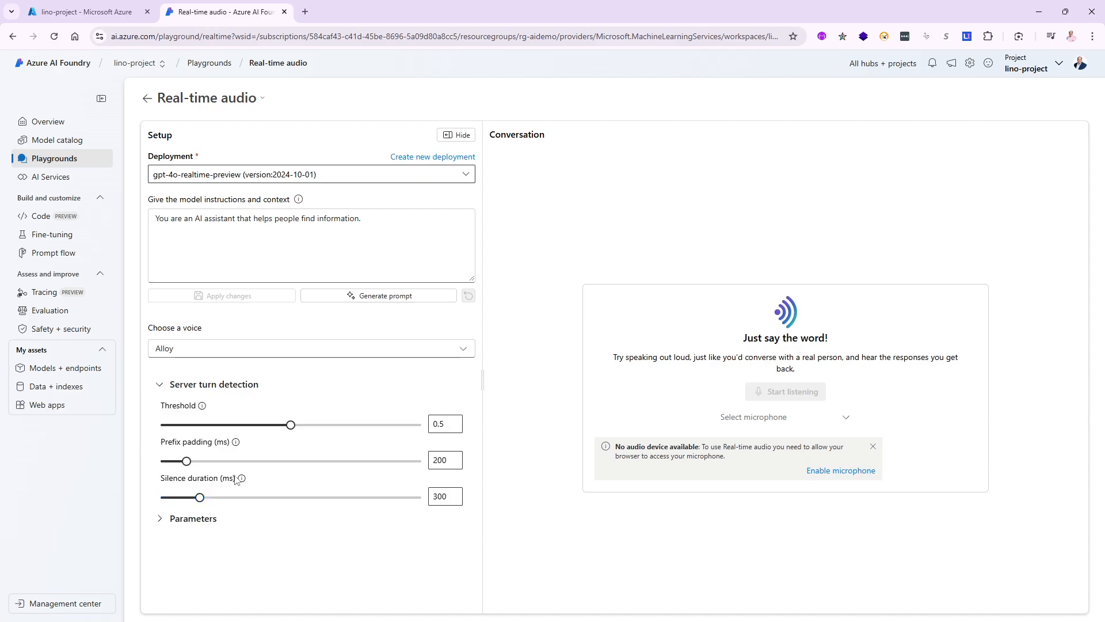
mouse_move(241, 477)
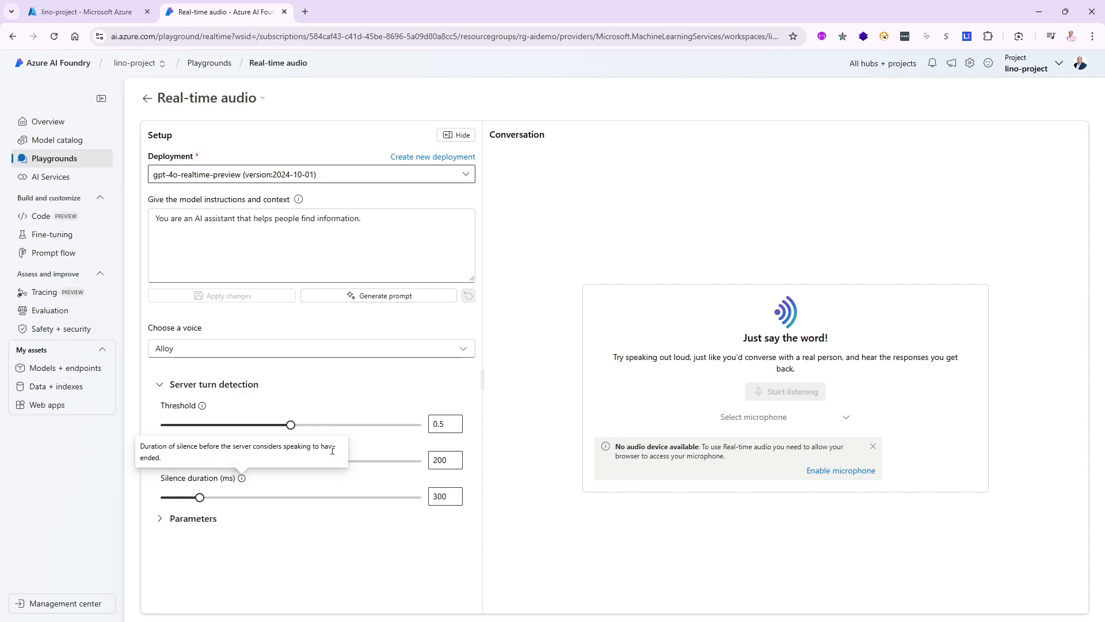
click(193, 517)
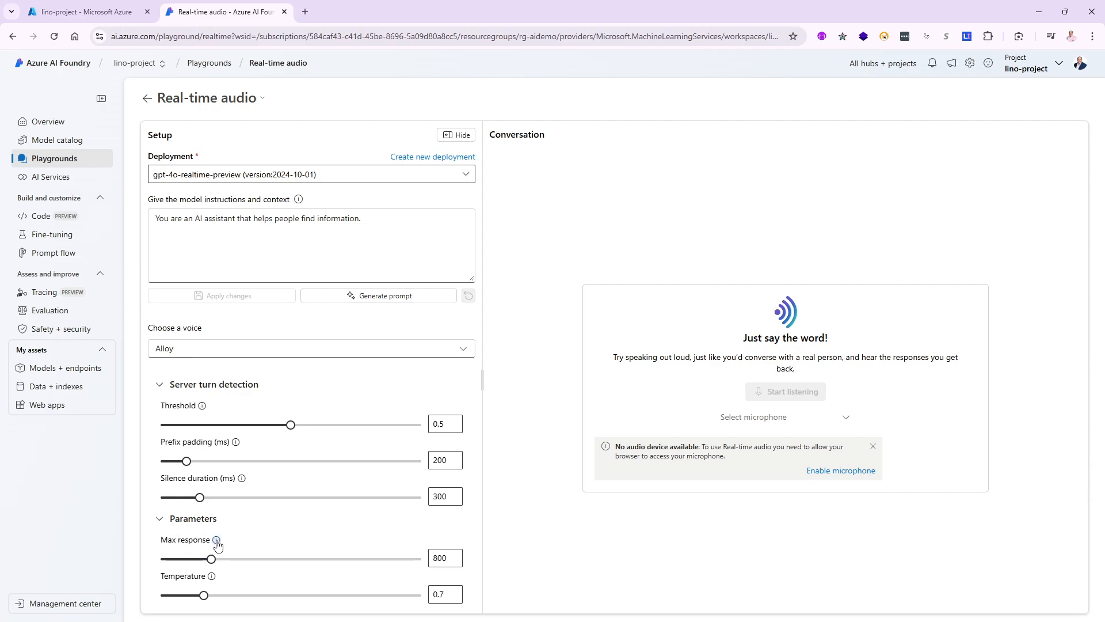
mouse_move(216, 540)
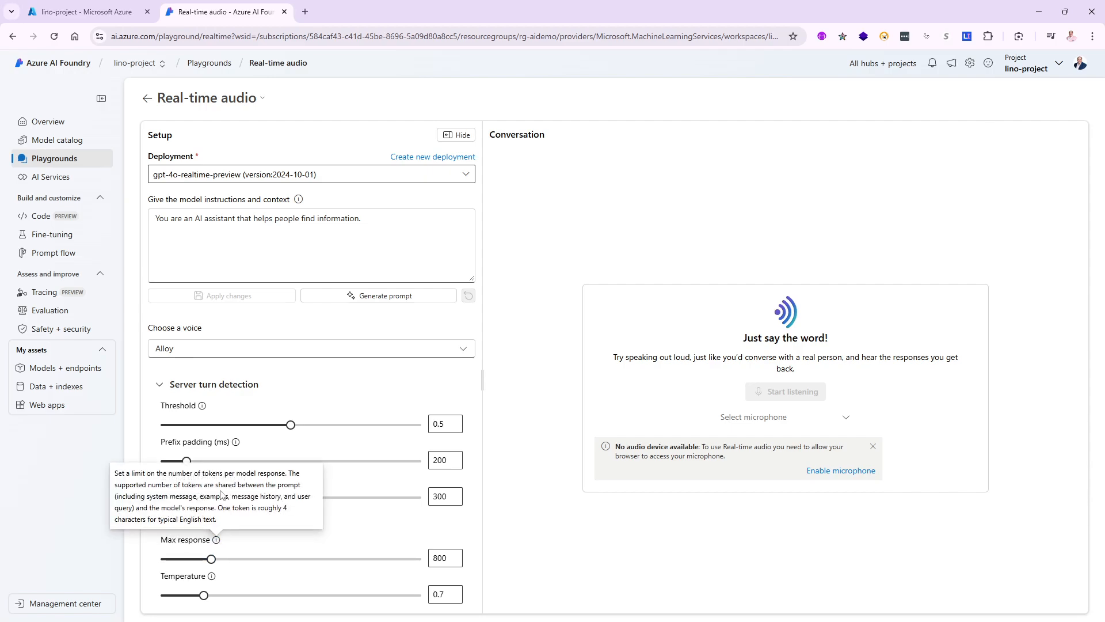
mouse_move(364, 536)
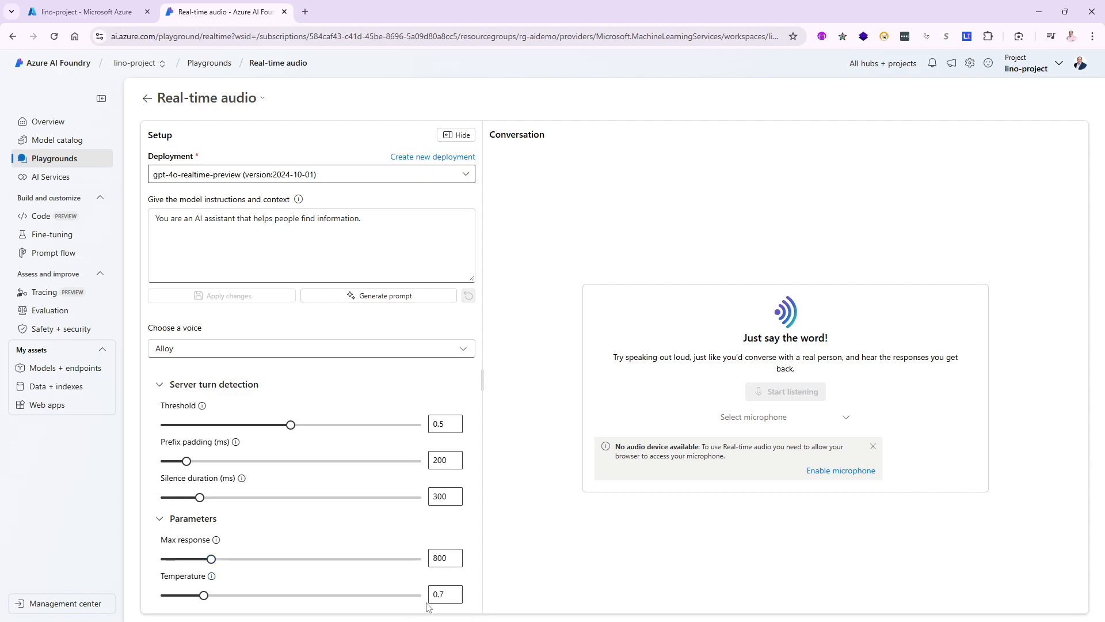
mouse_move(434, 610)
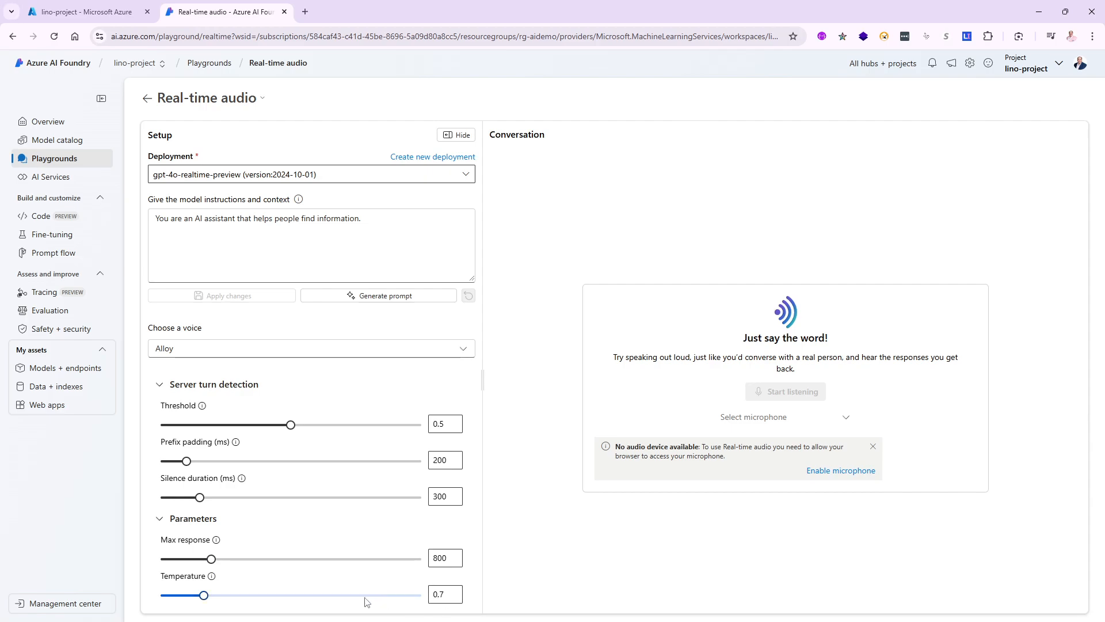
mouse_move(419, 583)
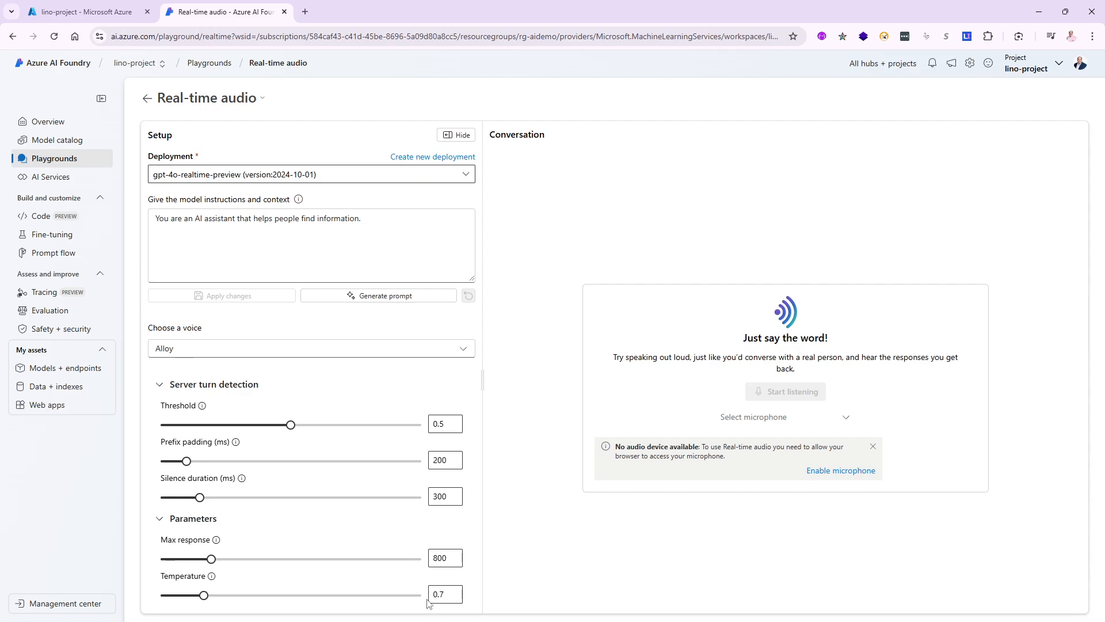
mouse_move(241, 528)
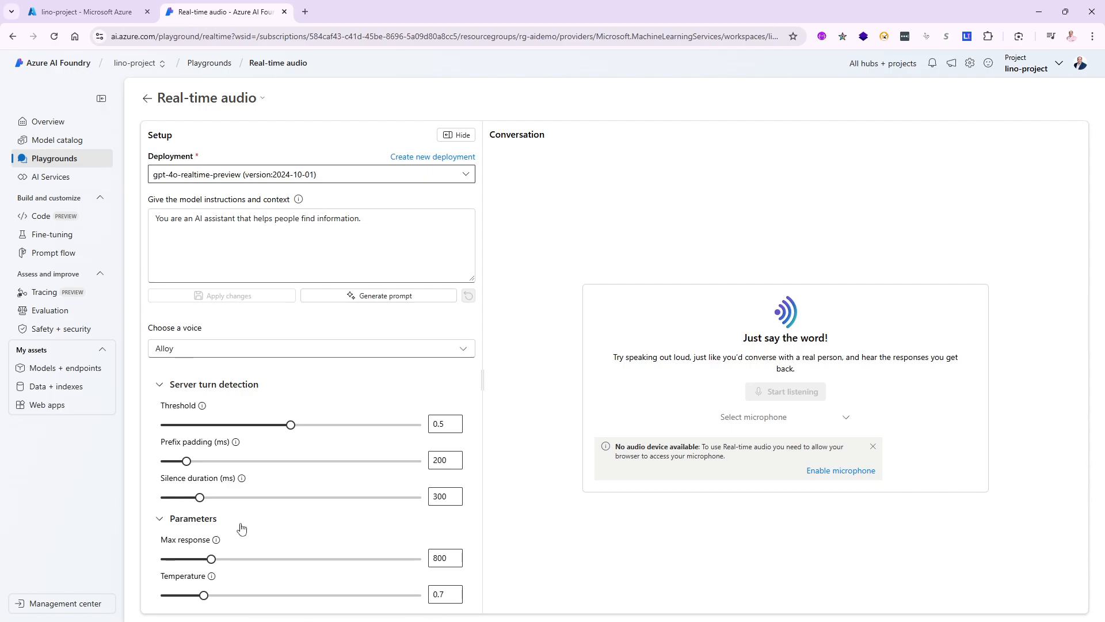
mouse_move(352, 477)
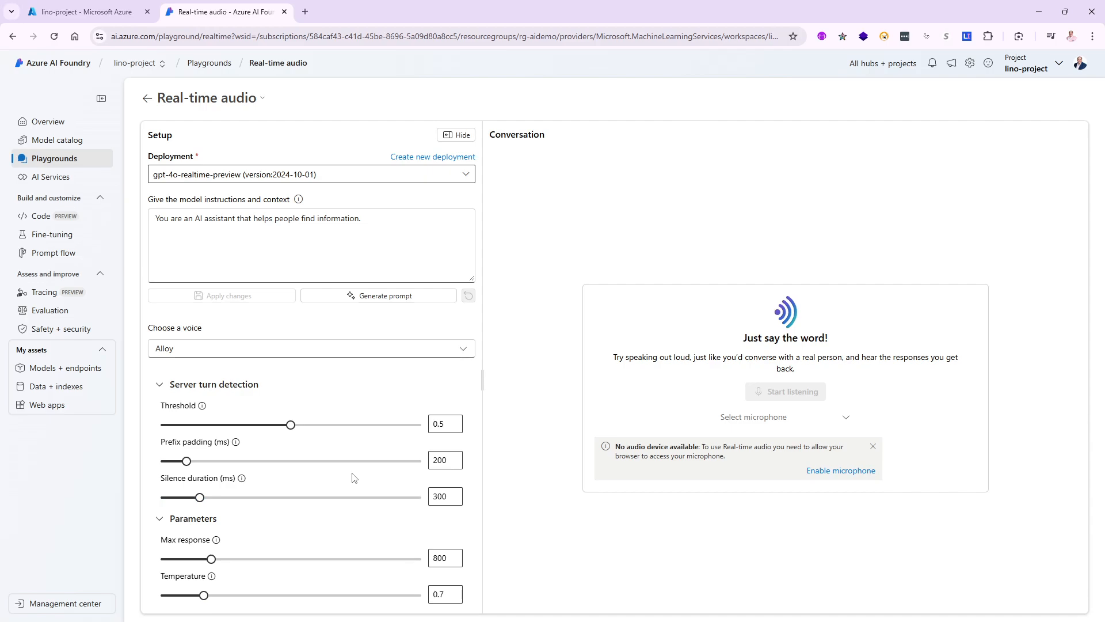
mouse_move(427, 411)
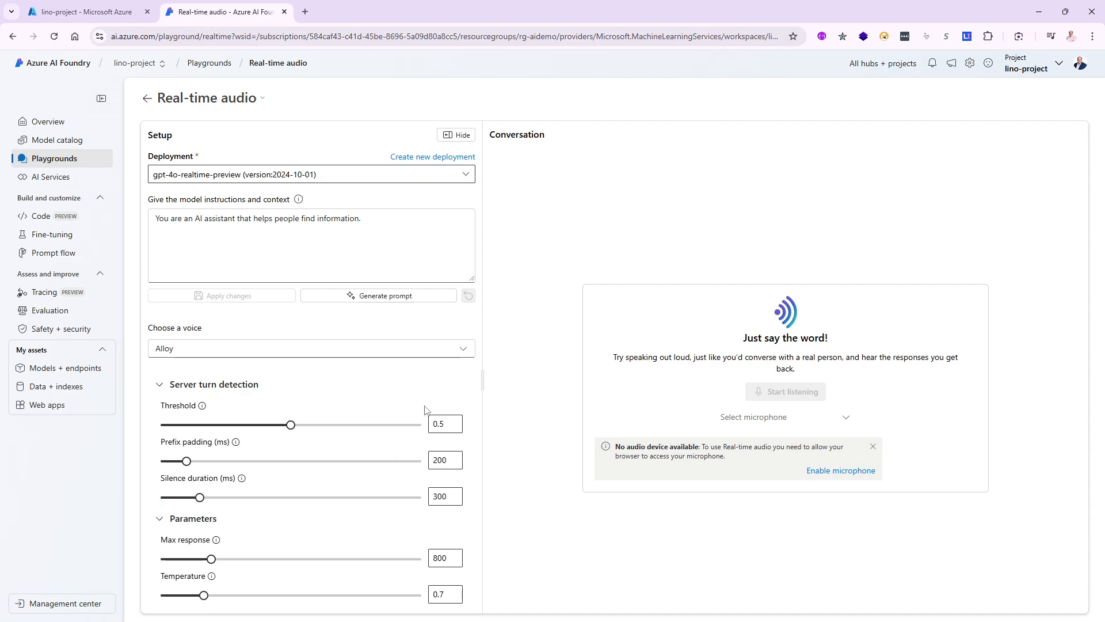
mouse_move(825, 317)
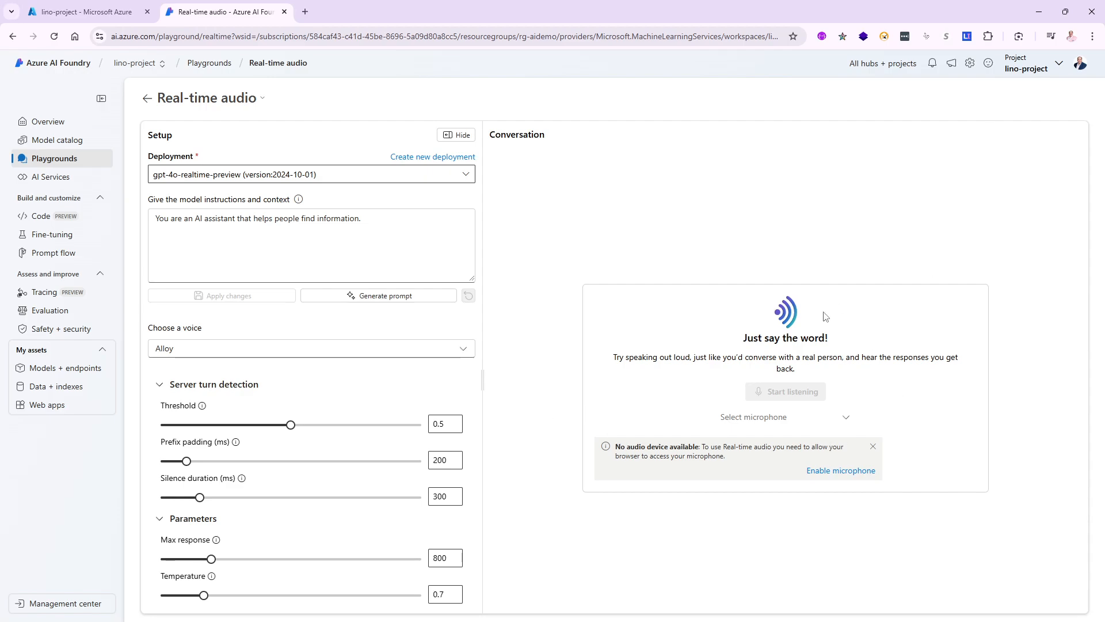
mouse_move(823, 352)
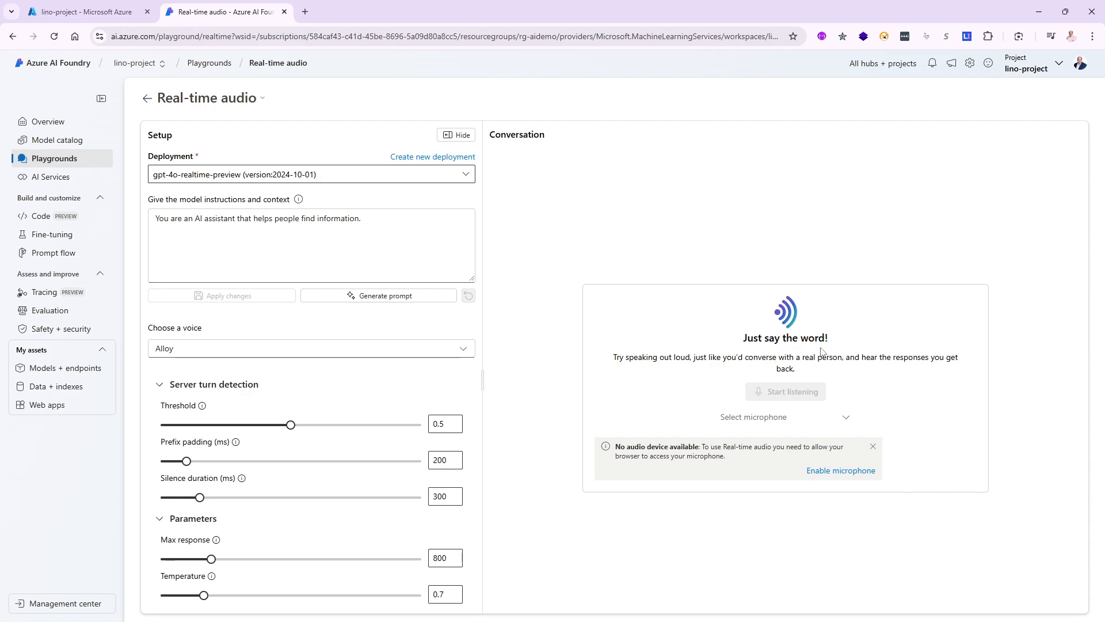
mouse_move(698, 131)
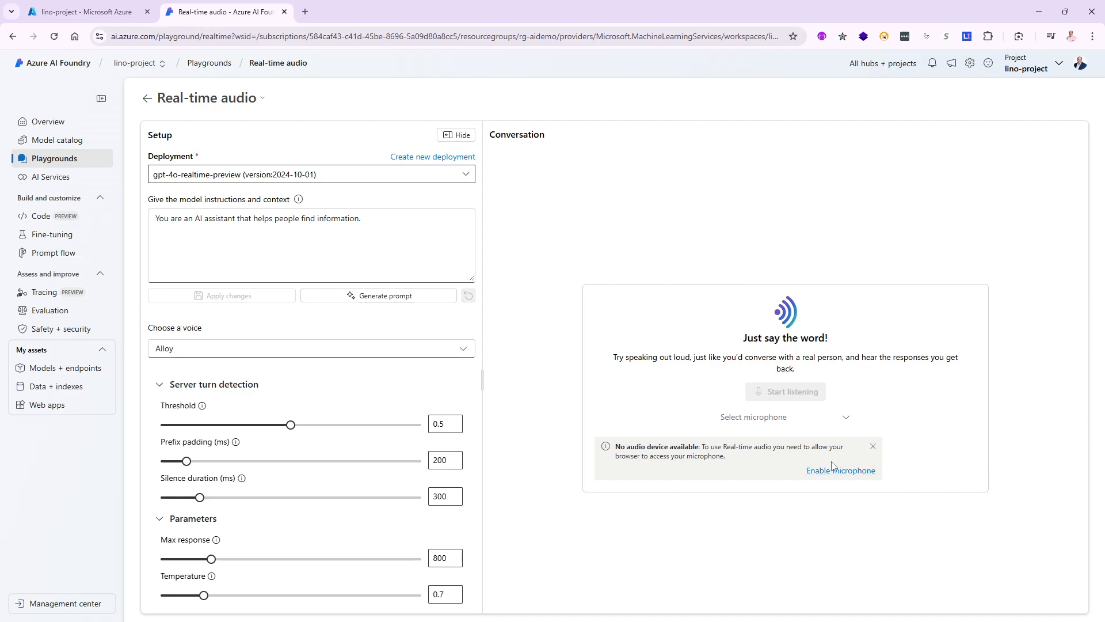
mouse_move(841, 470)
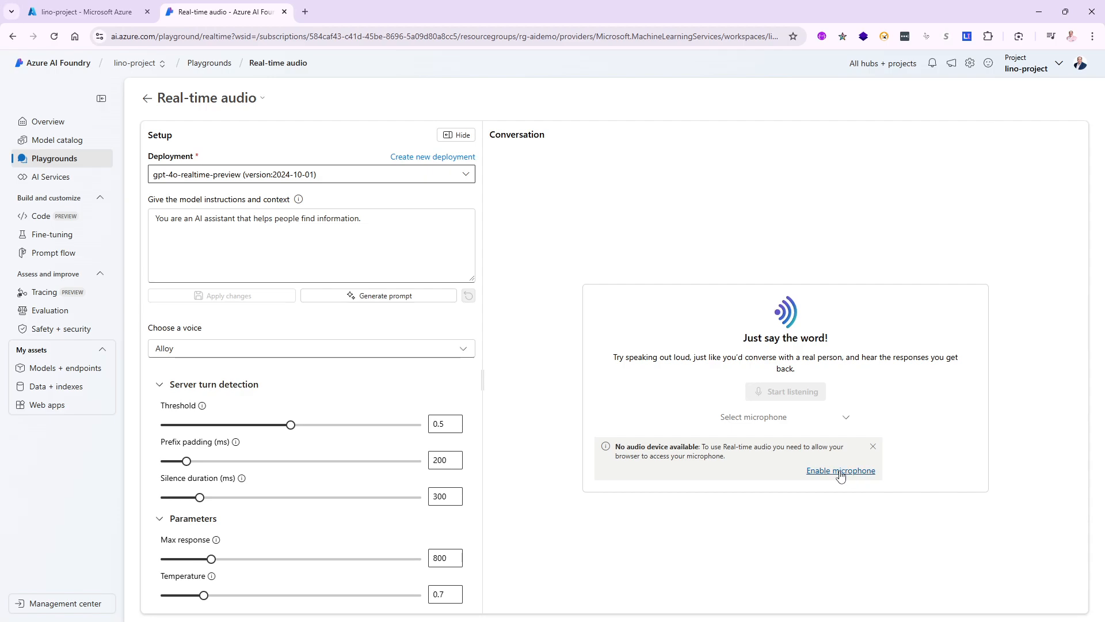
click(840, 471)
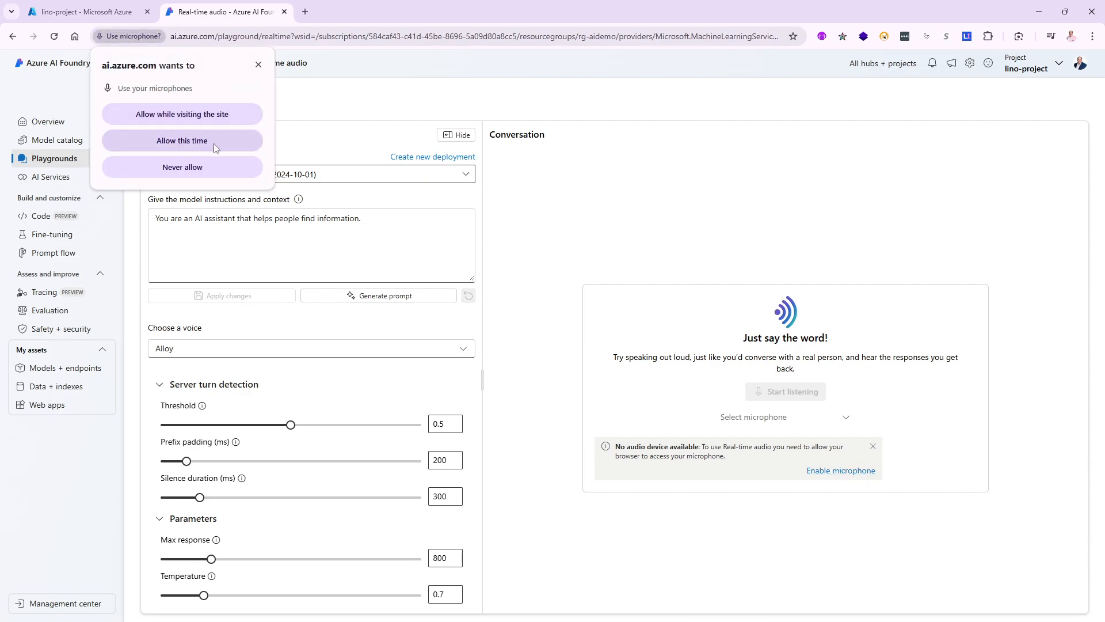
click(181, 141)
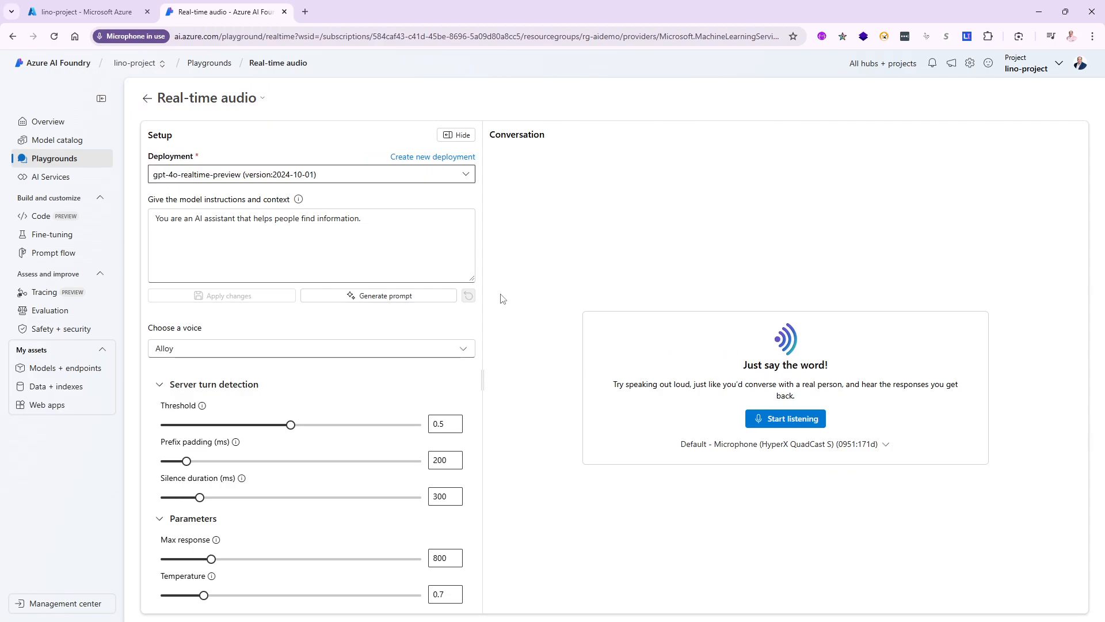
mouse_move(863, 434)
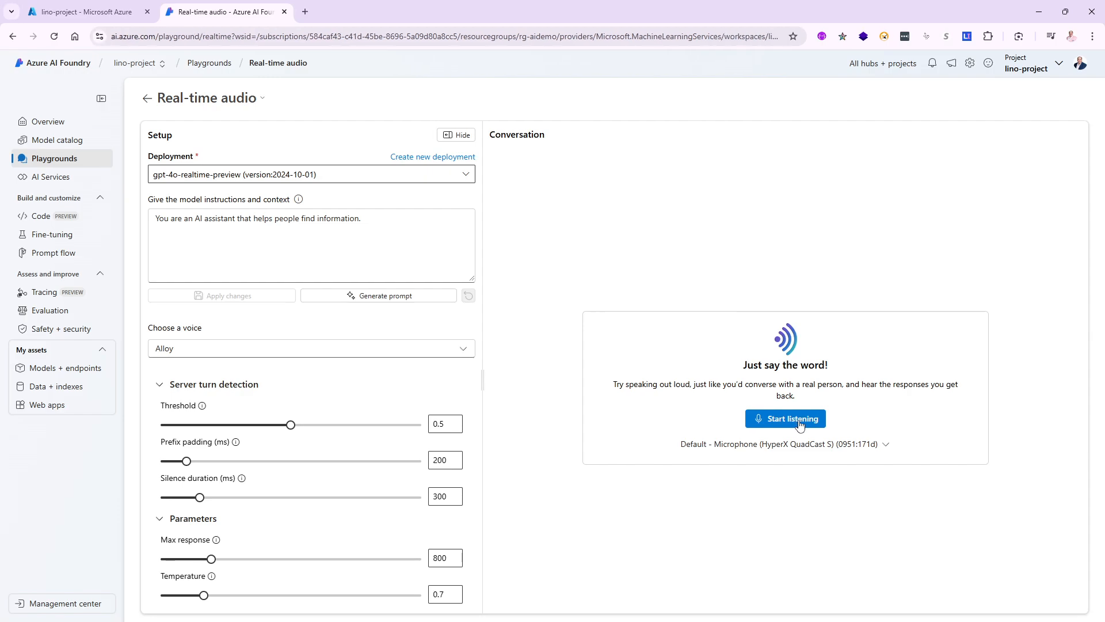
mouse_move(741, 456)
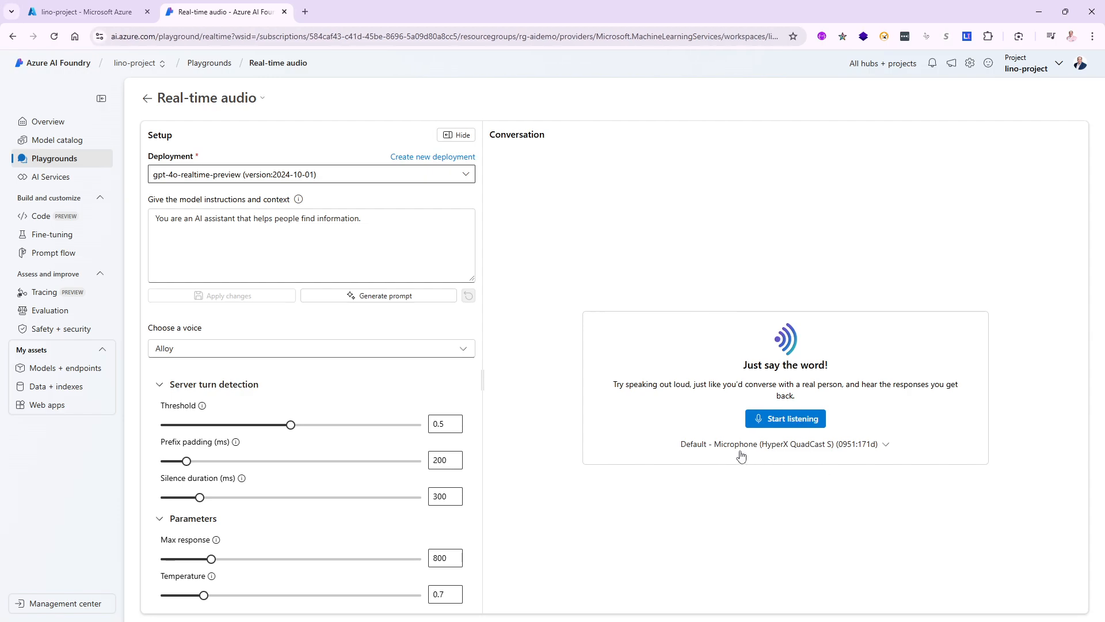
mouse_move(775, 444)
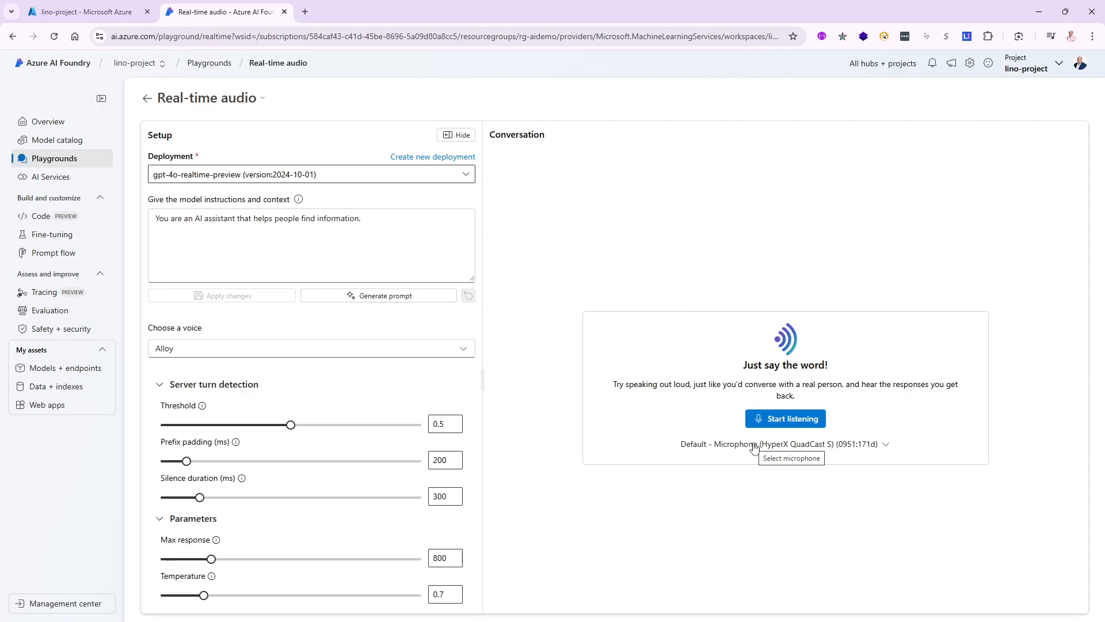
mouse_move(772, 437)
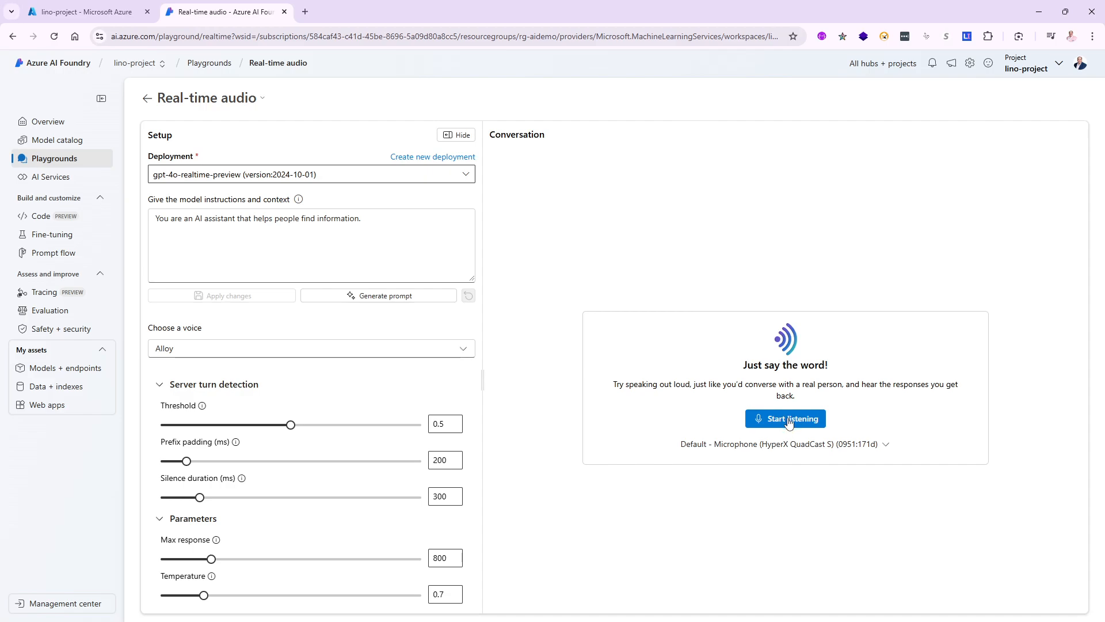
click(784, 418)
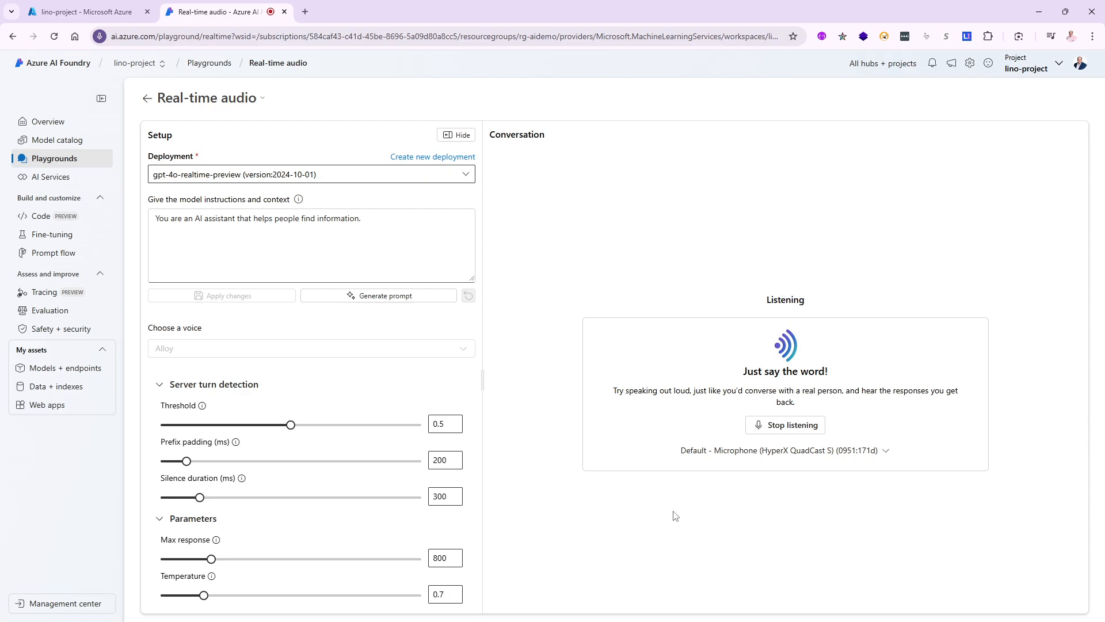
mouse_move(558, 270)
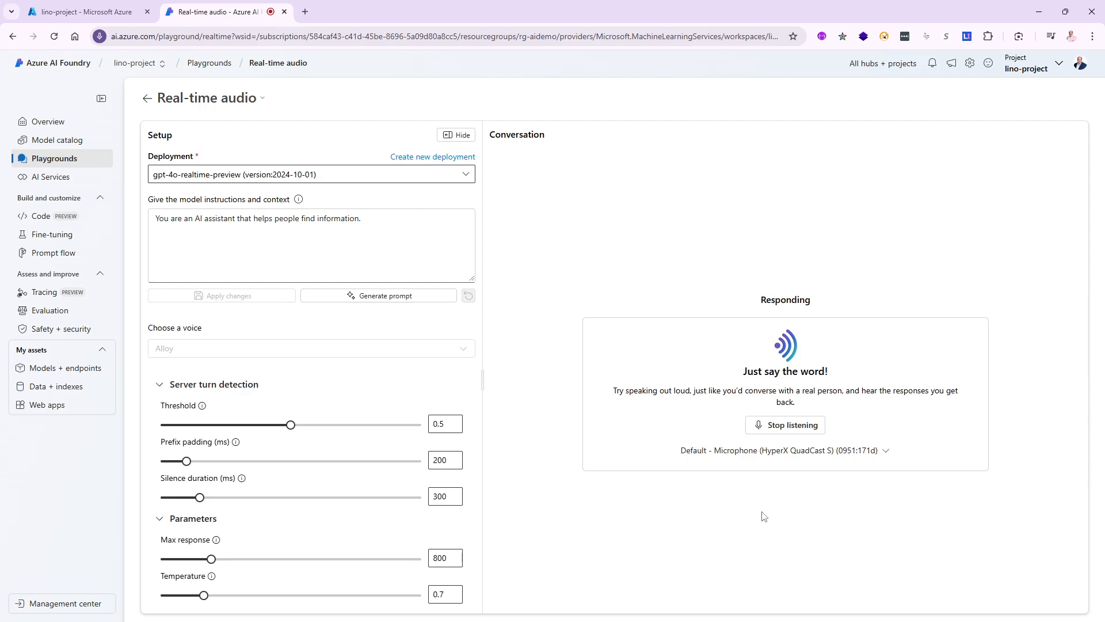
mouse_move(806, 462)
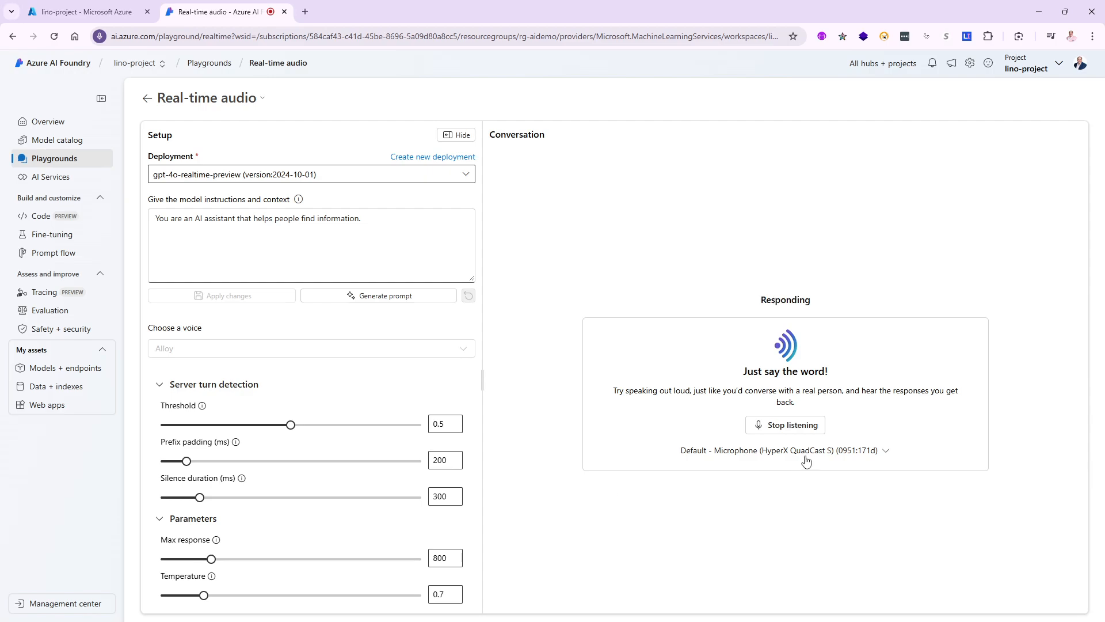
mouse_move(785, 424)
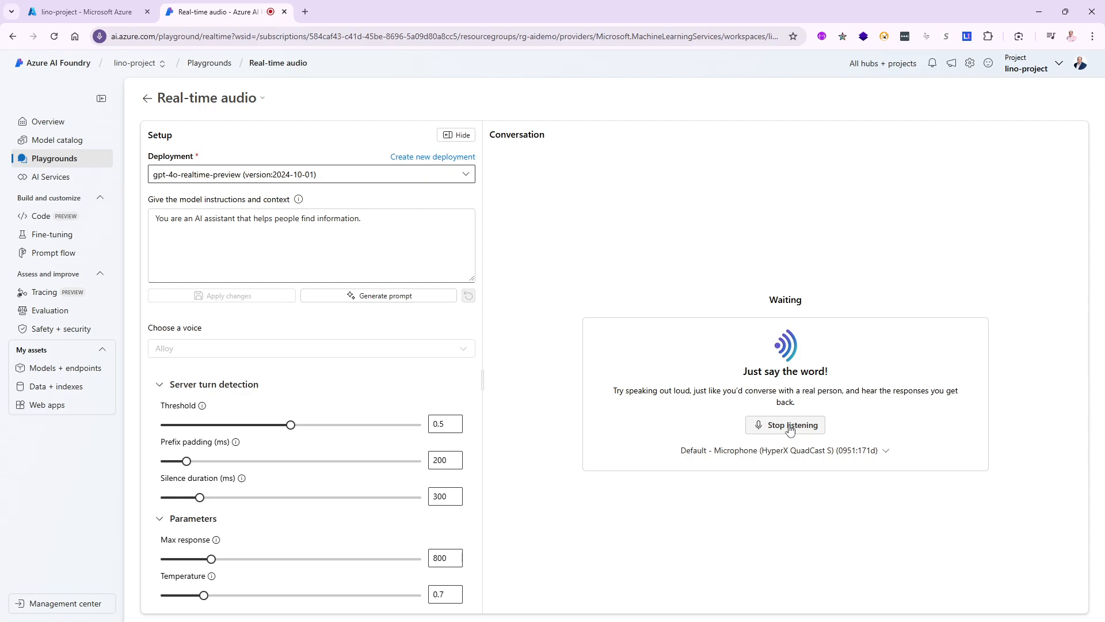
click(784, 425)
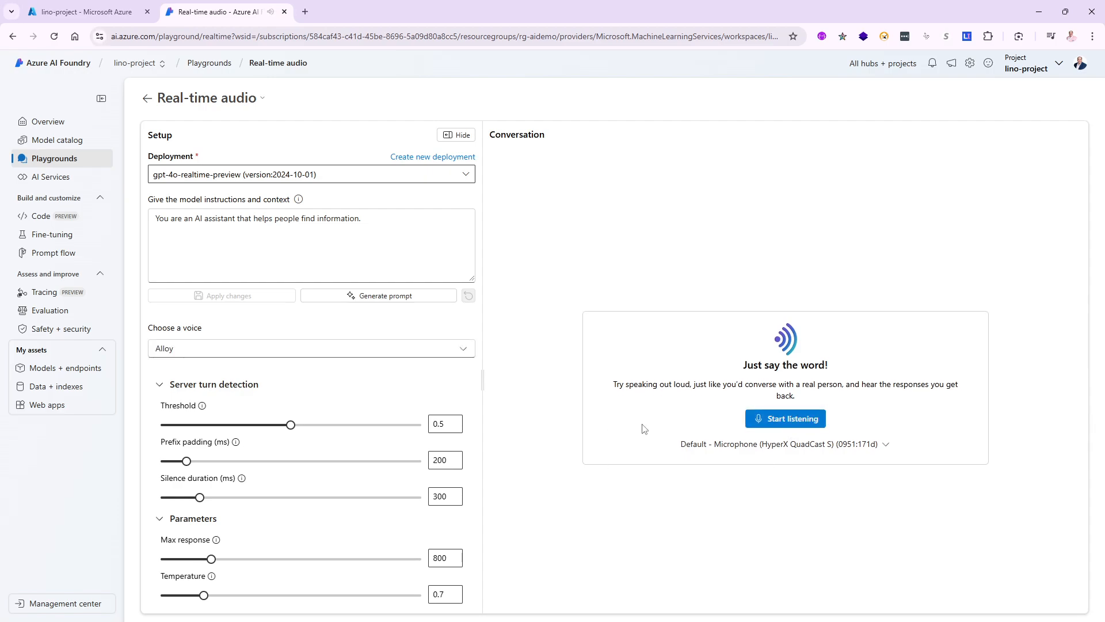
mouse_move(601, 324)
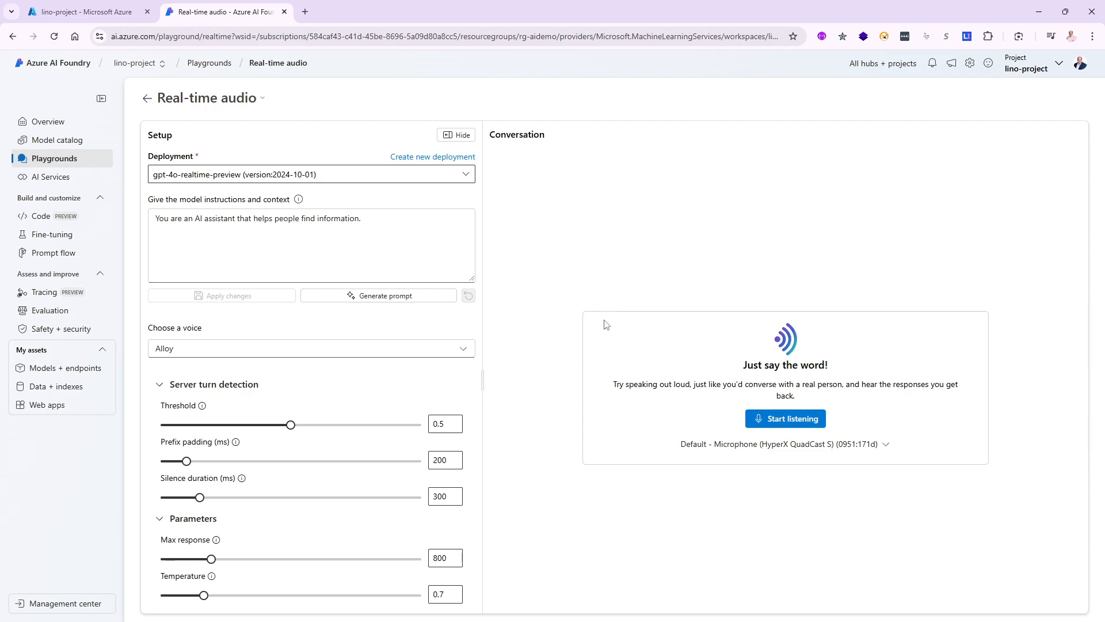
mouse_move(625, 516)
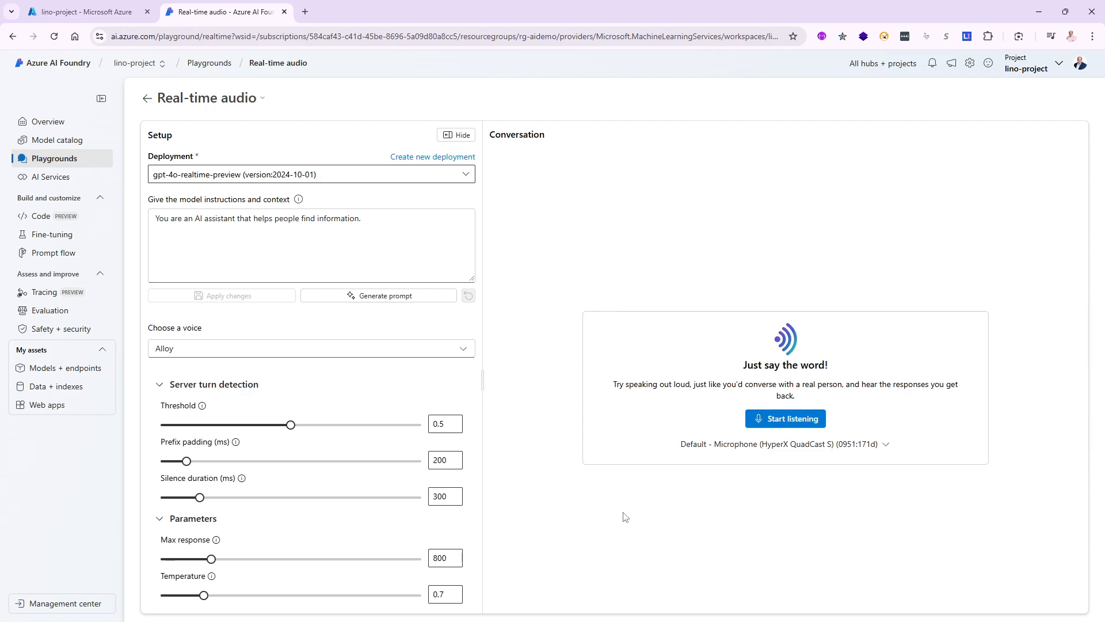
Step: Switch the voice to Echo and run a short listening session
click(310, 348)
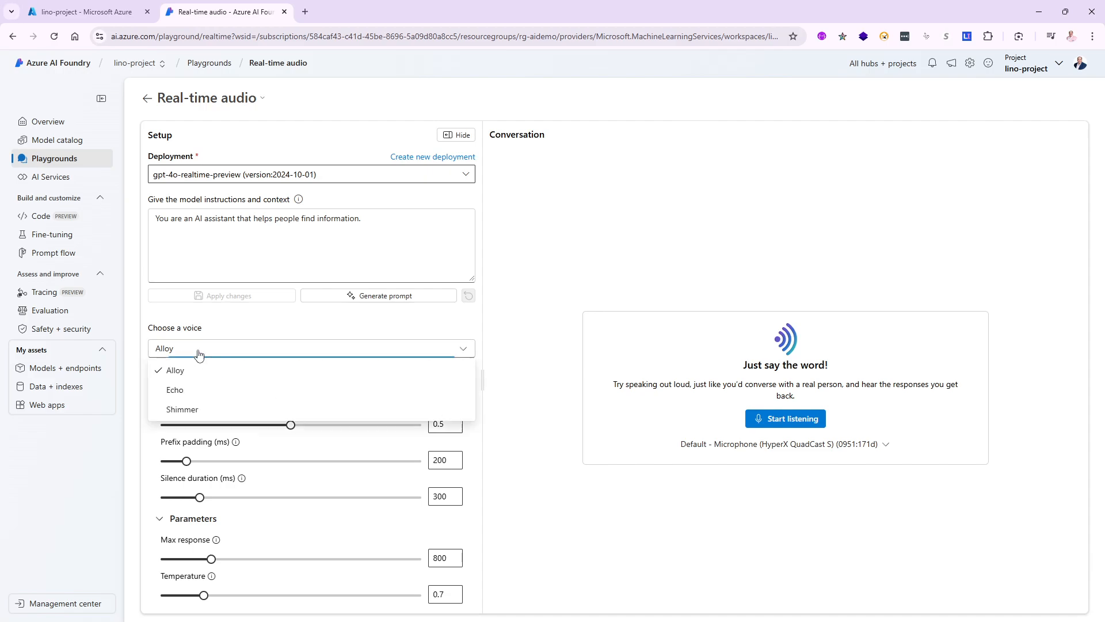
click(174, 389)
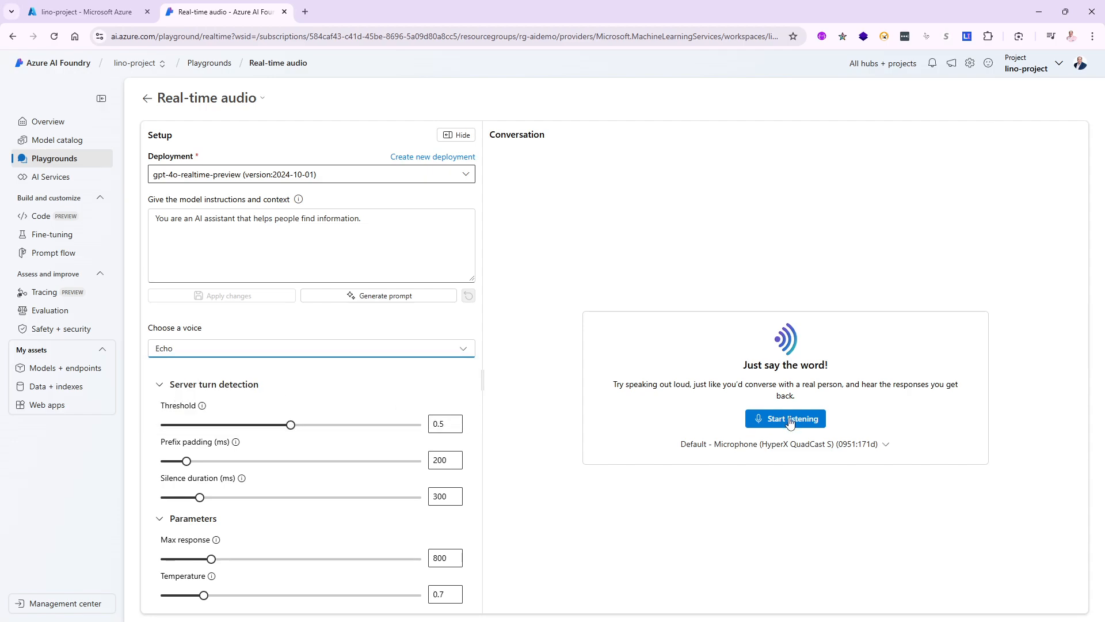
click(784, 418)
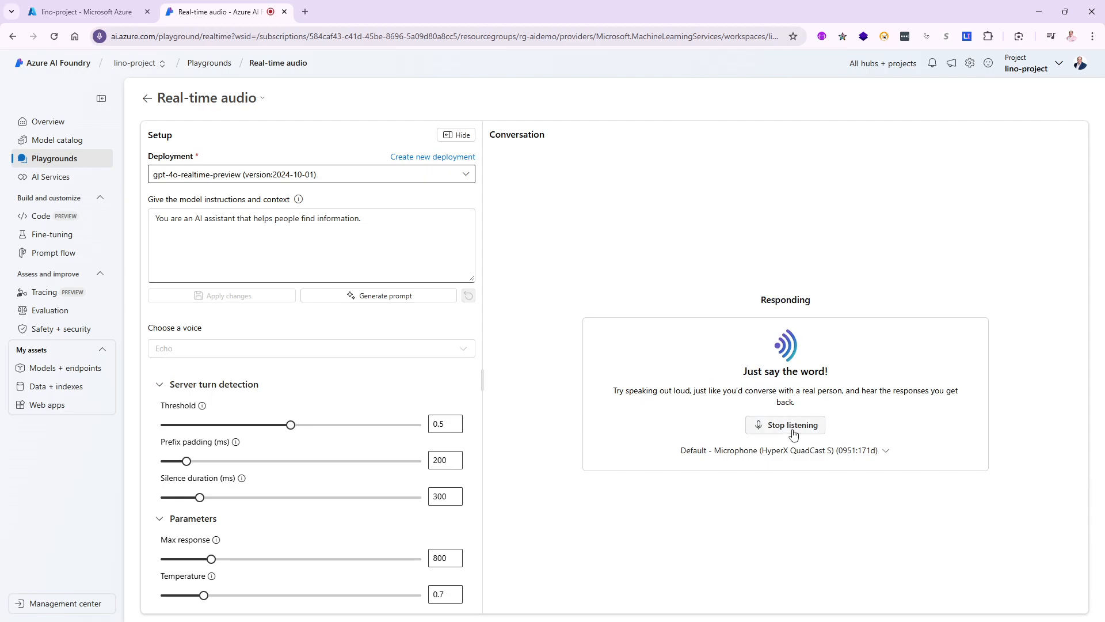
click(785, 424)
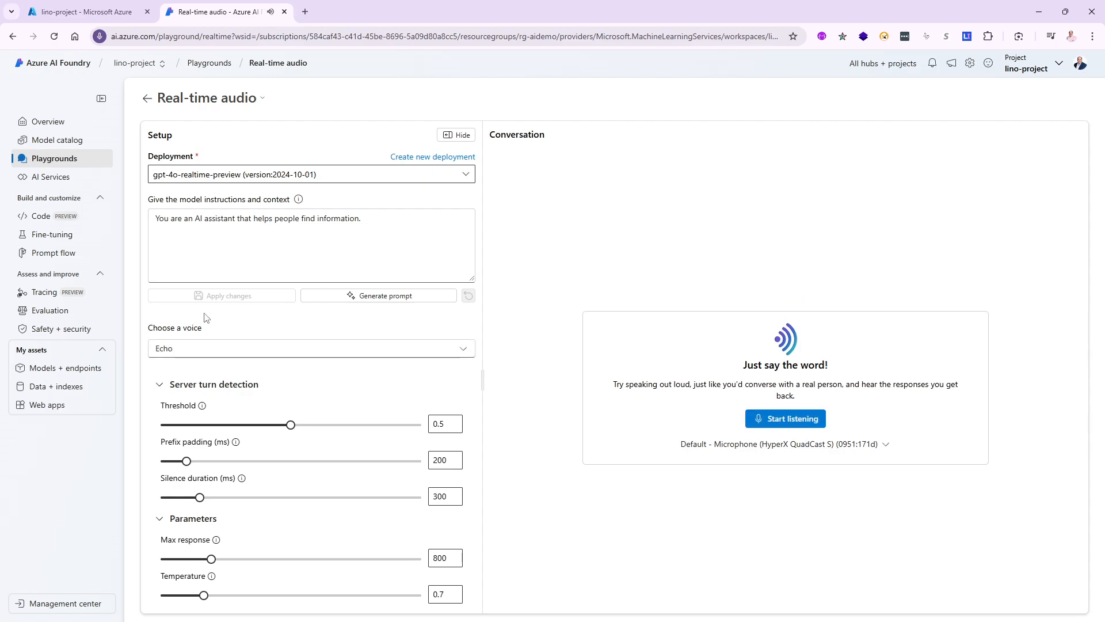
Step: Switch the voice to Shimmer and run another listening session
click(310, 348)
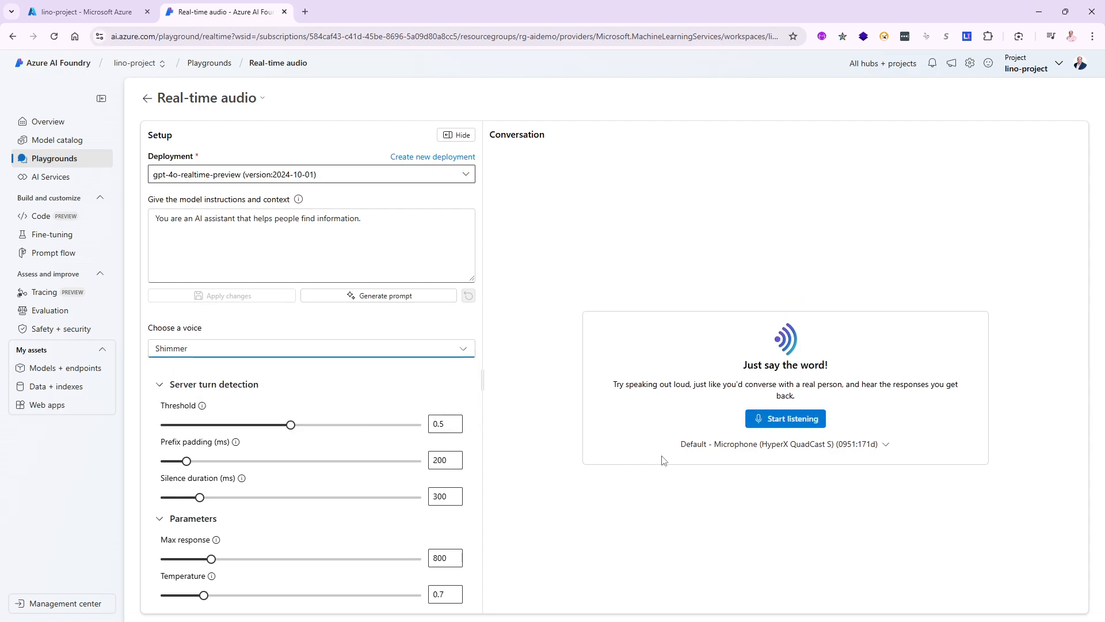
mouse_move(785, 418)
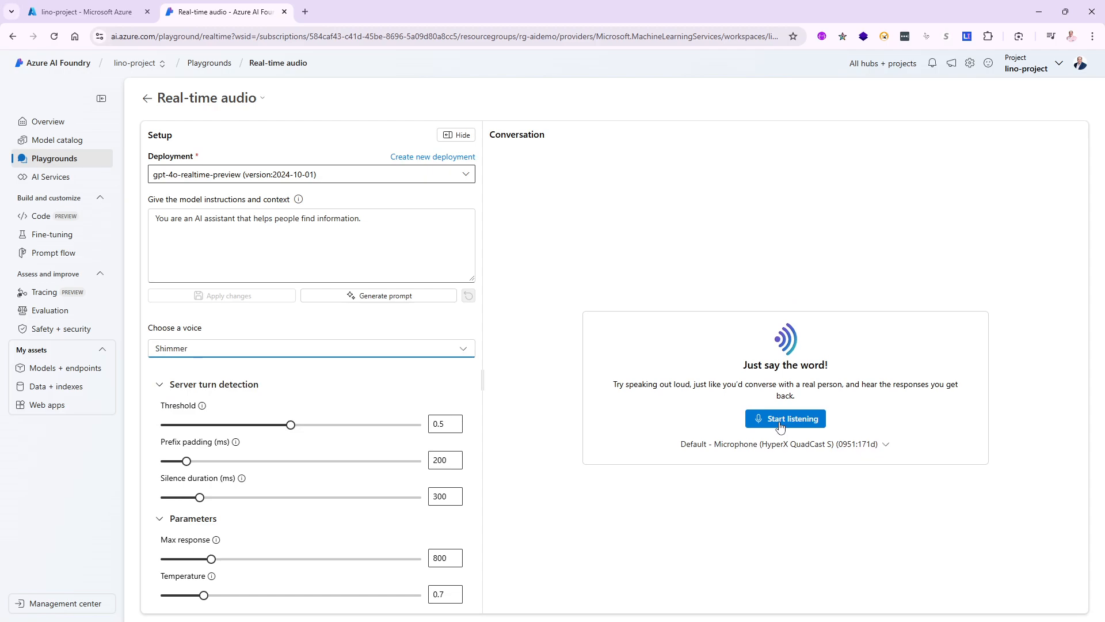
click(784, 417)
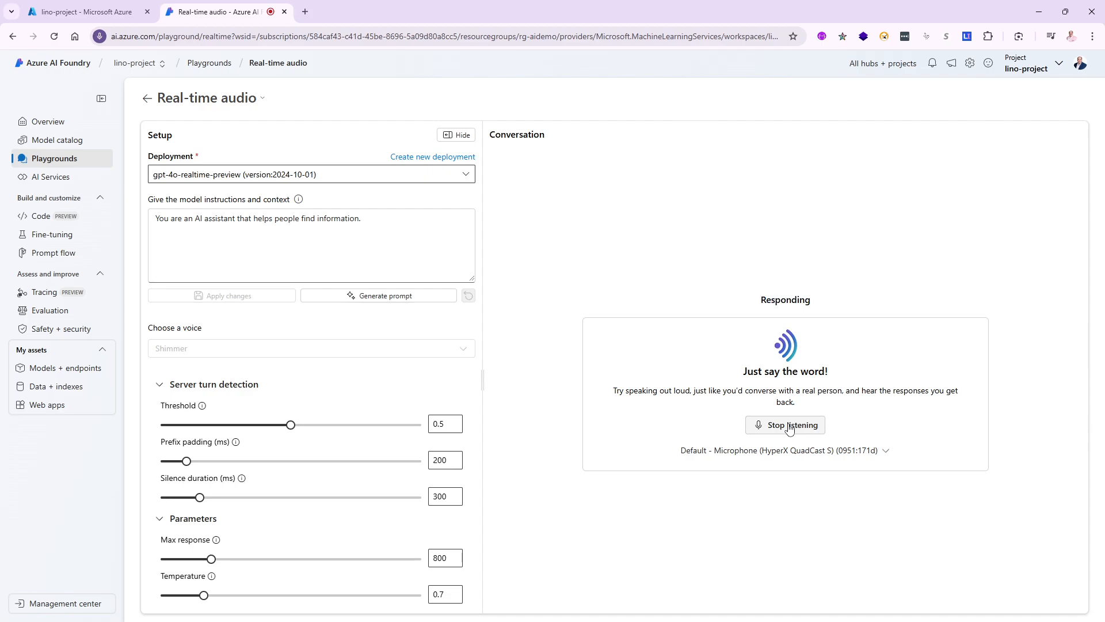
click(785, 424)
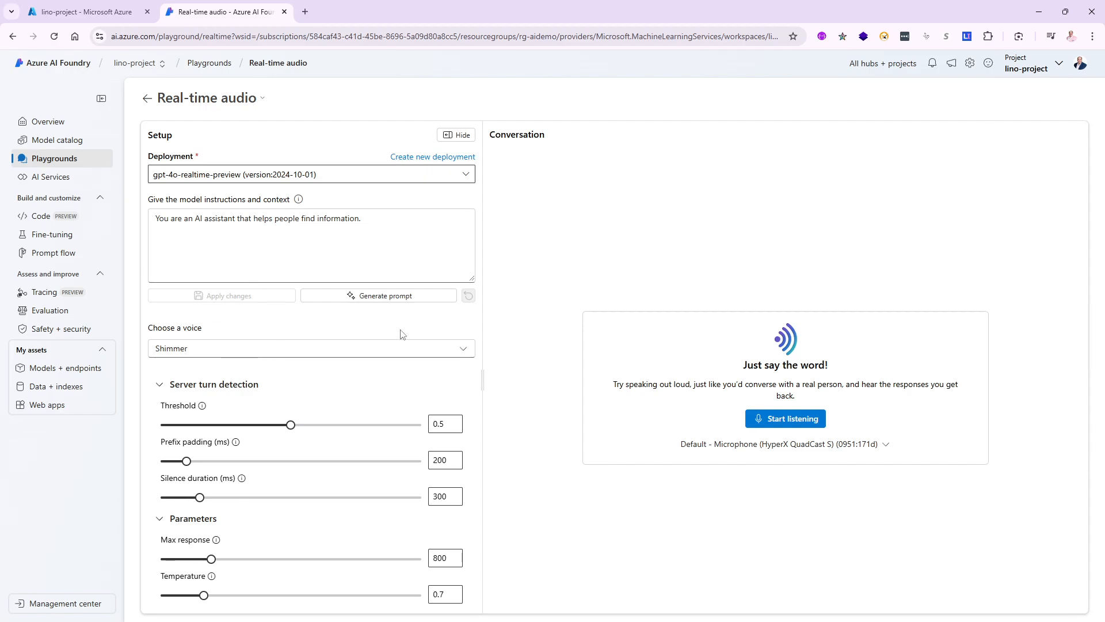
mouse_move(443, 306)
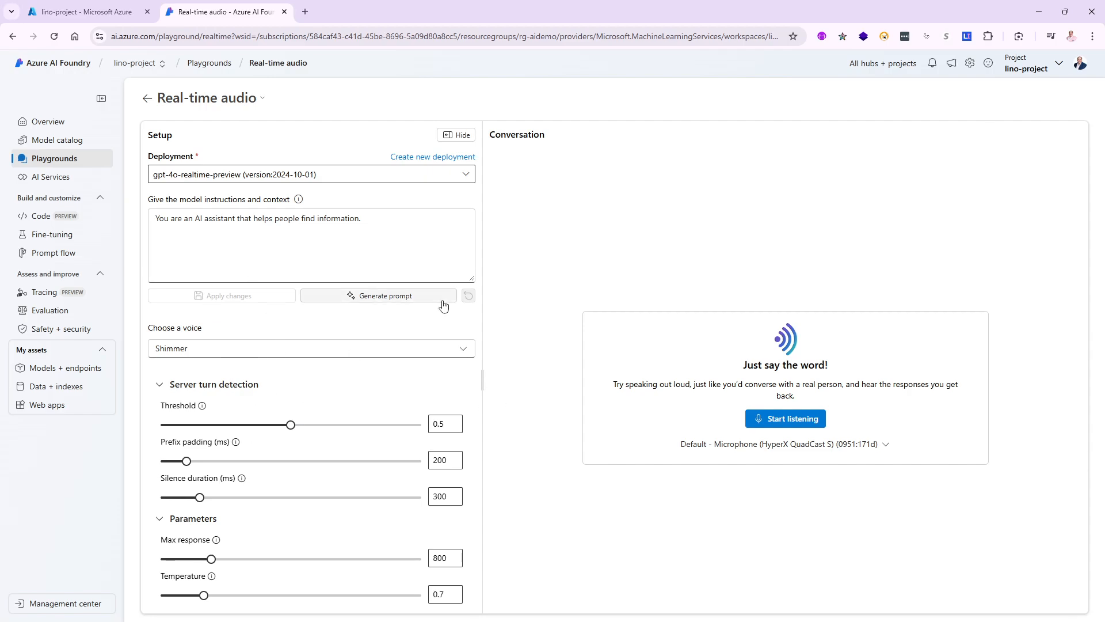
mouse_move(43, 259)
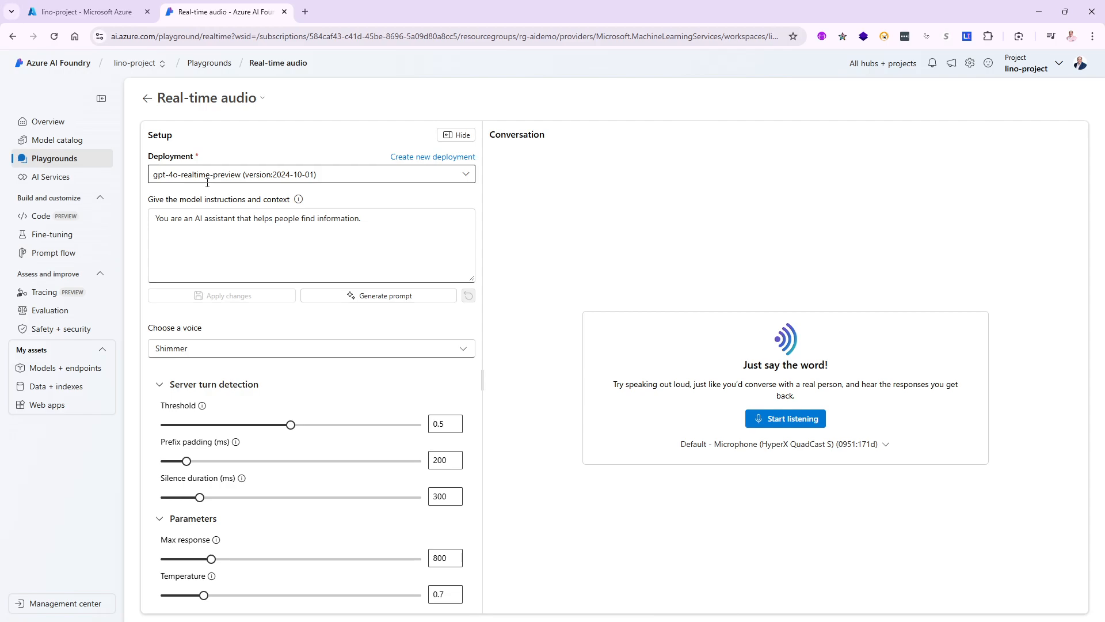
mouse_move(47, 252)
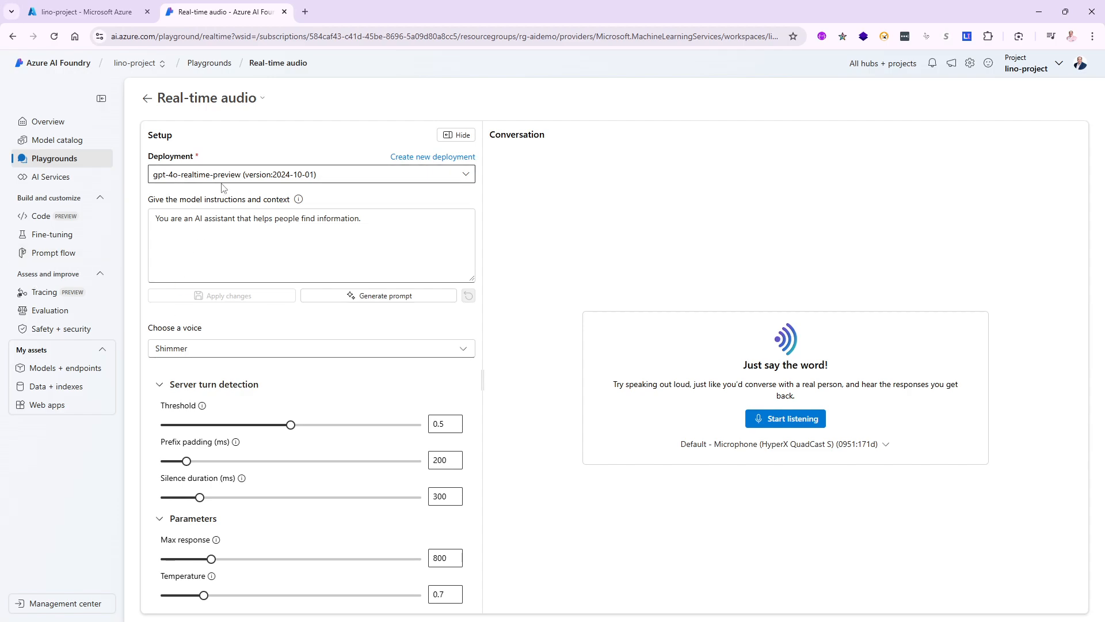
mouse_move(165, 380)
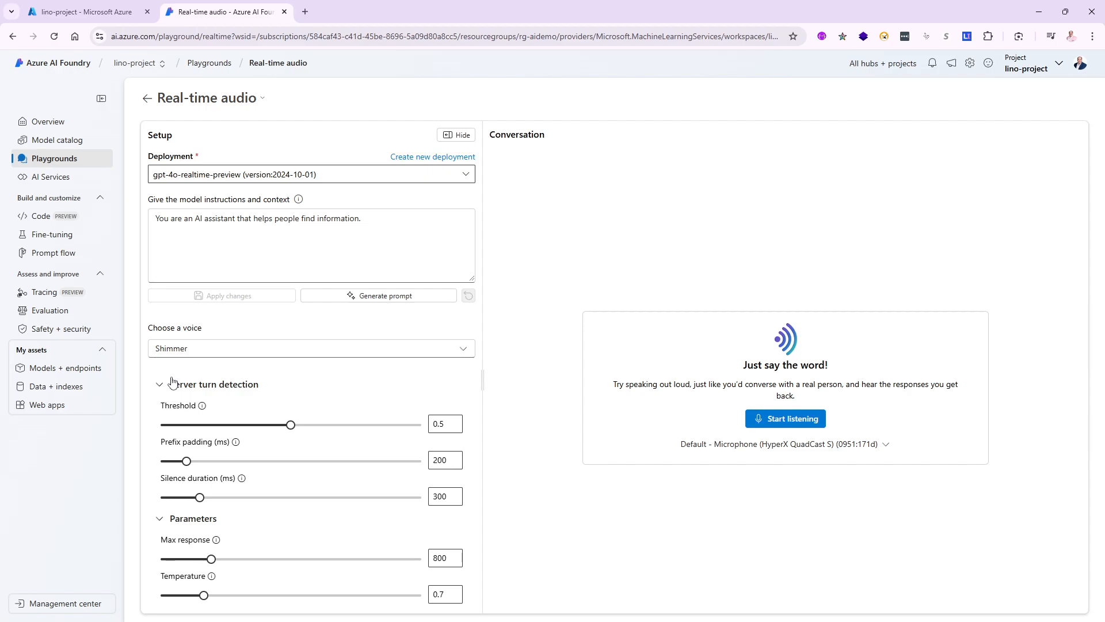
mouse_move(107, 430)
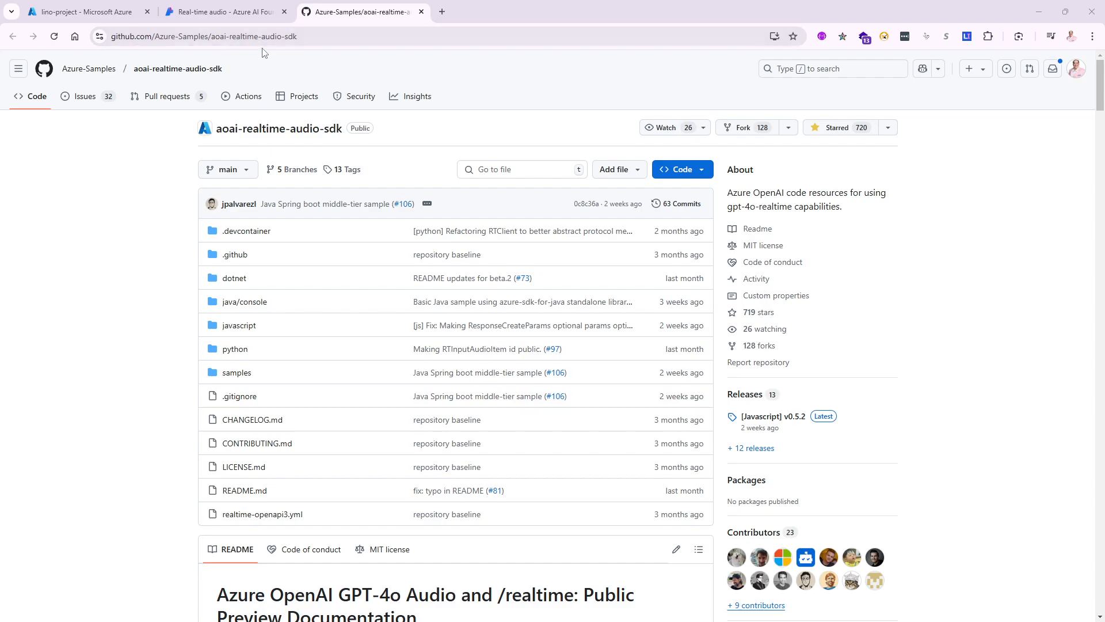
mouse_move(331, 40)
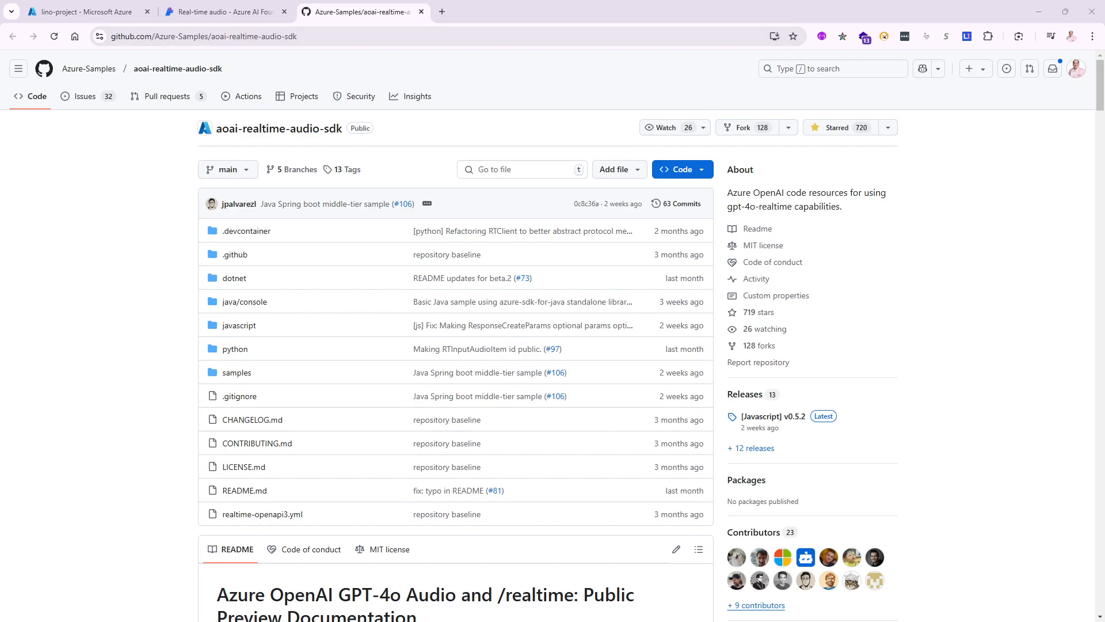
mouse_move(158, 314)
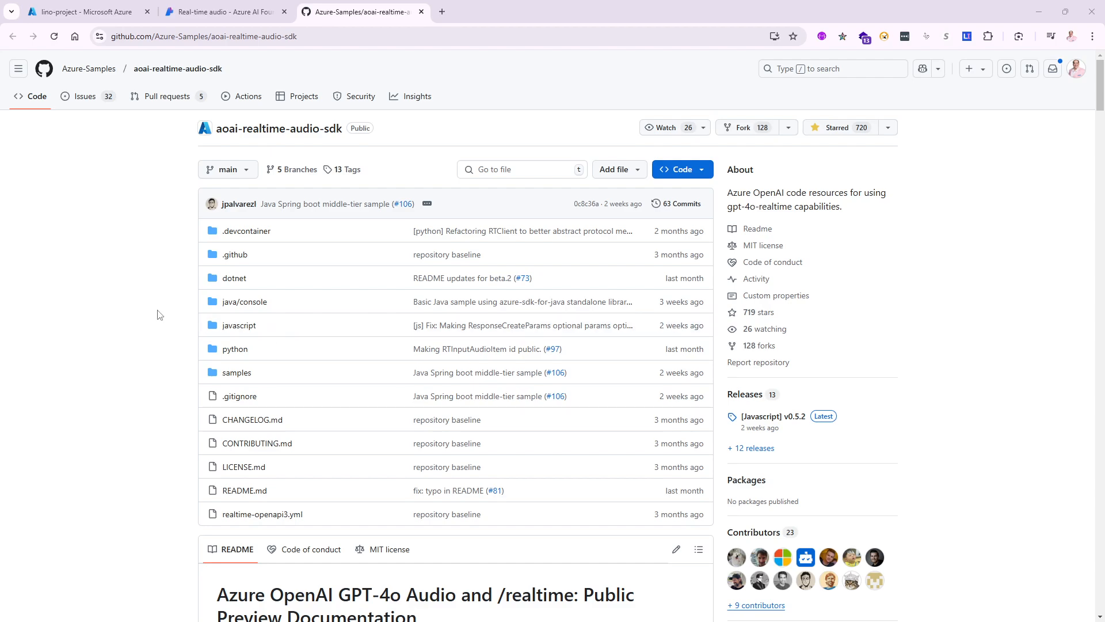
mouse_move(135, 258)
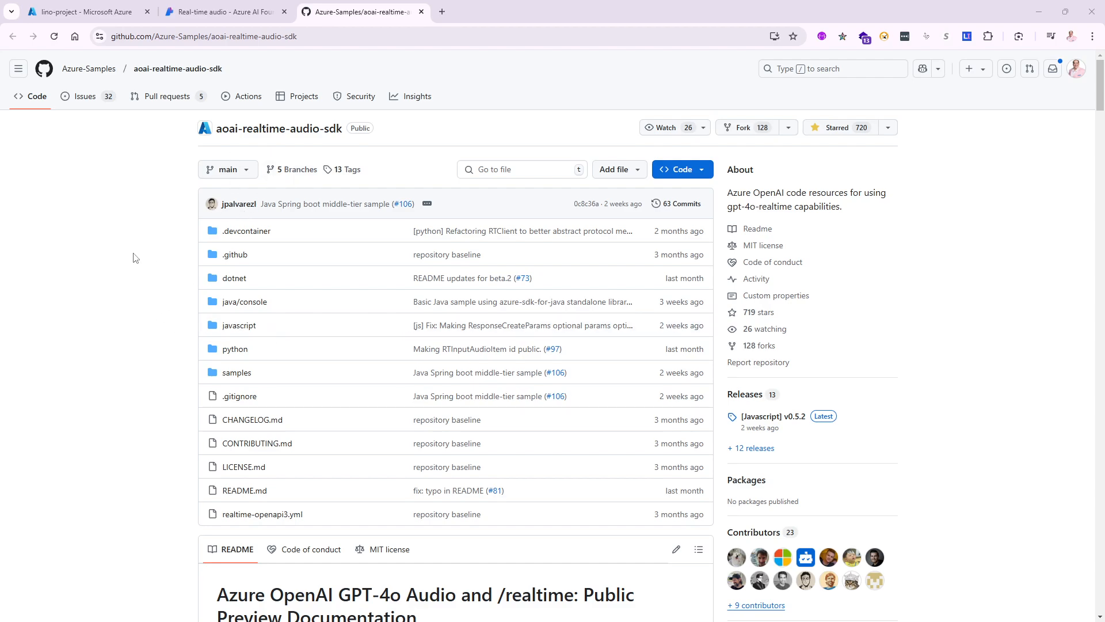
mouse_move(101, 244)
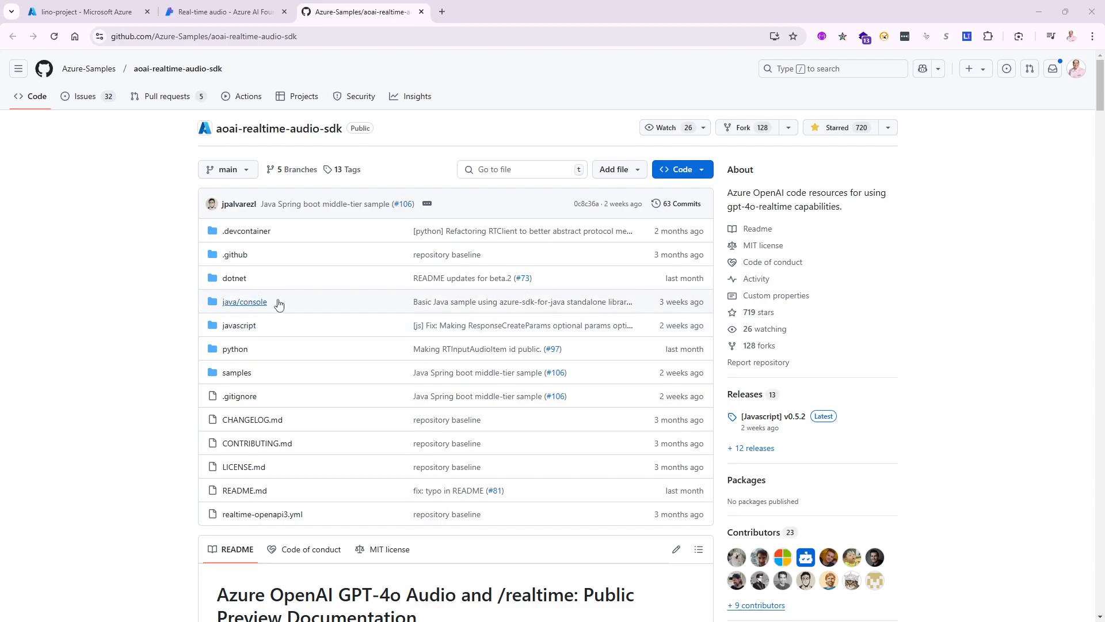
mouse_move(239, 325)
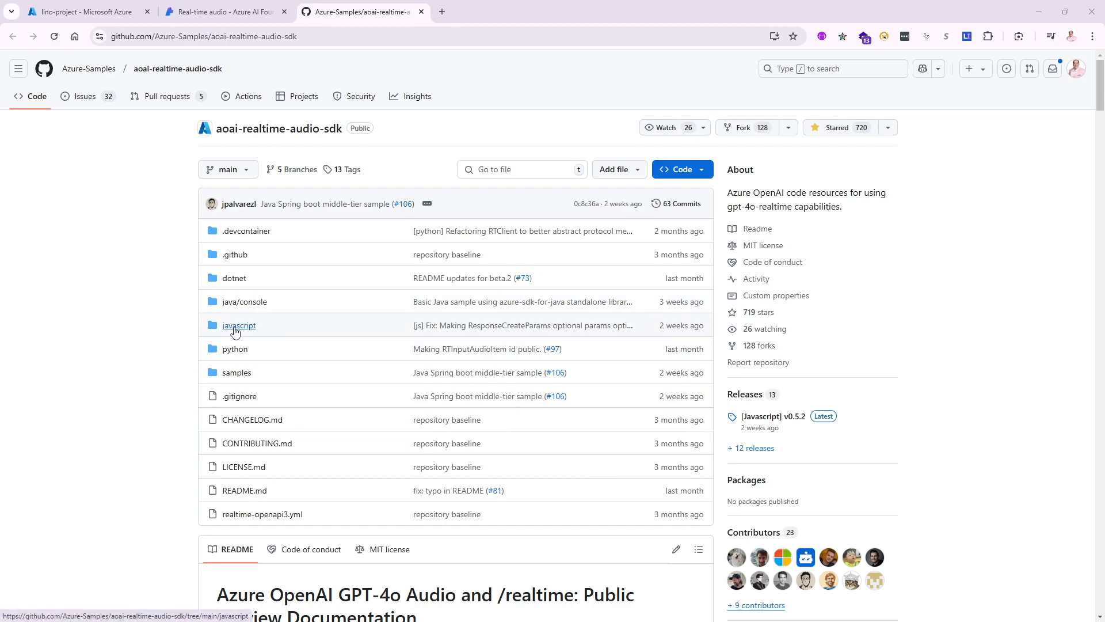
mouse_move(238, 325)
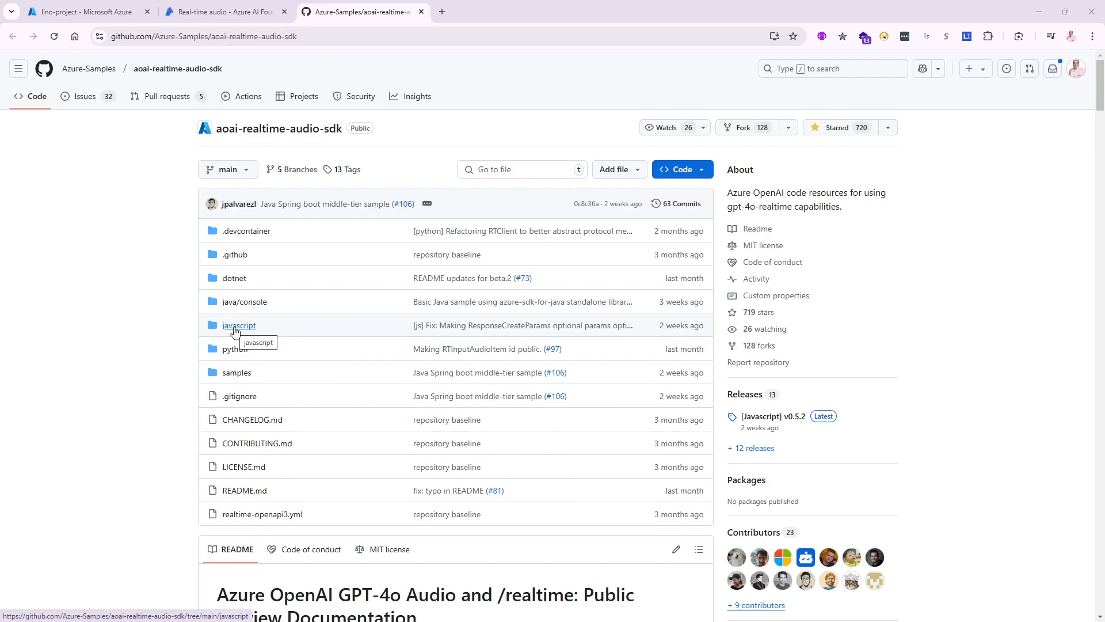
mouse_move(315, 351)
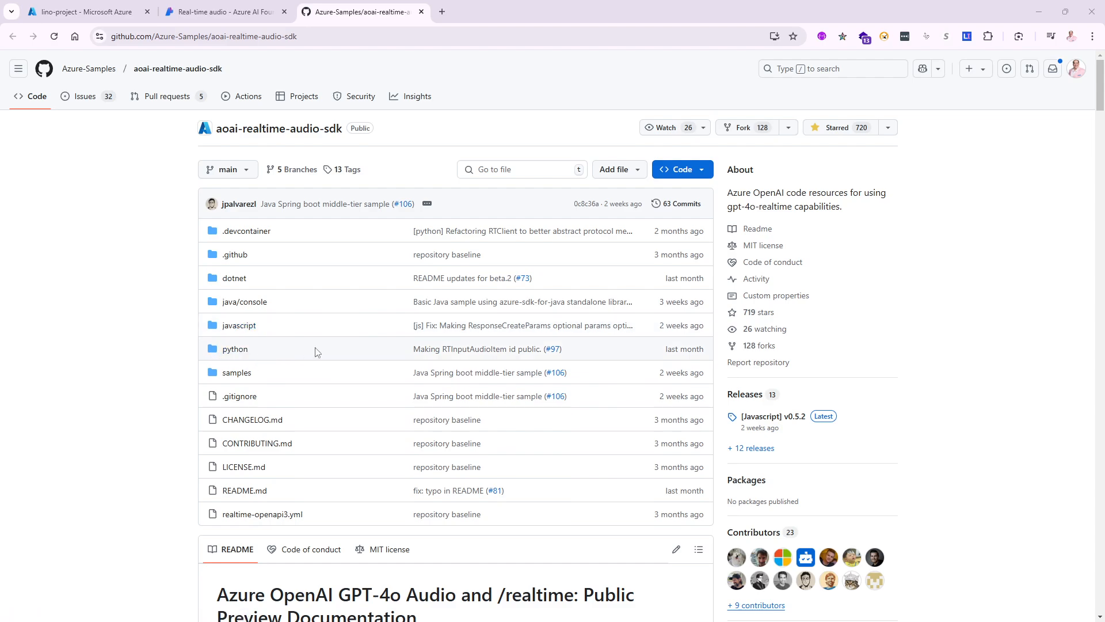
Step: Copy the aoai-realtime-audio-sdk repository's HTTPS clone URL from the Code menu
scroll(down, 3)
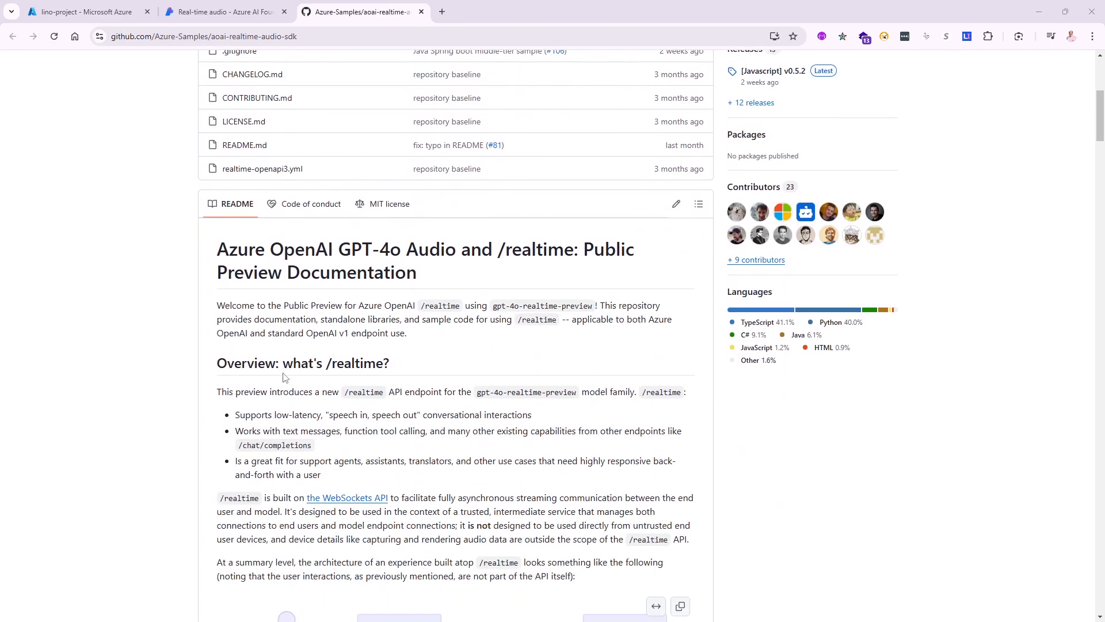
mouse_move(480, 282)
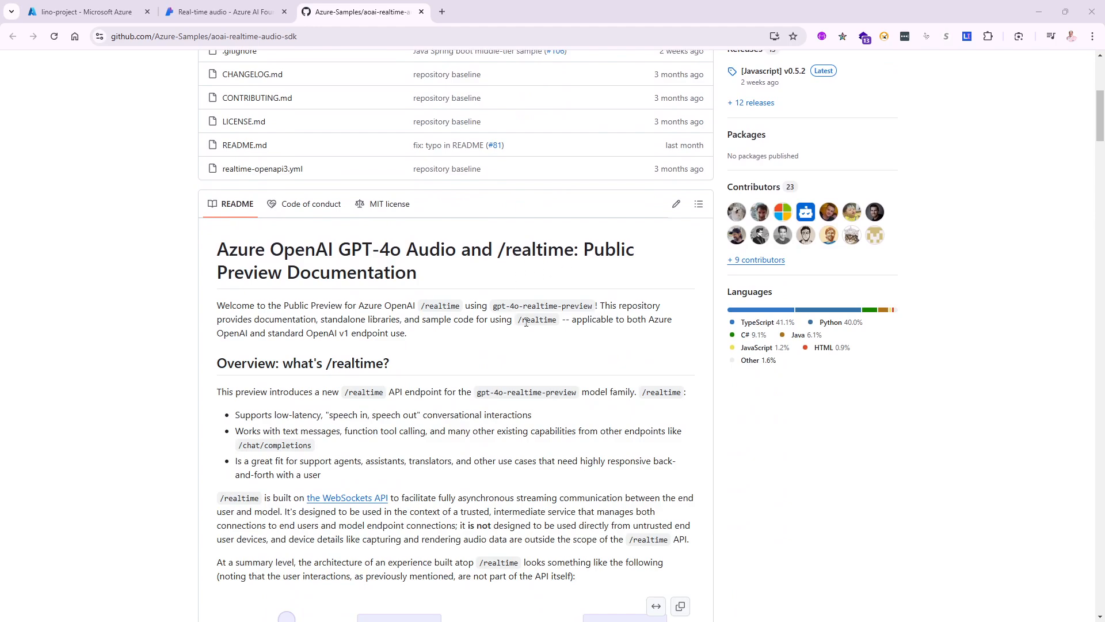
scroll(down, 3)
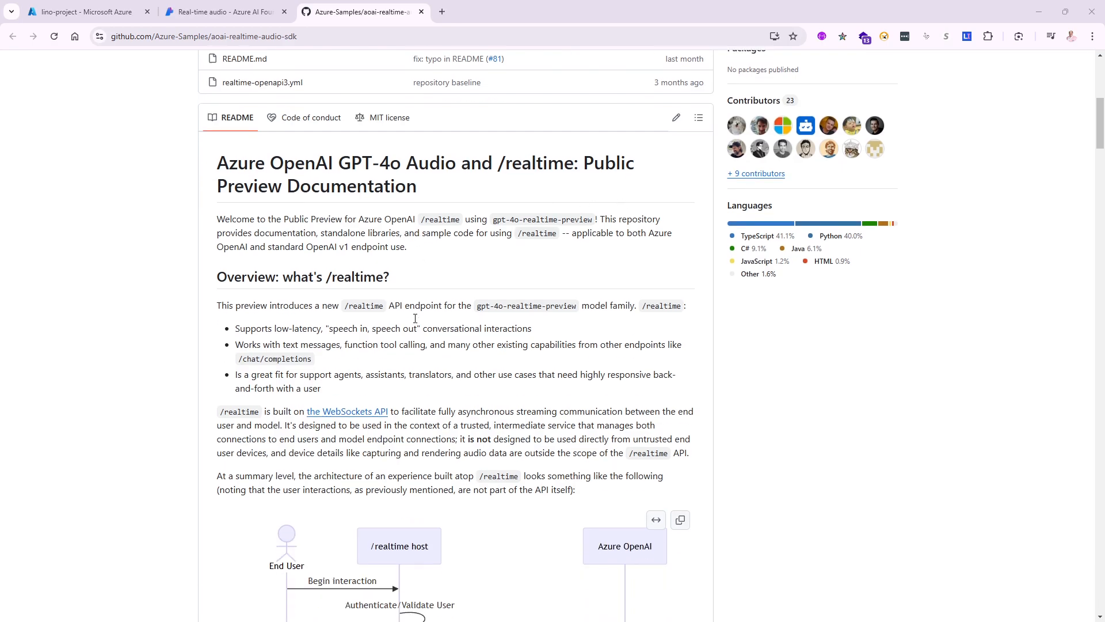
scroll(down, 3)
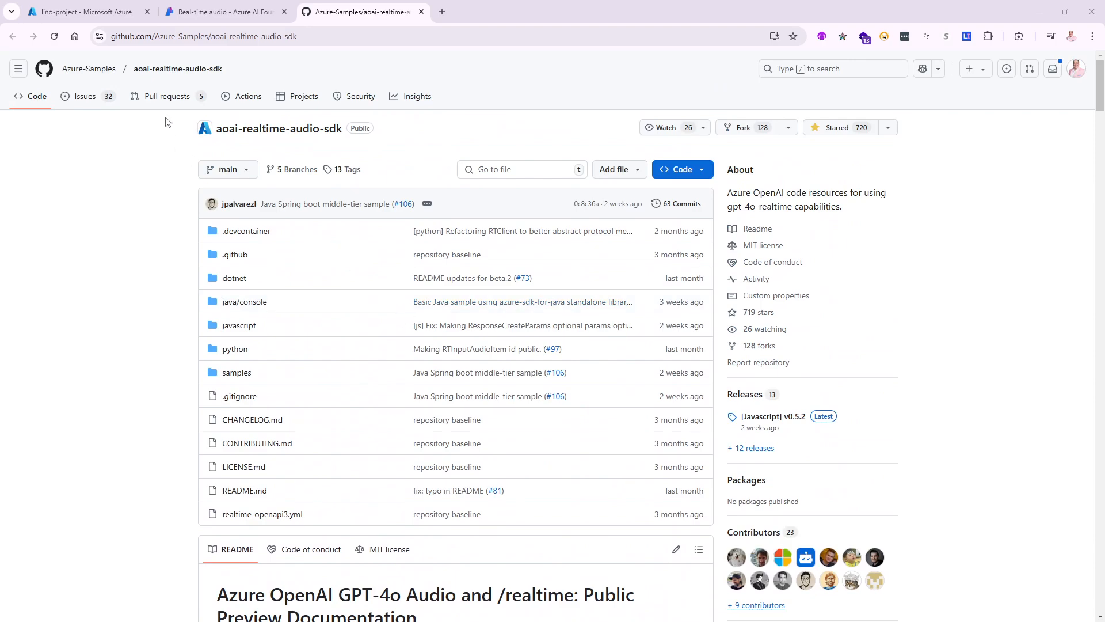
click(681, 169)
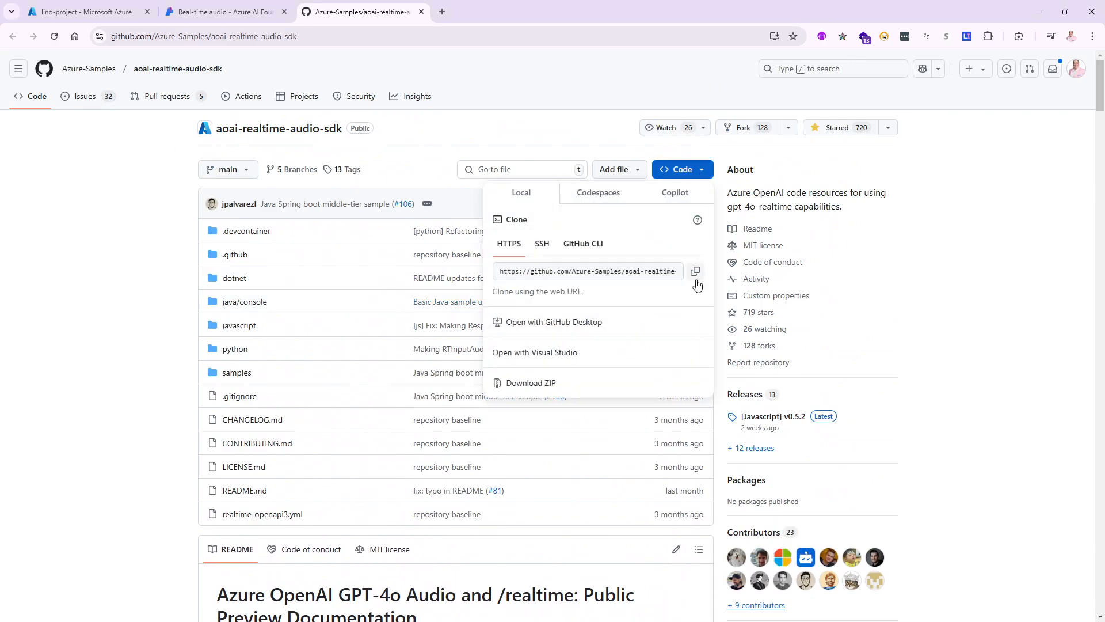
click(695, 271)
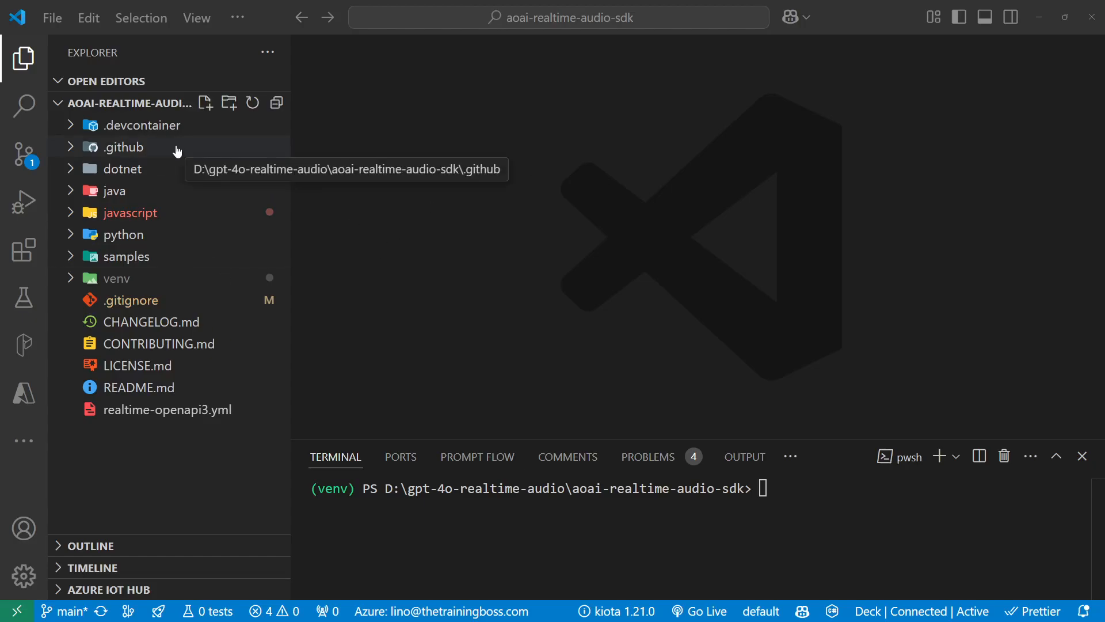
mouse_move(125, 255)
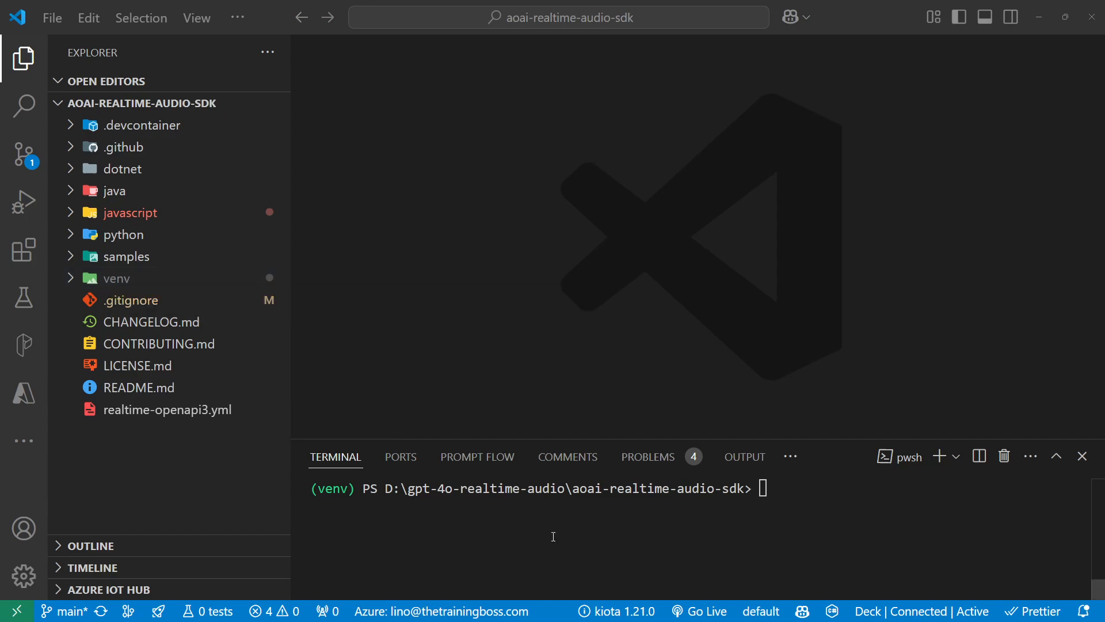
mouse_move(614, 530)
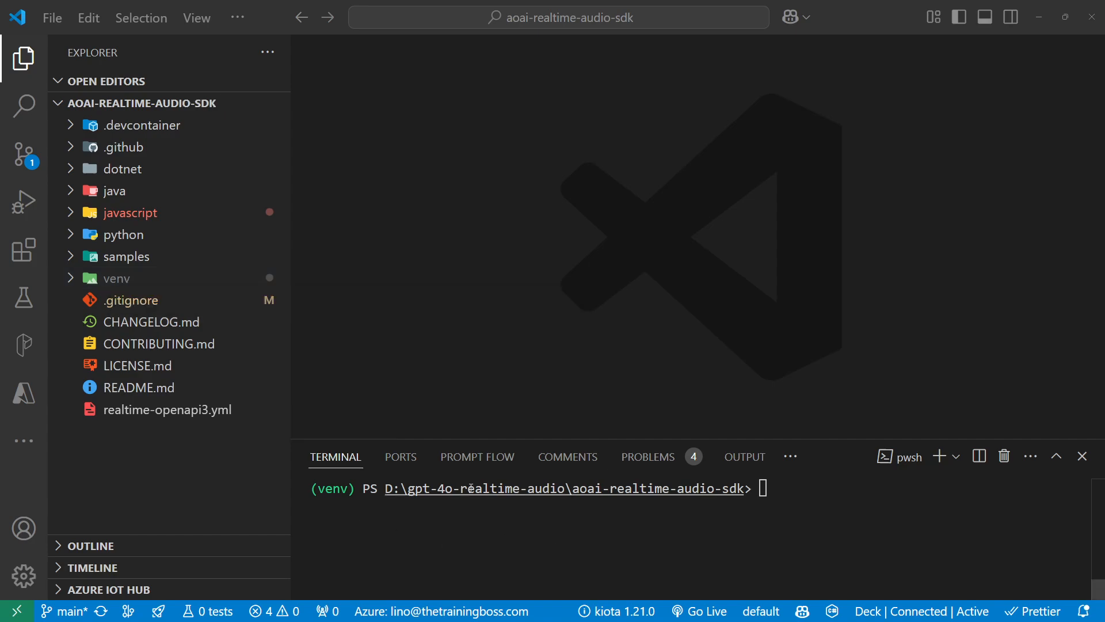
mouse_move(219, 474)
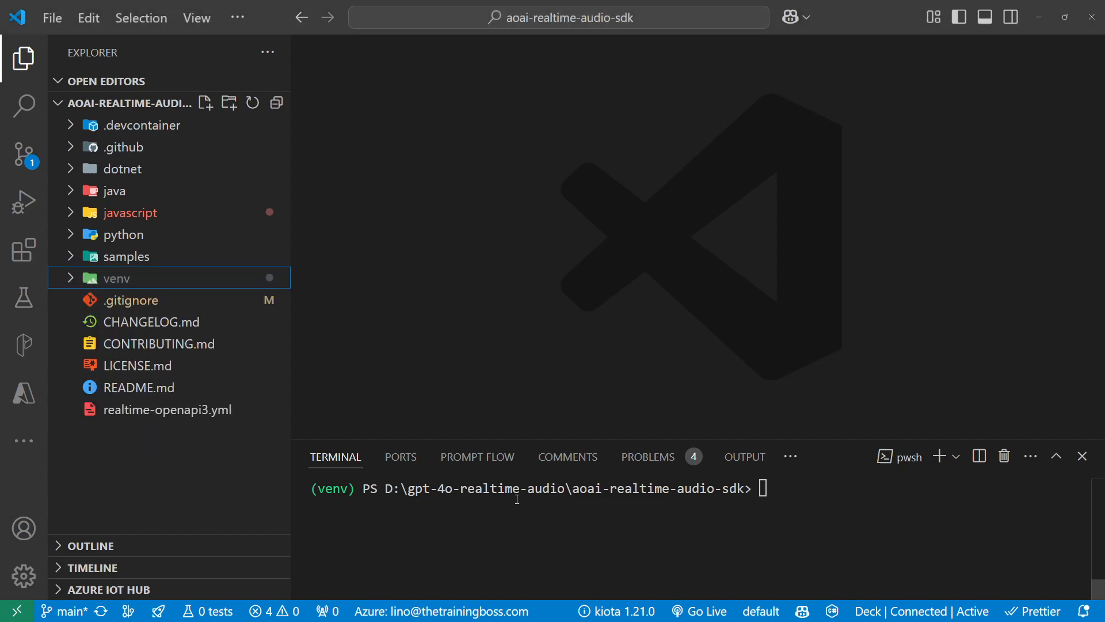
mouse_move(120, 117)
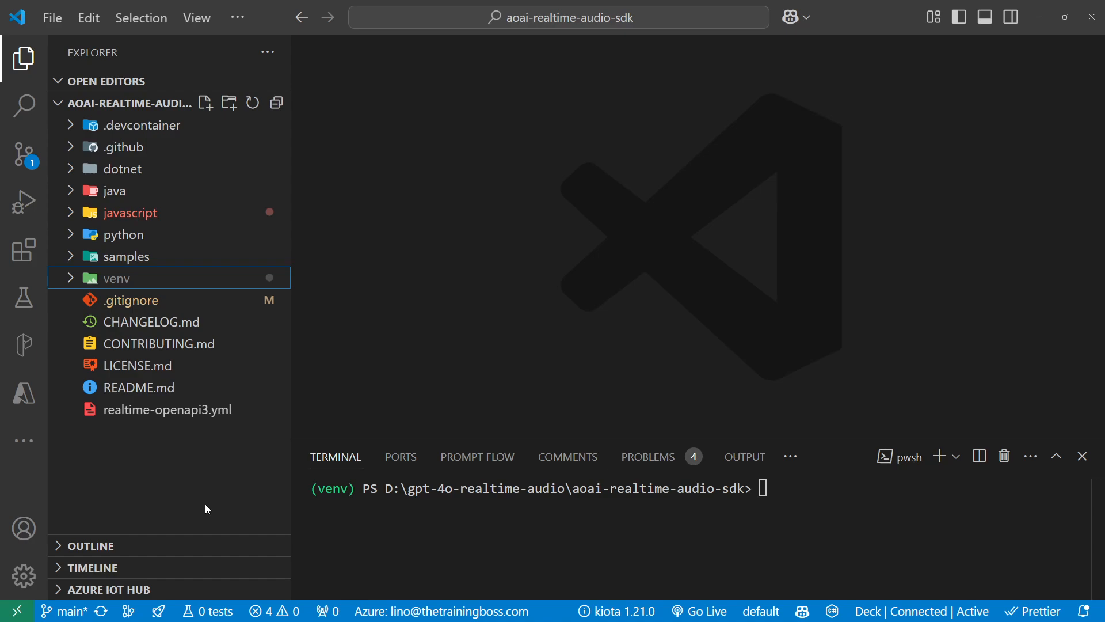
mouse_move(207, 522)
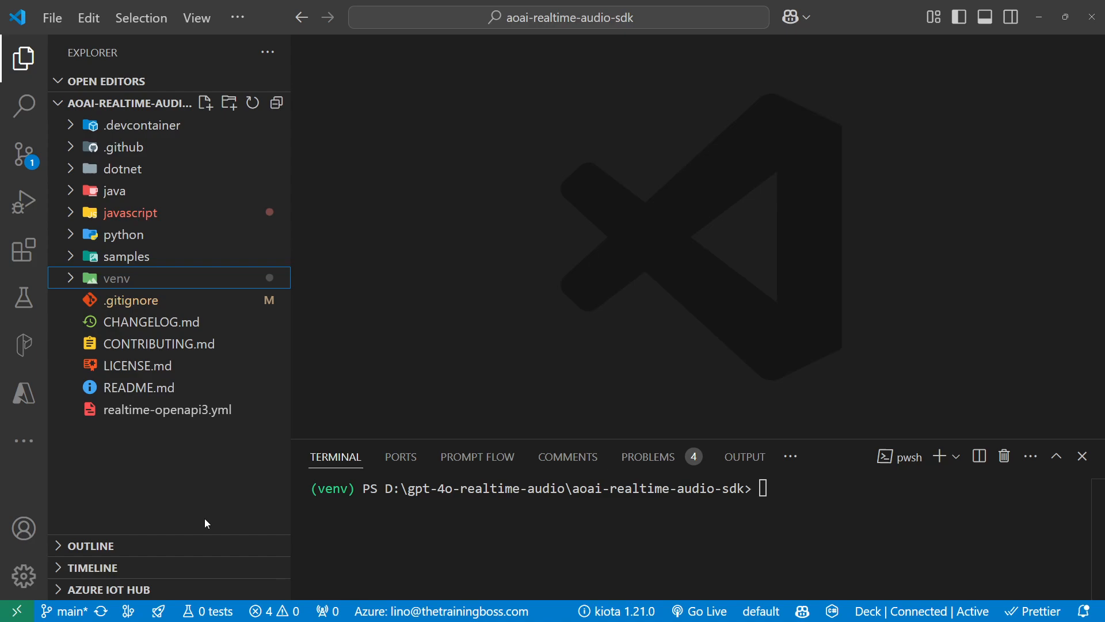
mouse_move(114, 191)
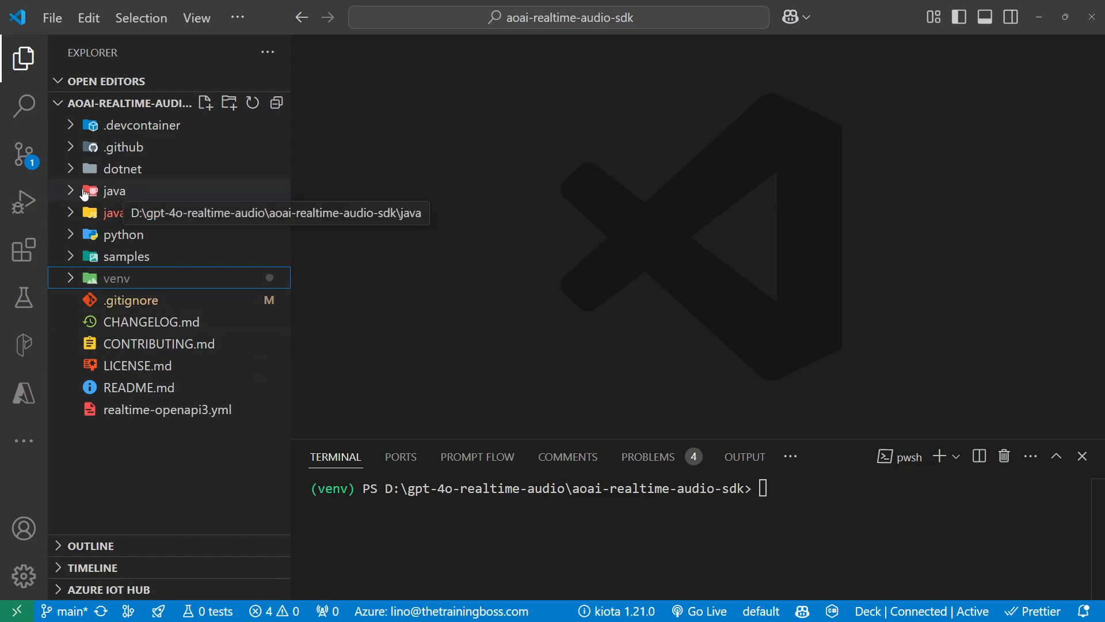
Step: Expand the Explorer tree through samples down to the javascript/react sample folder
click(120, 168)
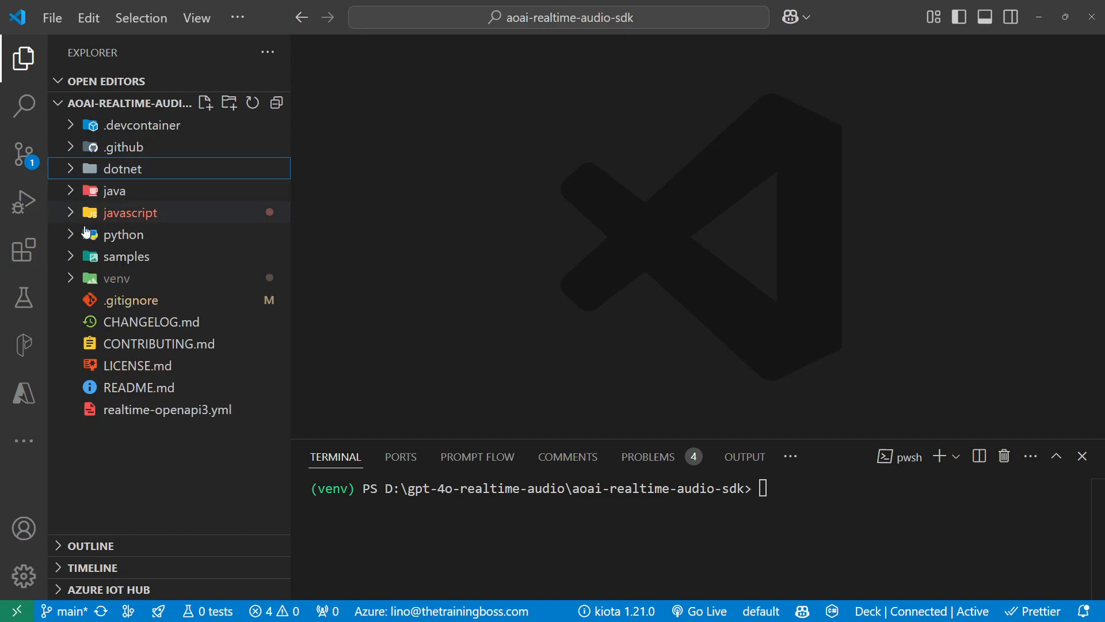
mouse_move(73, 216)
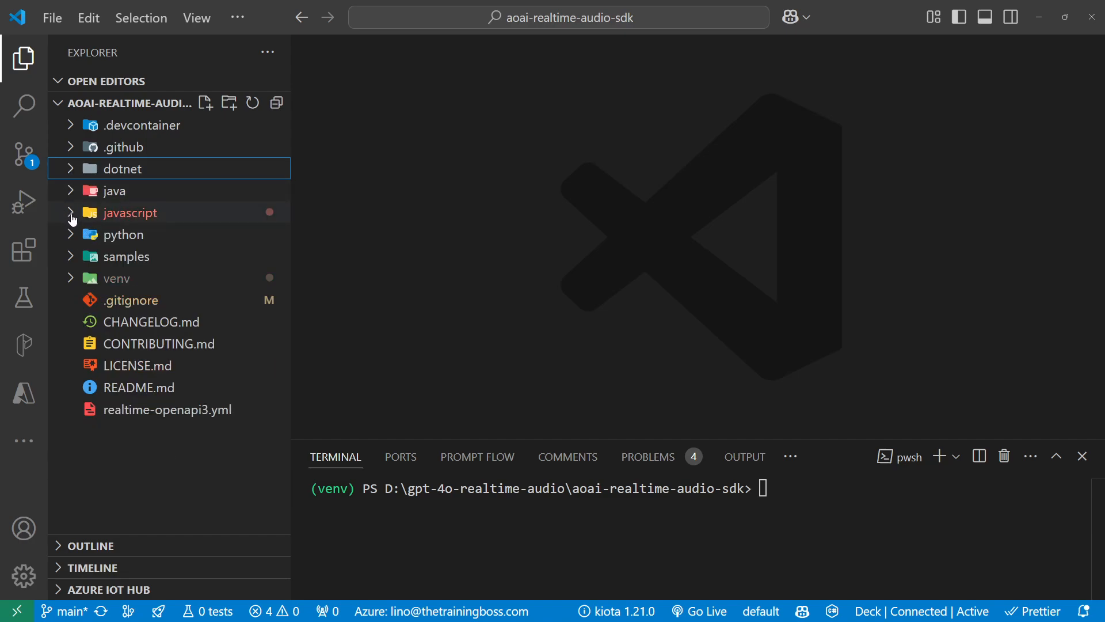
click(130, 212)
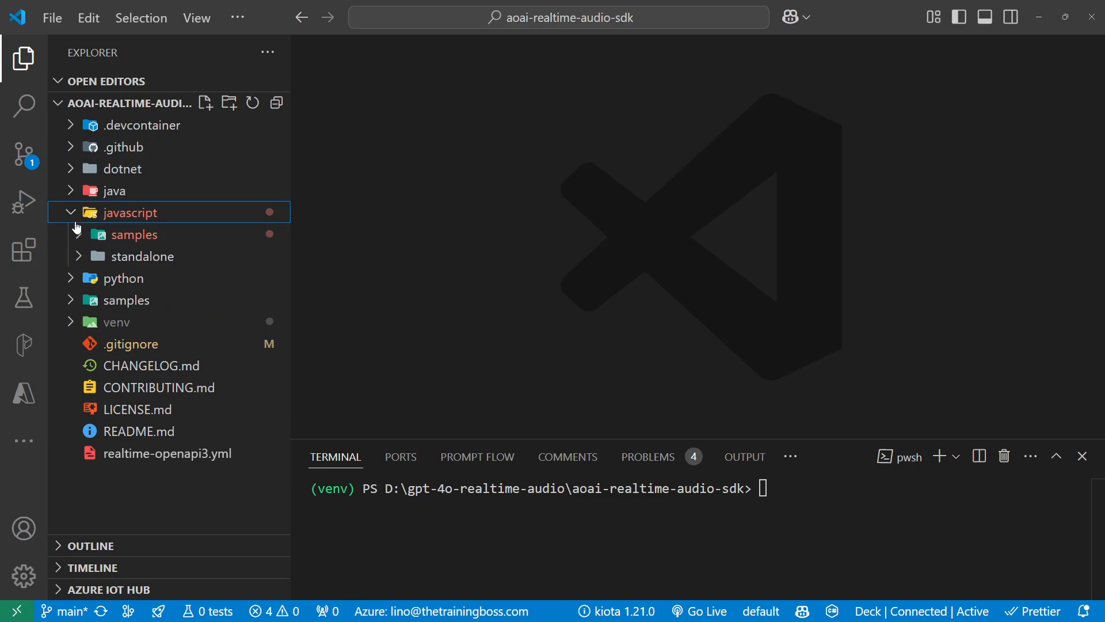
click(135, 234)
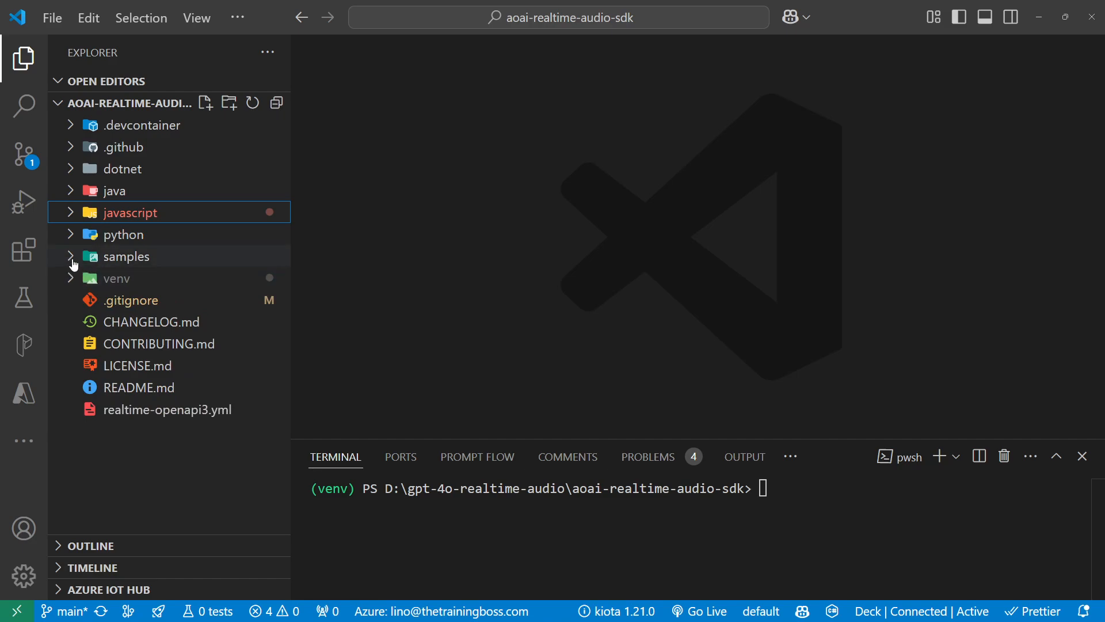
click(128, 256)
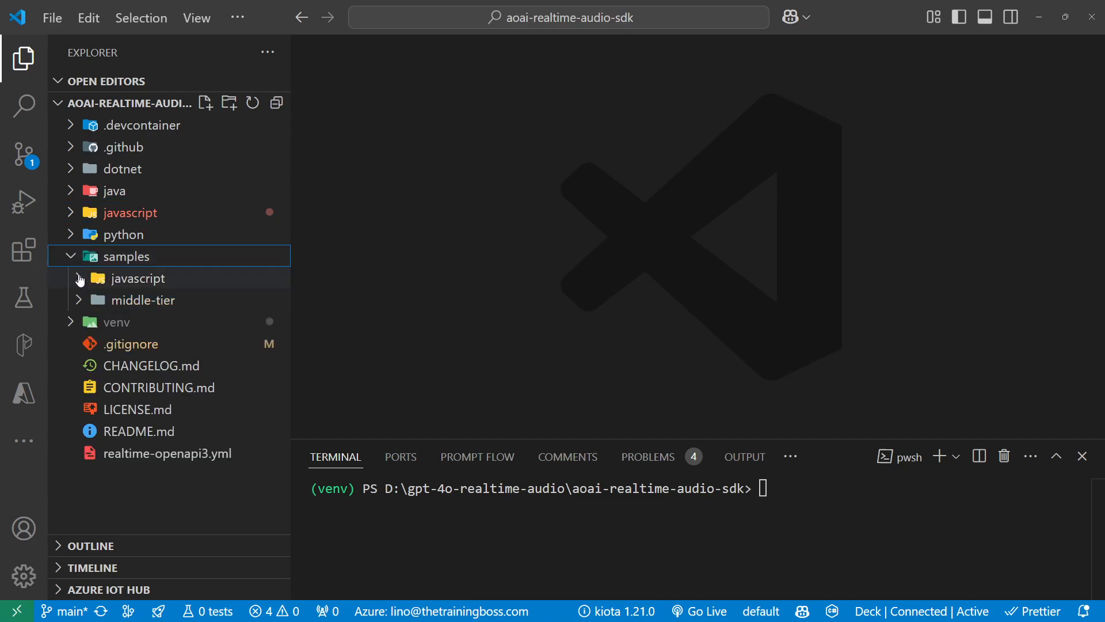
click(138, 278)
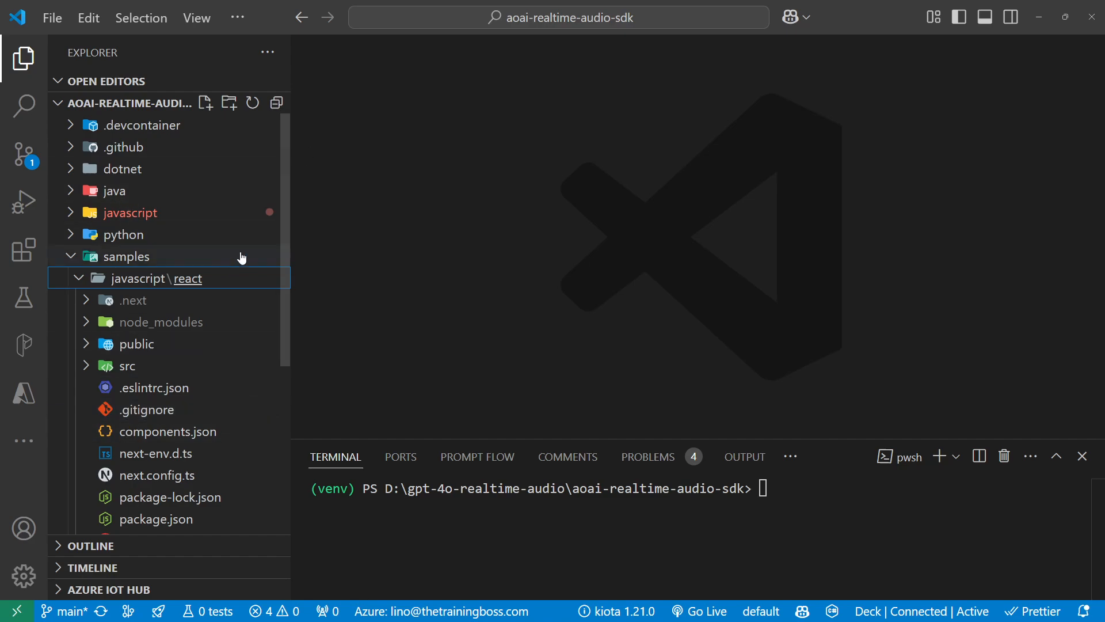
mouse_move(222, 292)
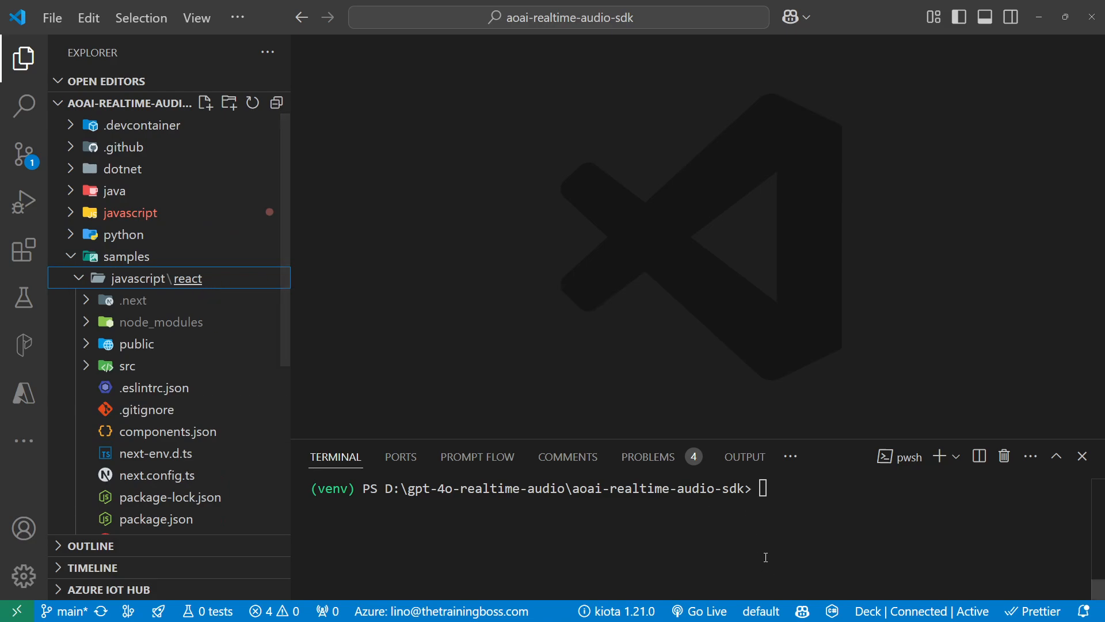
mouse_move(200, 515)
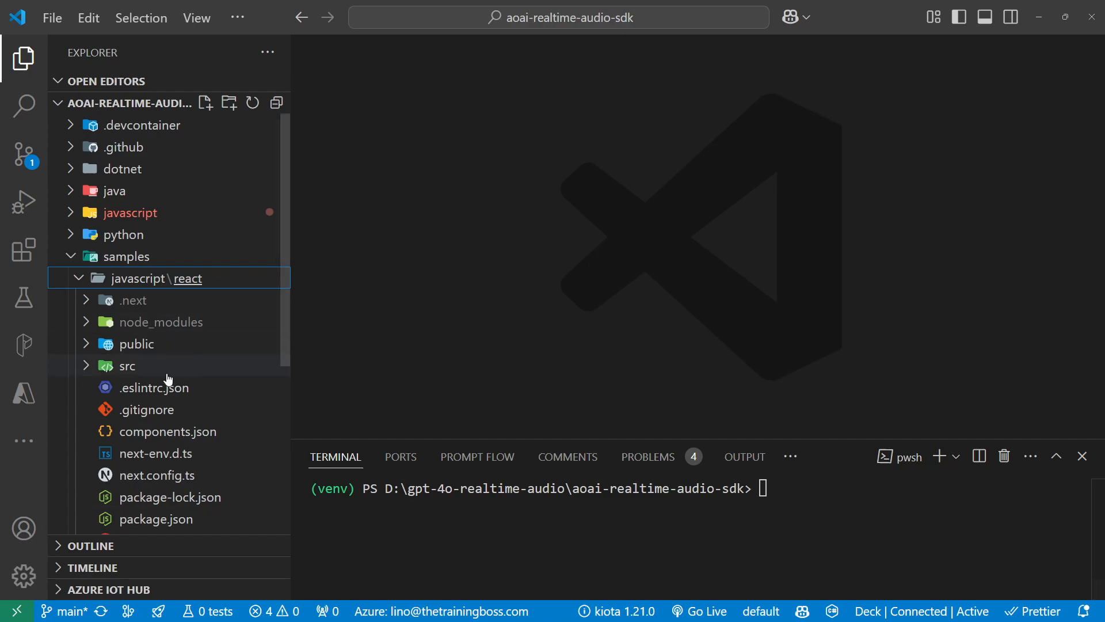
mouse_move(138, 370)
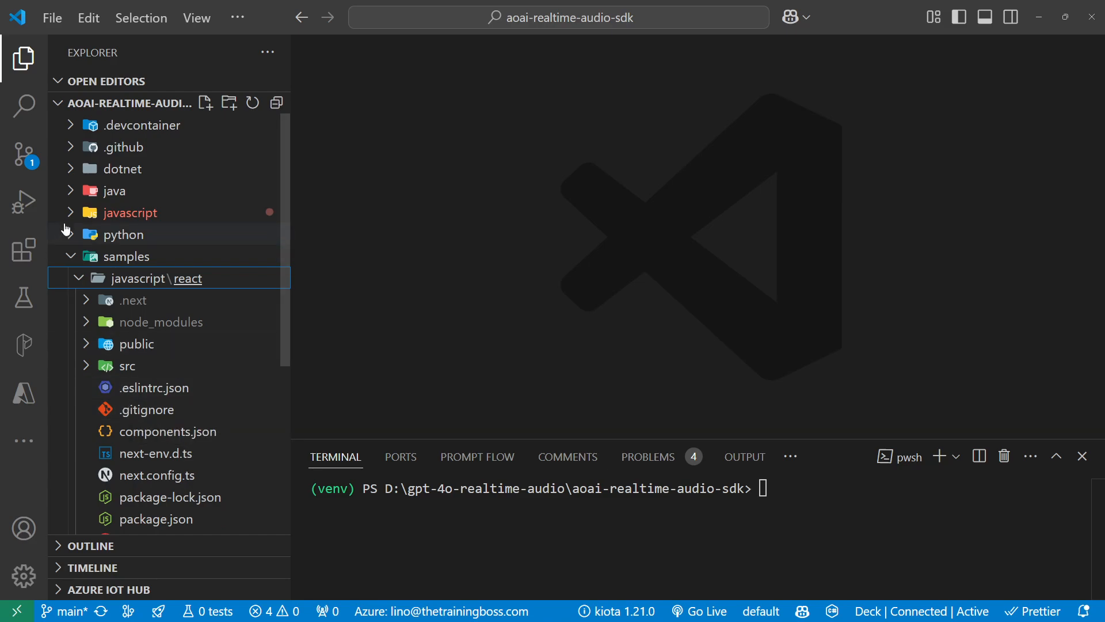
mouse_move(116, 191)
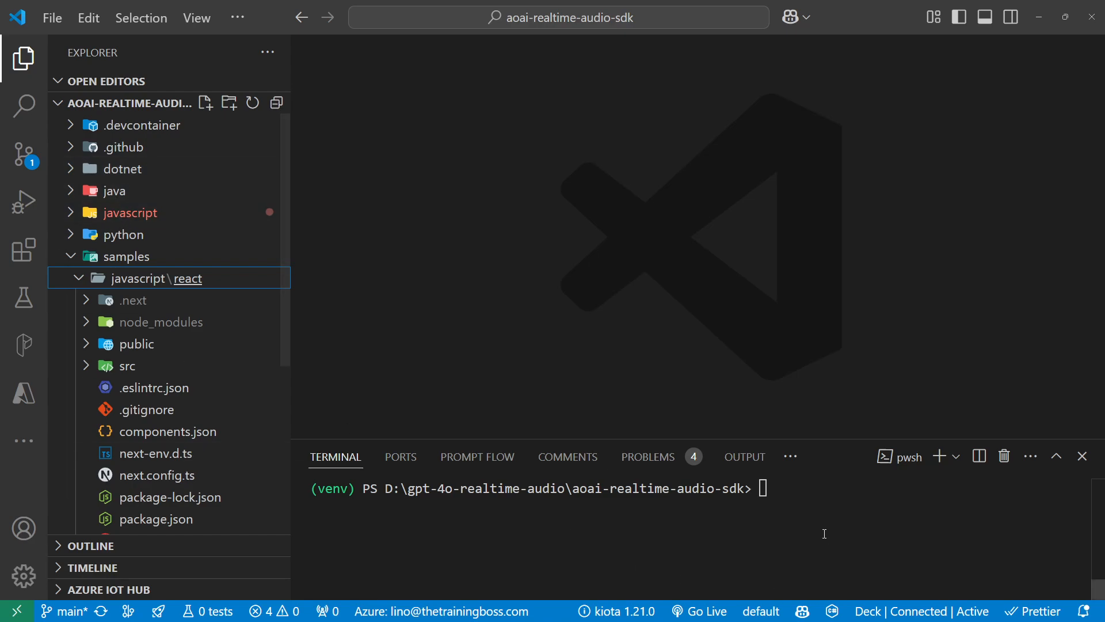
Step: Change the terminal directory into the samples\javascript\react sample folder
text(cd.)
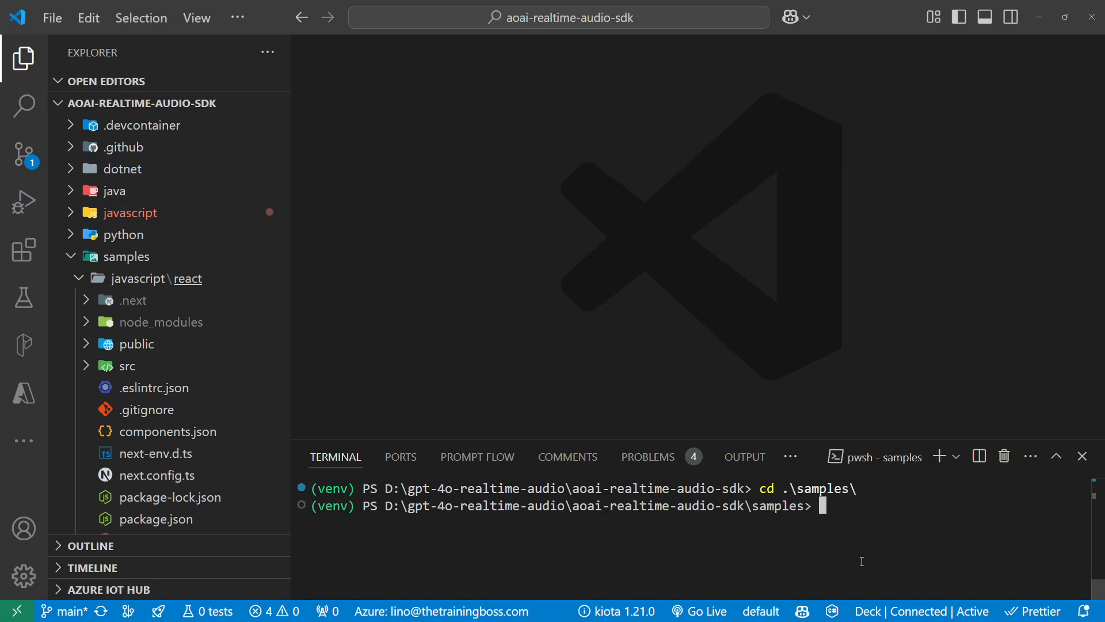
text(cd .\samples\)
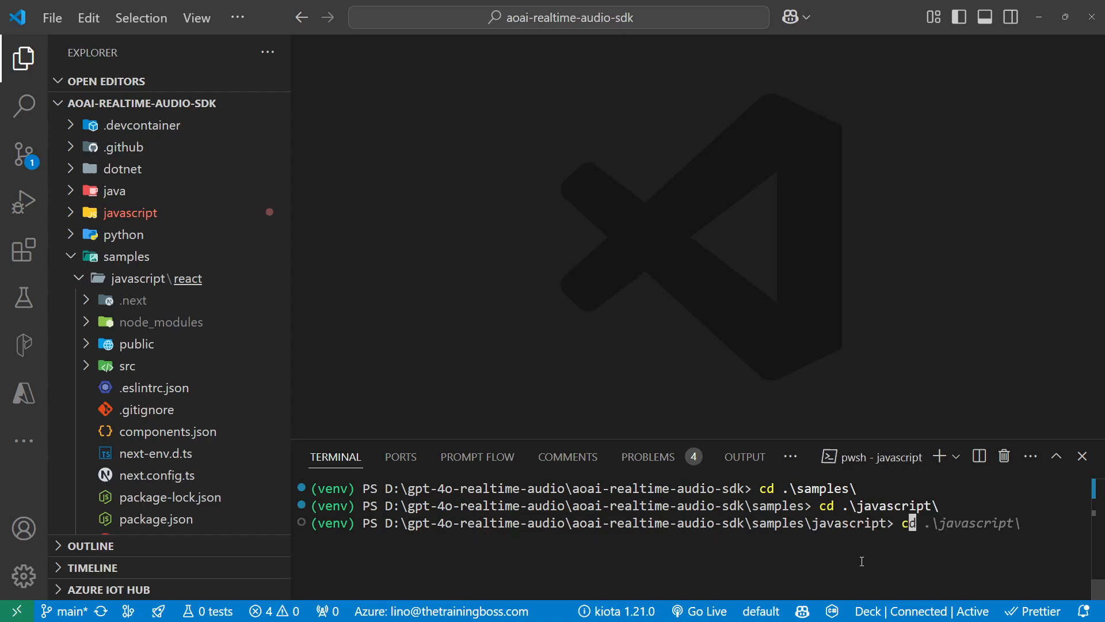
key(Enter)
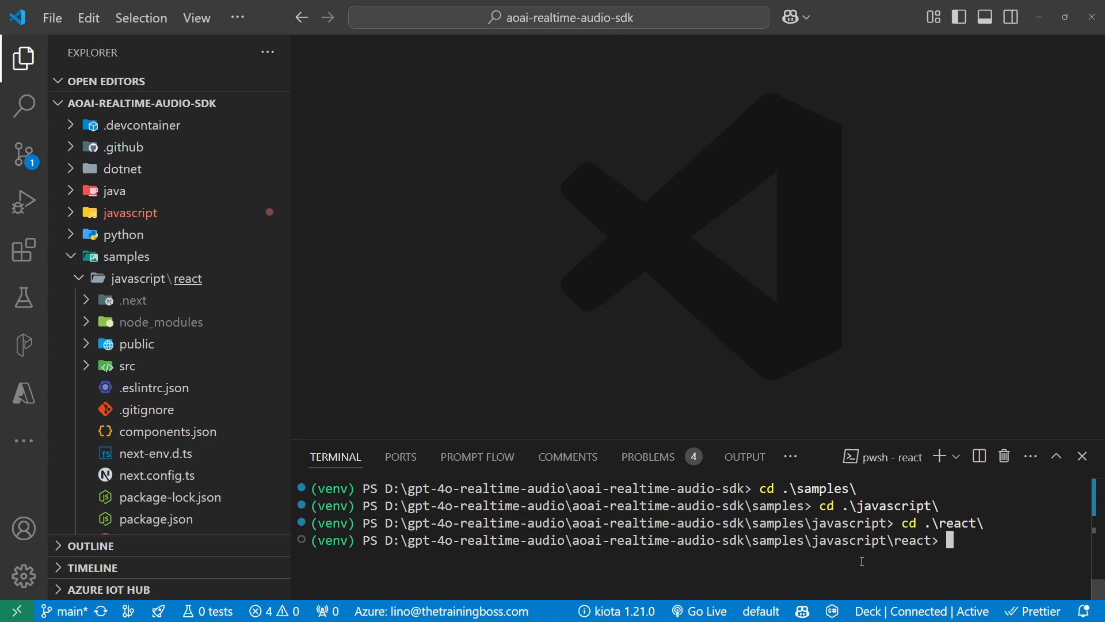
Step: Install the sample's packages with npm install and start it with npm run dev
text(npm run dev)
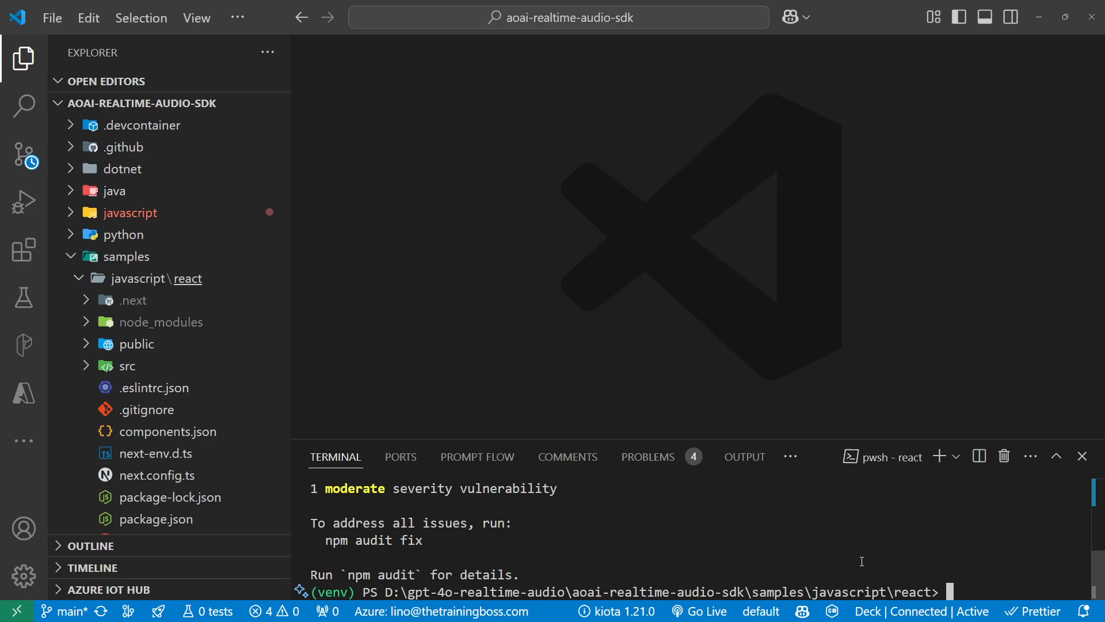
text(npm install)
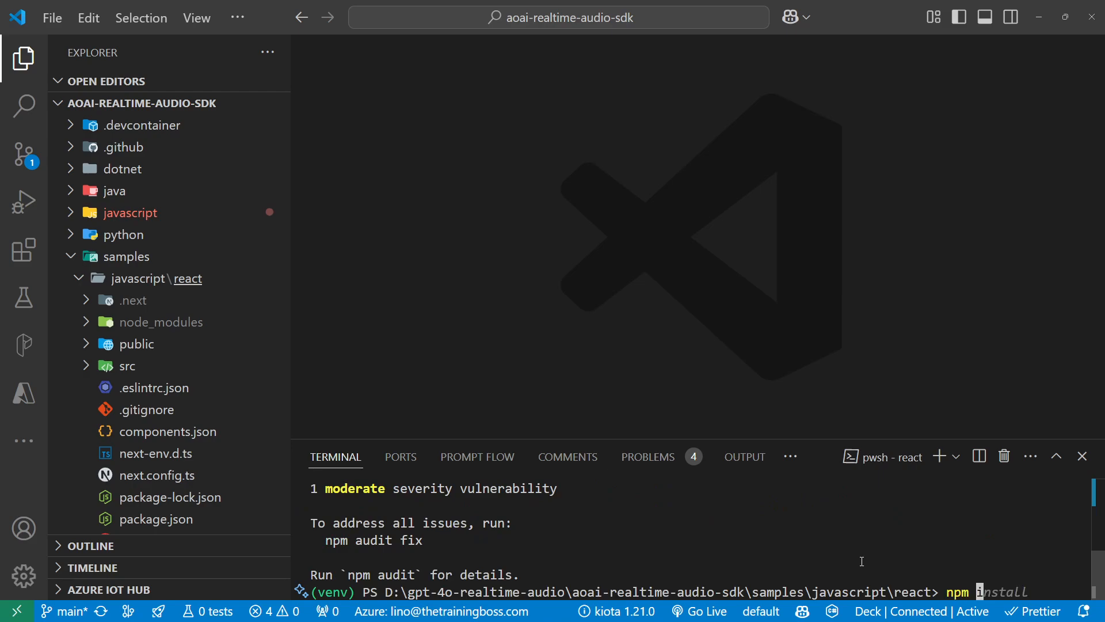
text(npm run dev)
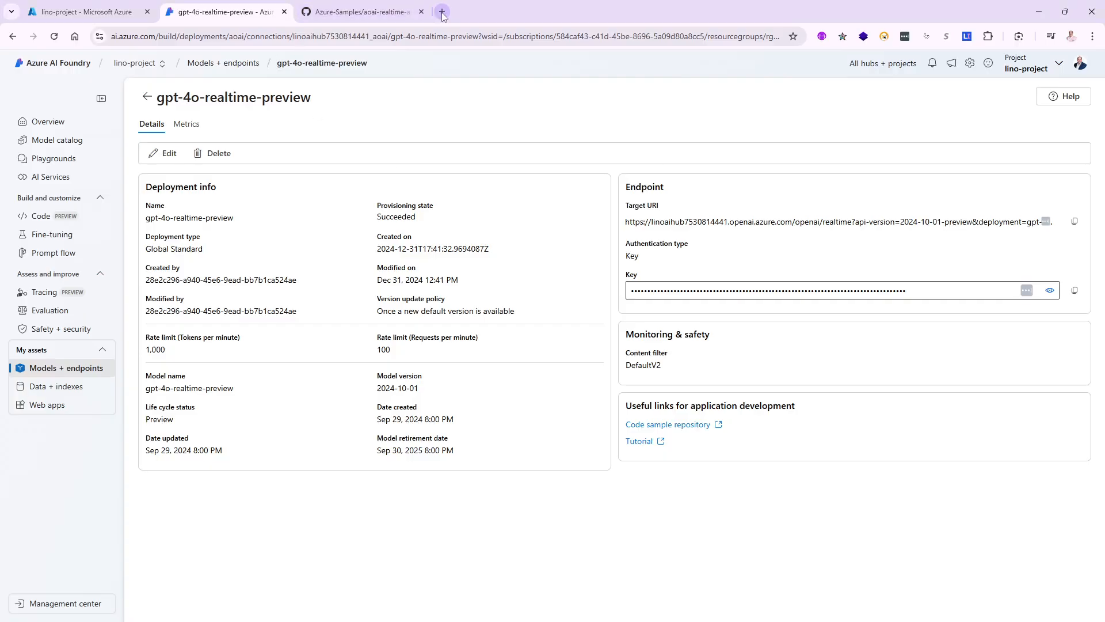
Step: Open a new browser tab for the Next.js sample app at localhost:3000
click(442, 12)
text(localhost:3000)
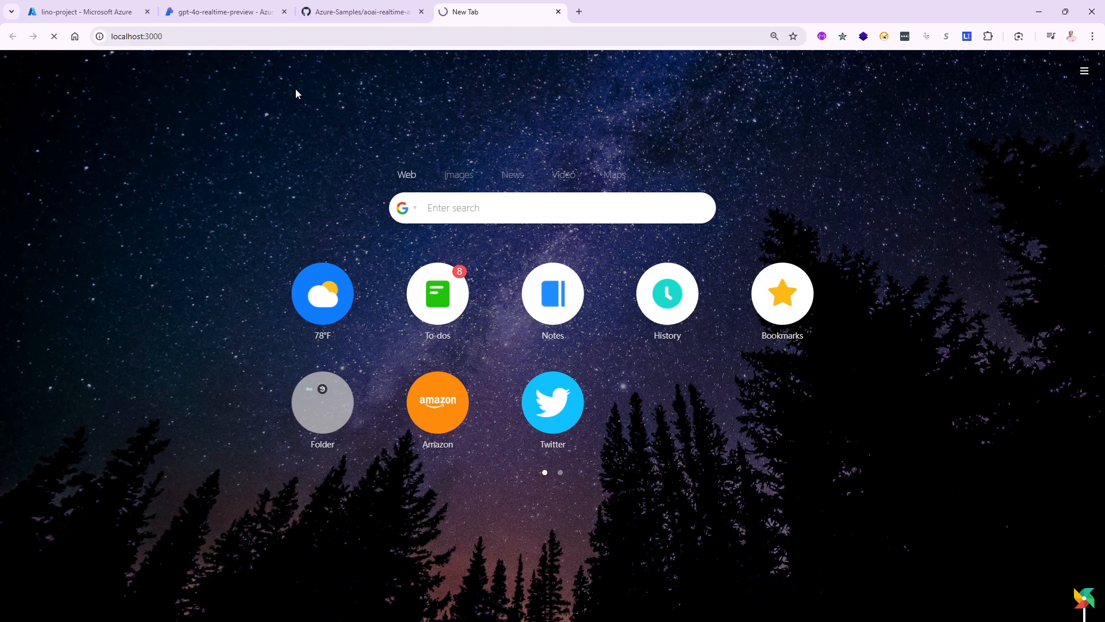
mouse_move(287, 93)
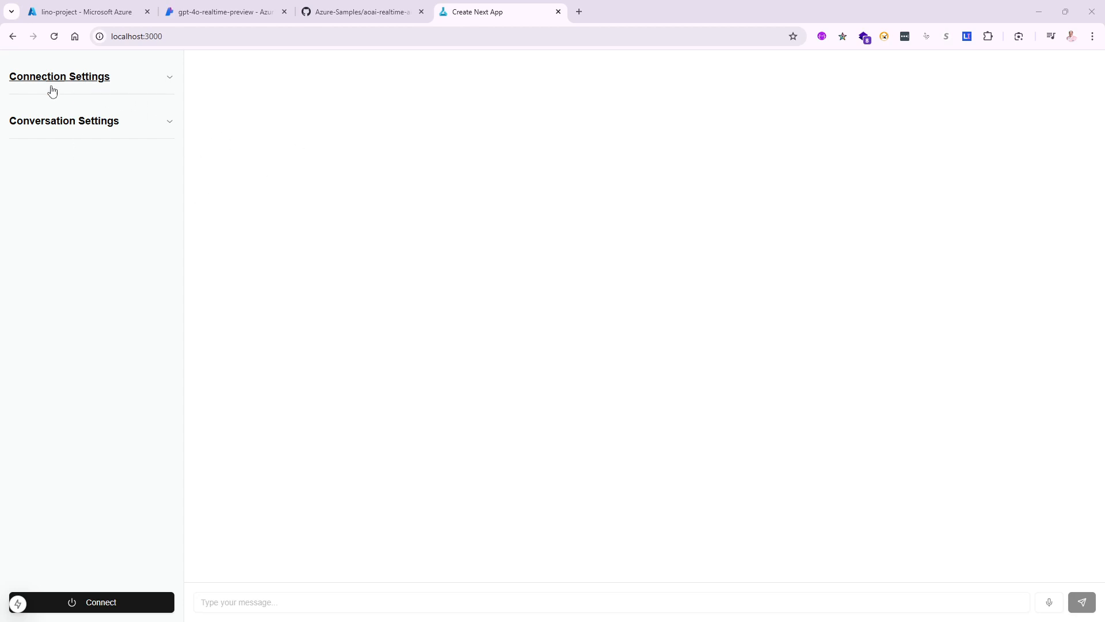
mouse_move(108, 79)
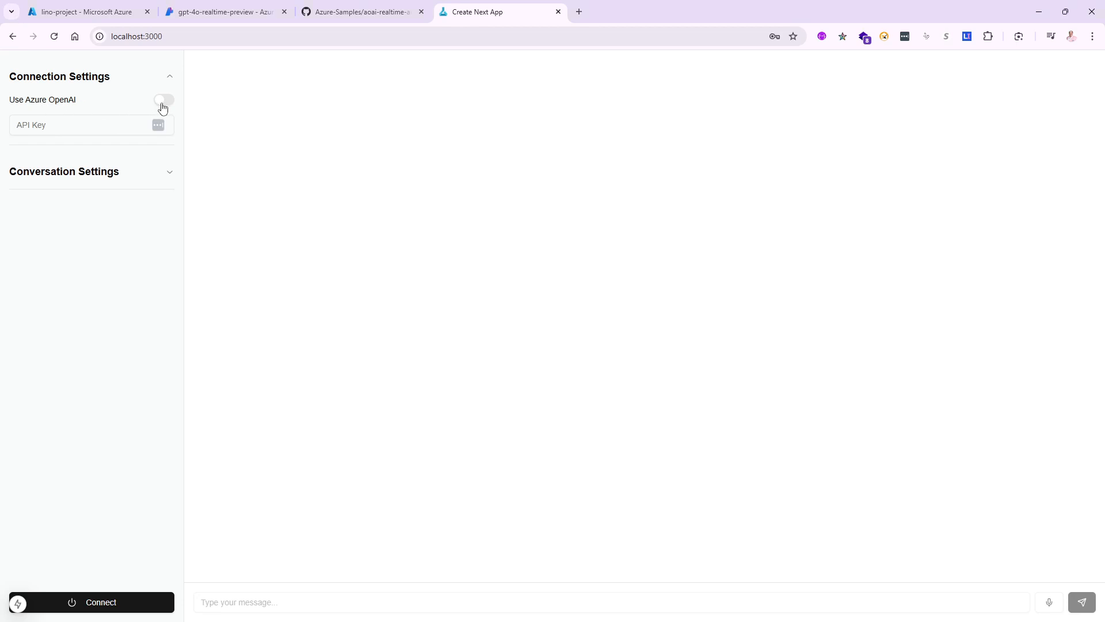
Step: Enable Use Azure OpenAI and enter deployment name gpt-4o-realtime-preview from the deployment page
click(163, 99)
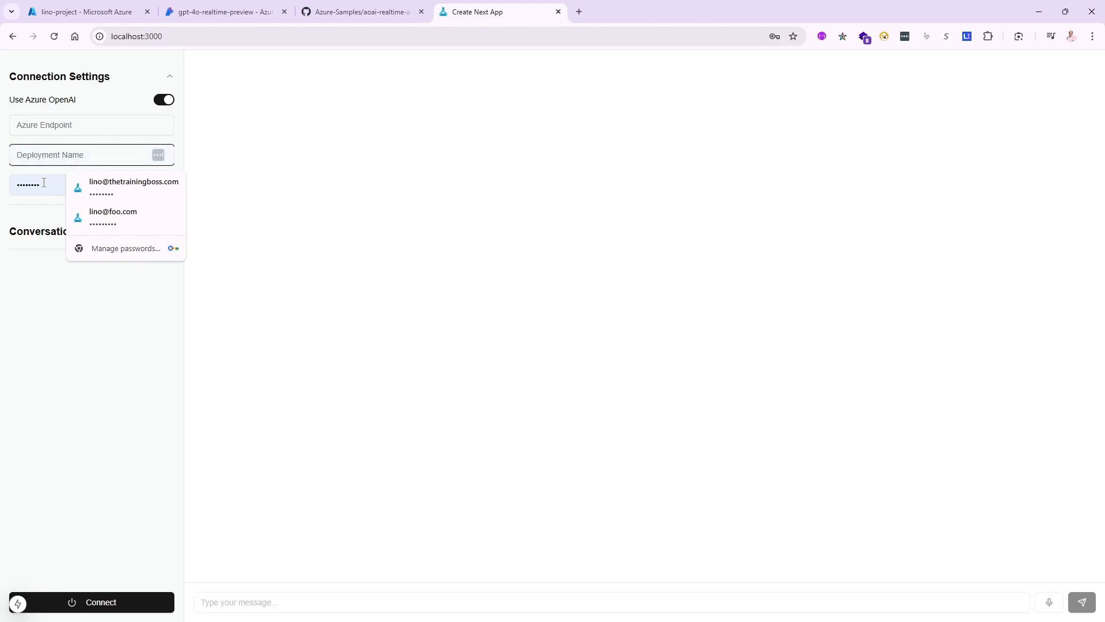
click(275, 266)
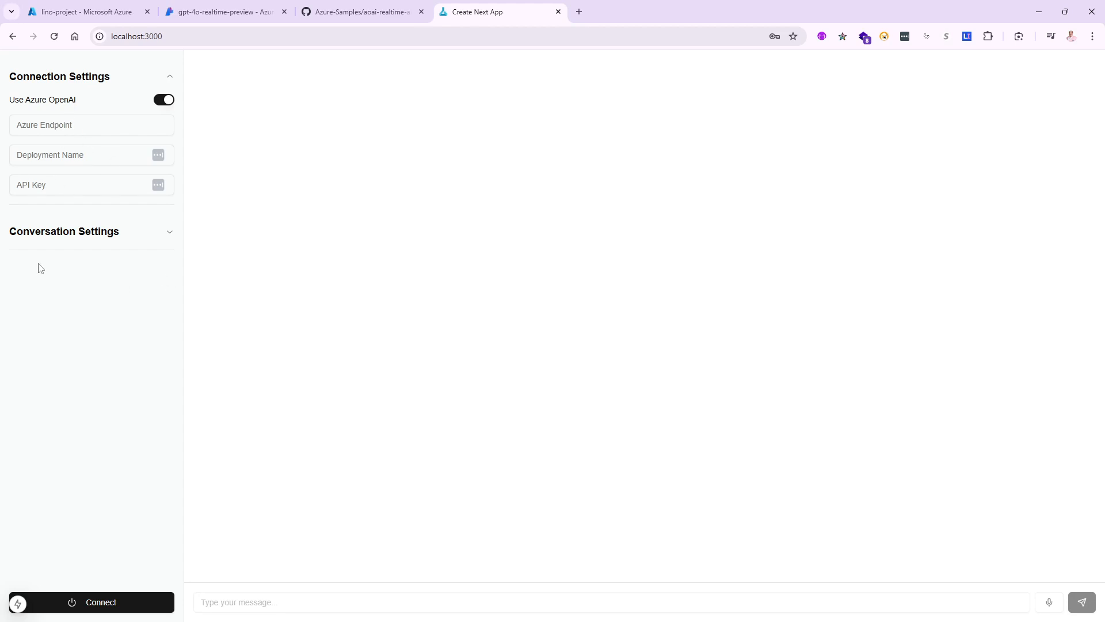
click(224, 12)
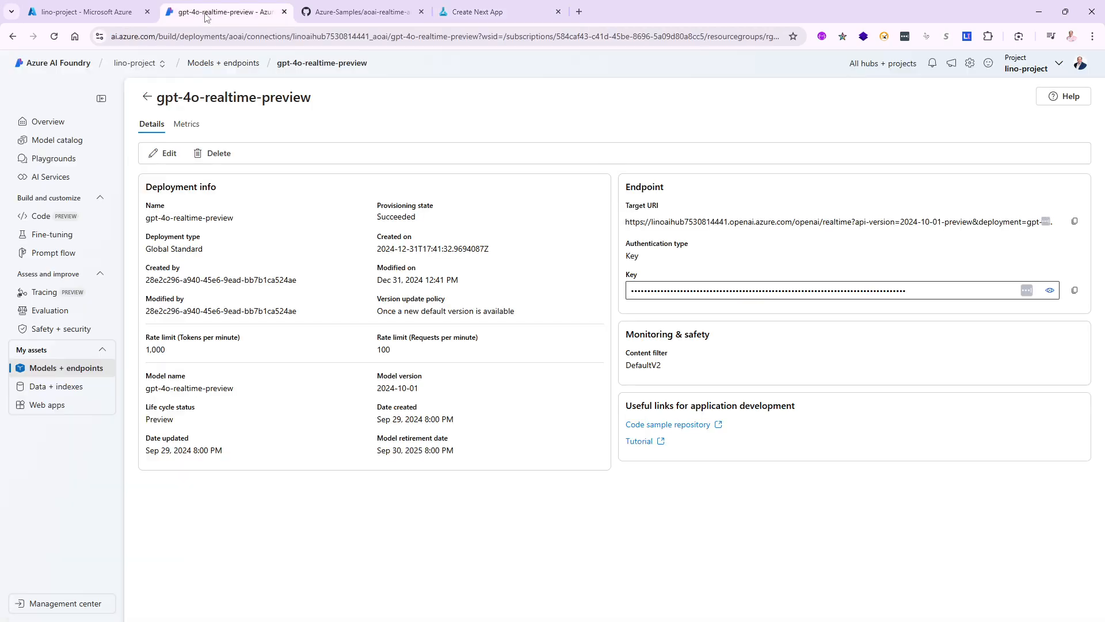
double_click(257, 97)
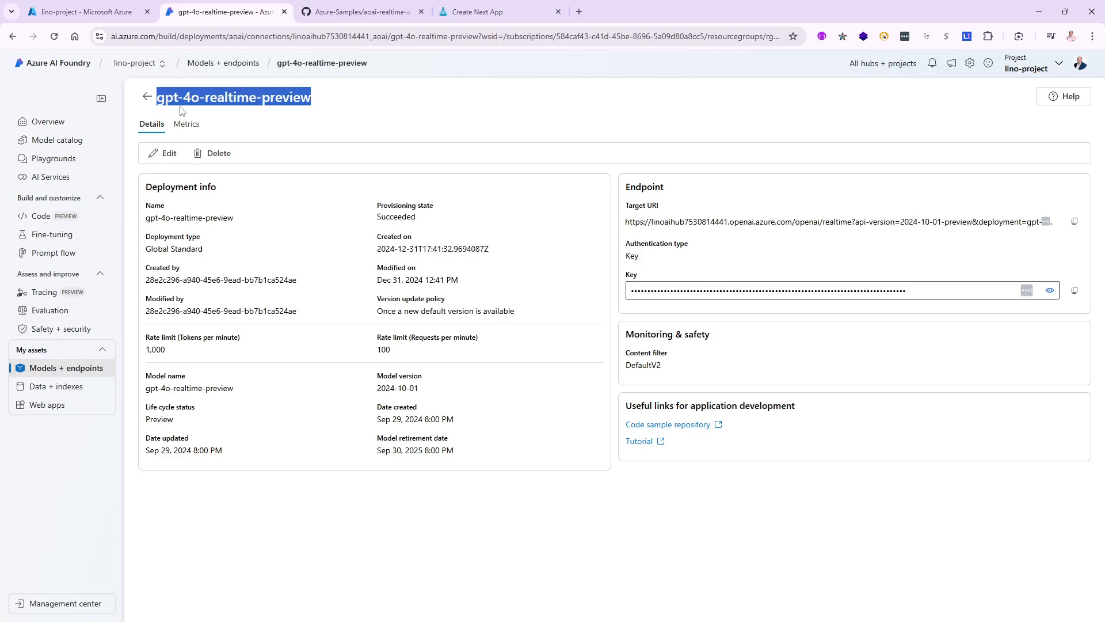
click(499, 12)
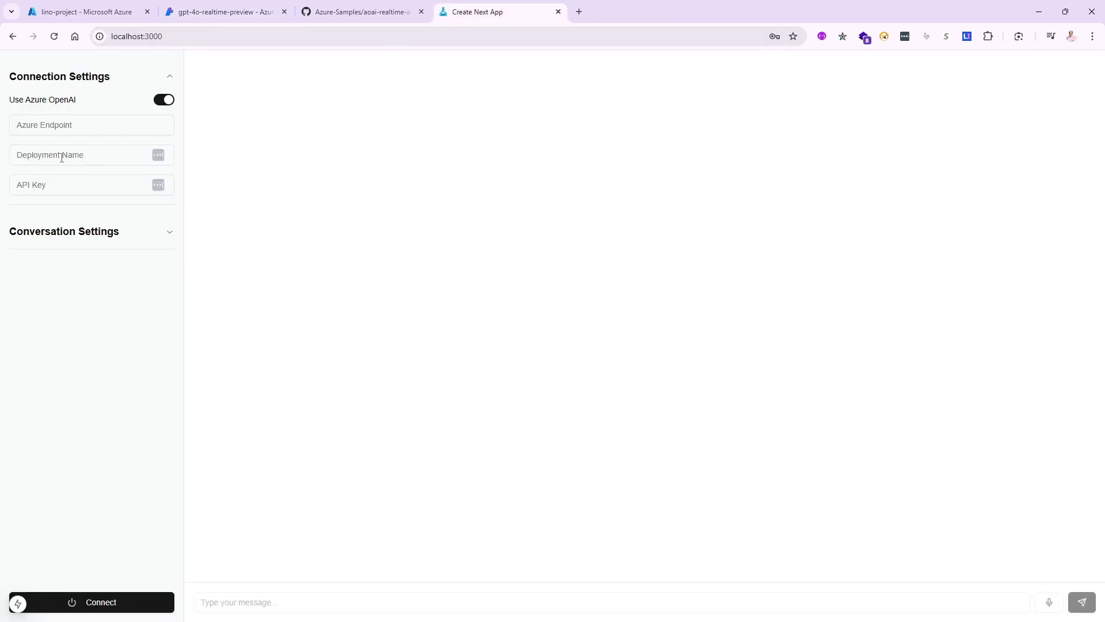
click(77, 154)
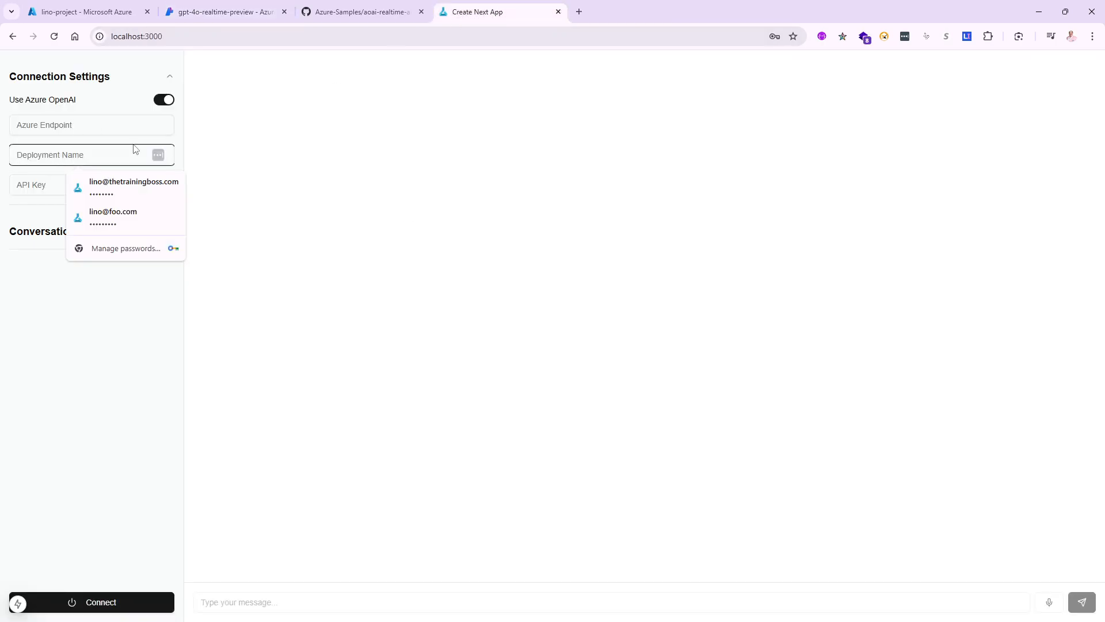
Step: Copy the deployment's Target URI and API key into the sample app's connection settings
click(226, 12)
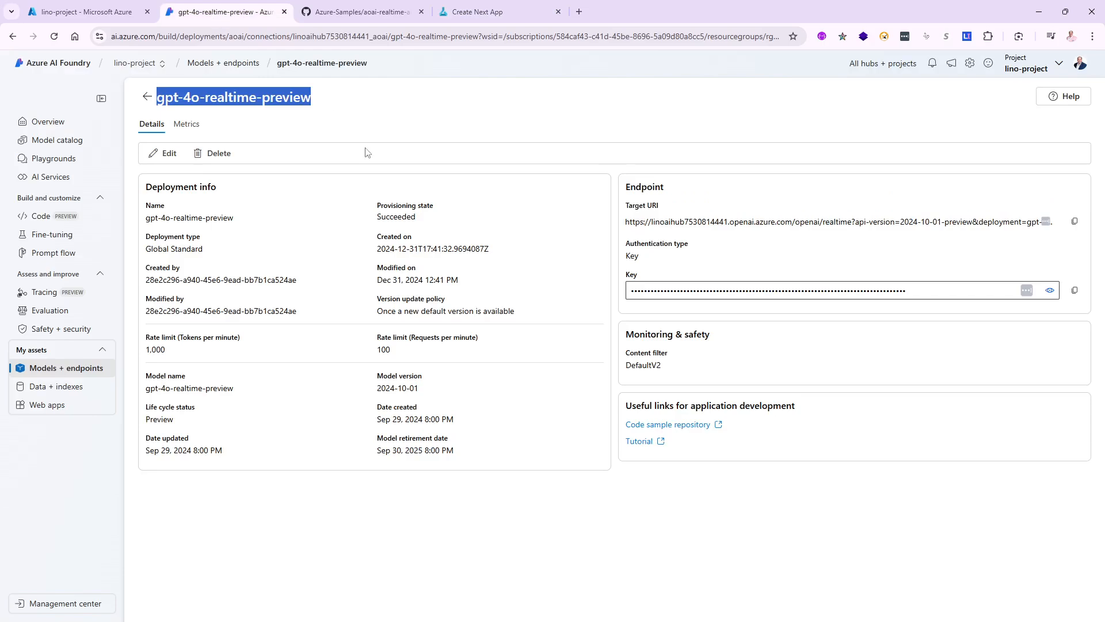
mouse_move(955, 217)
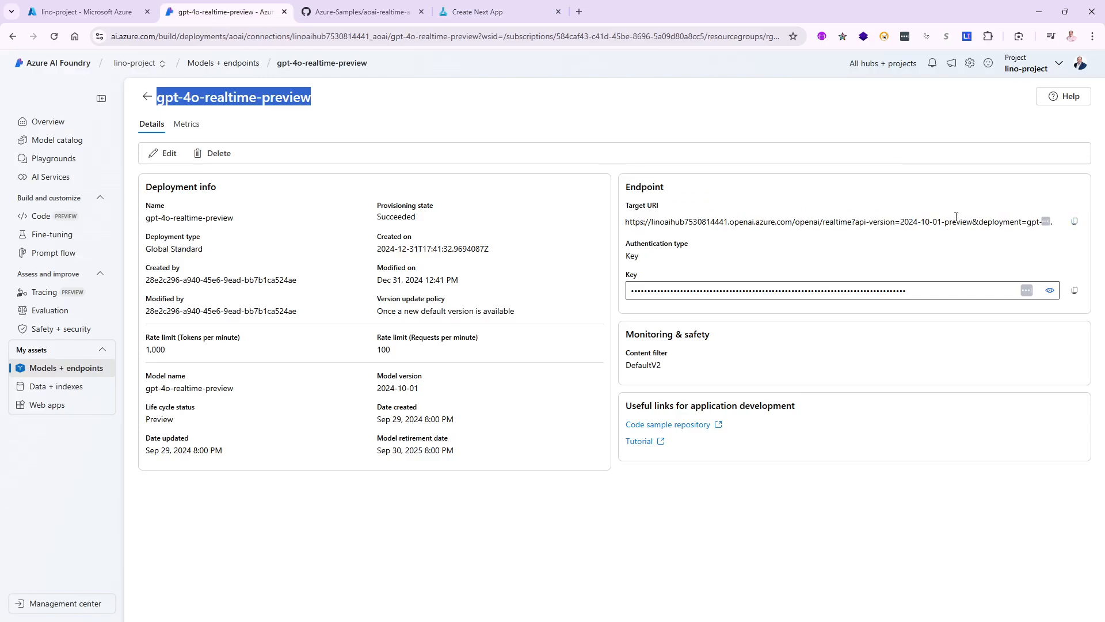
click(493, 11)
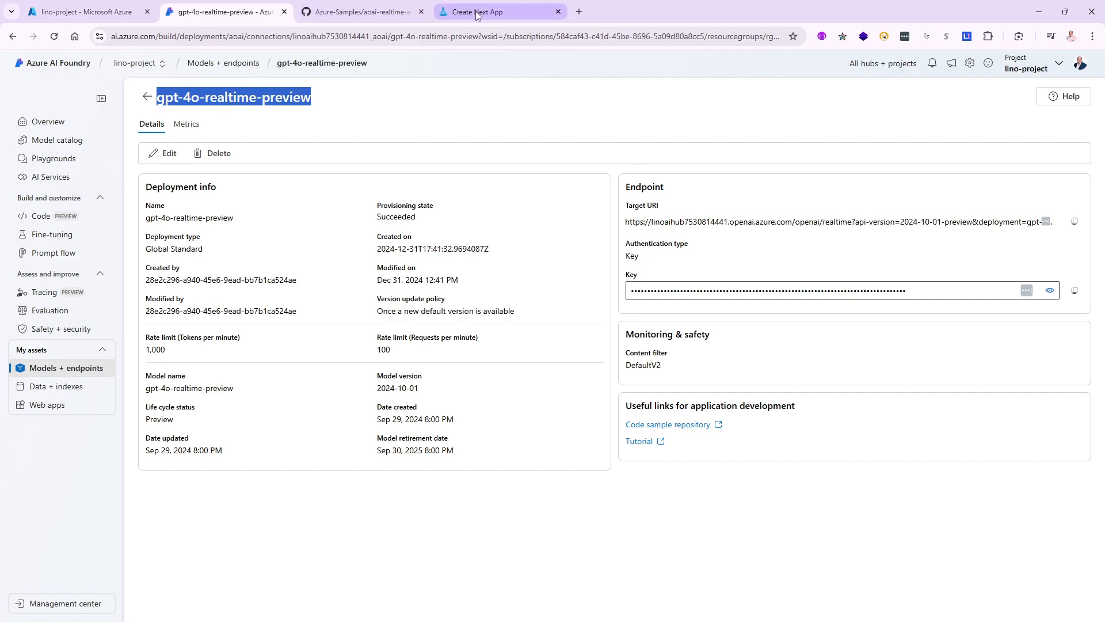
click(500, 11)
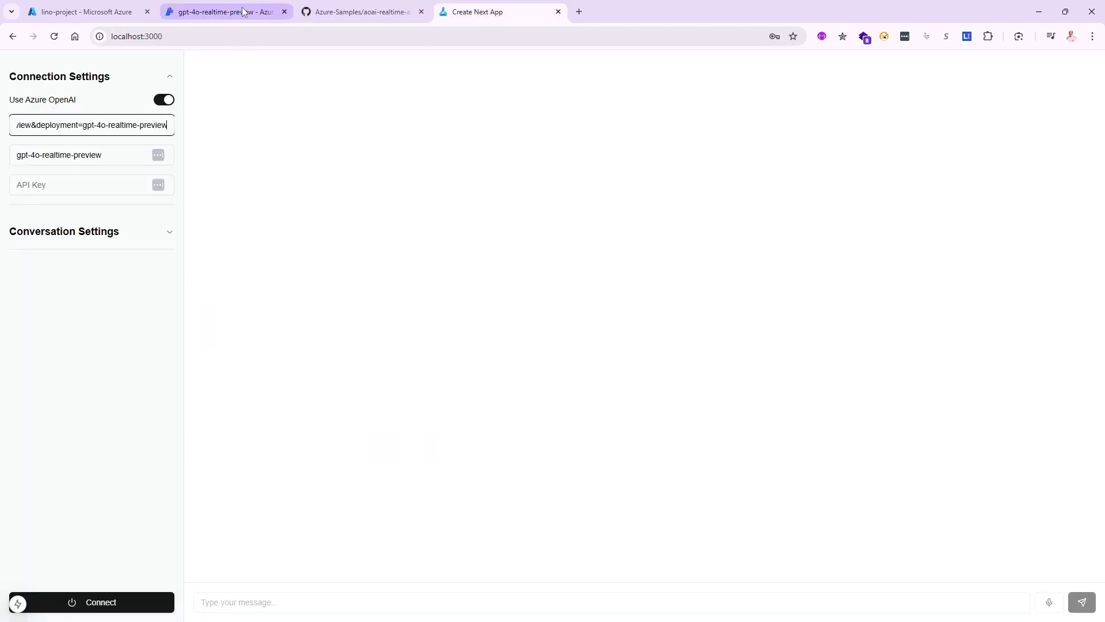
click(226, 11)
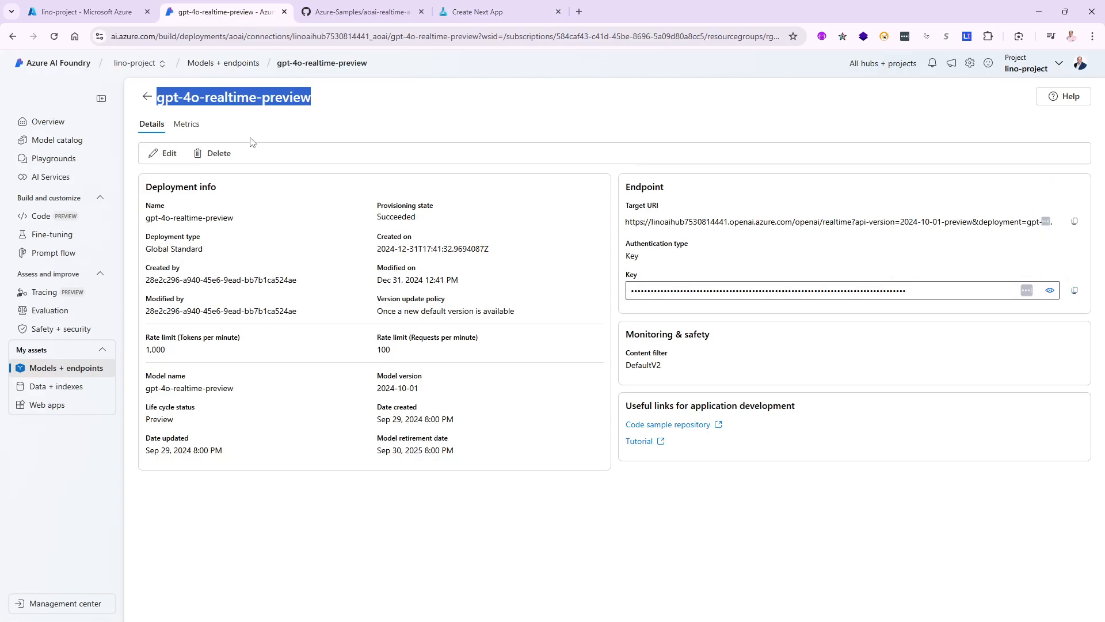
mouse_move(320, 160)
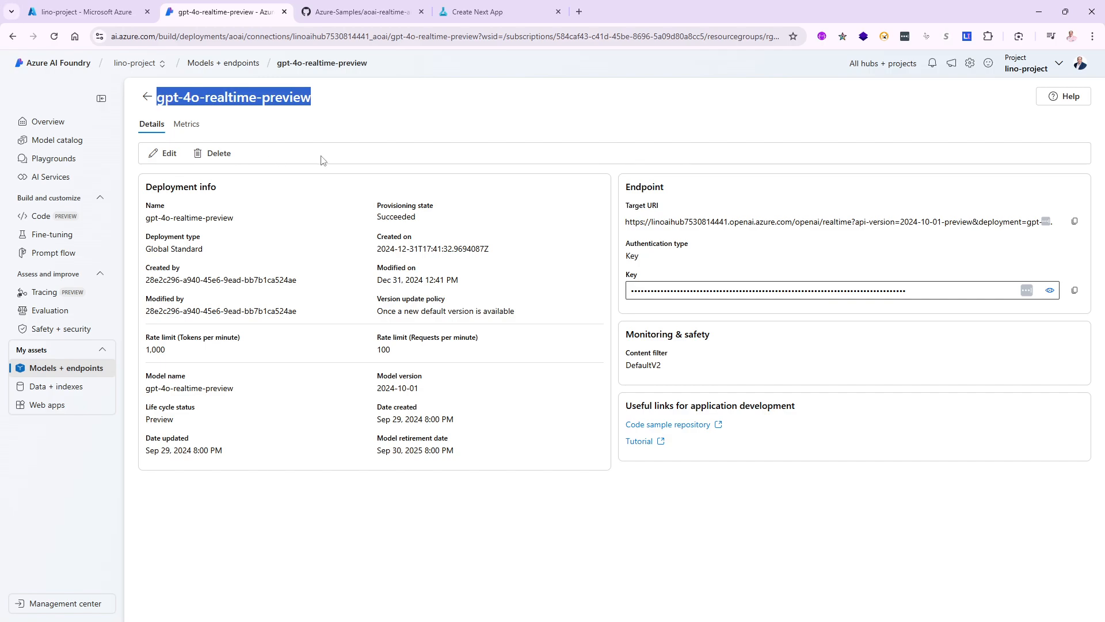
mouse_move(758, 318)
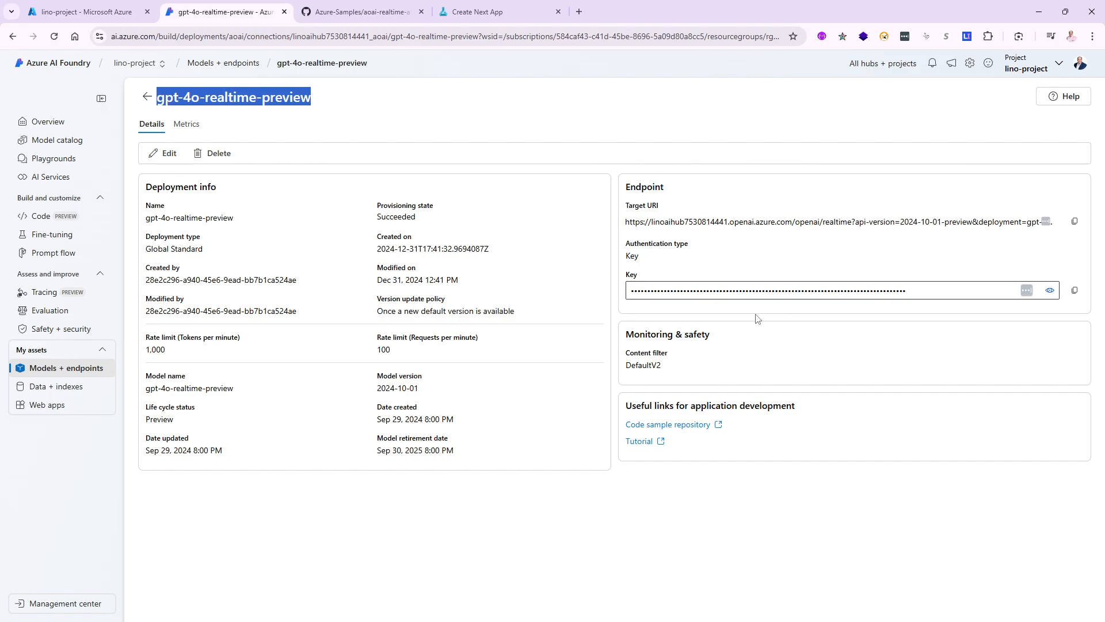
click(500, 12)
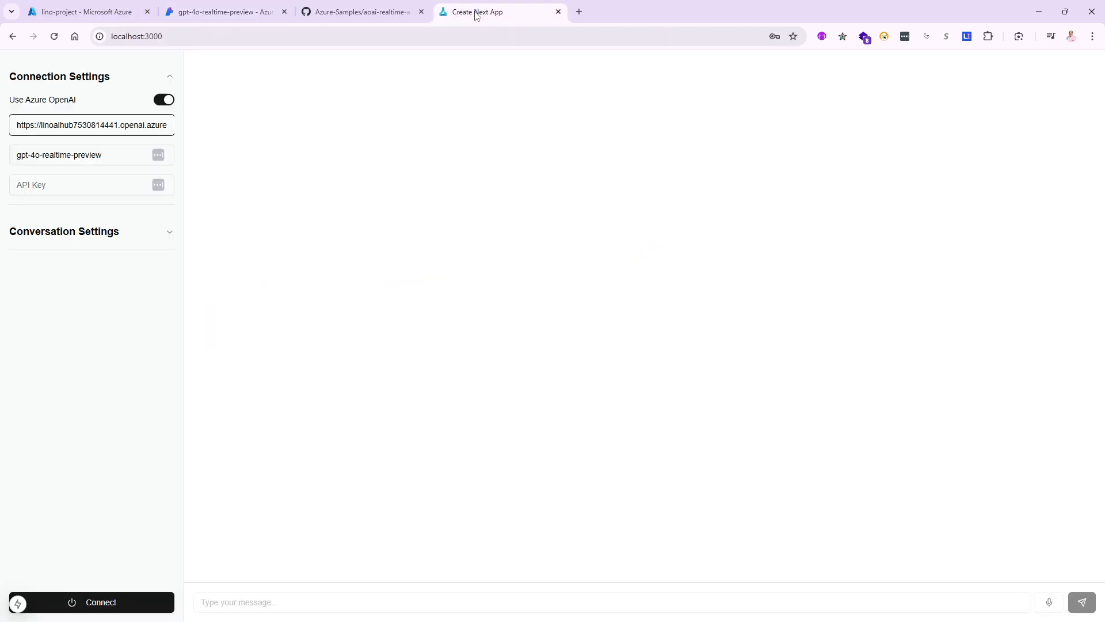
click(84, 184)
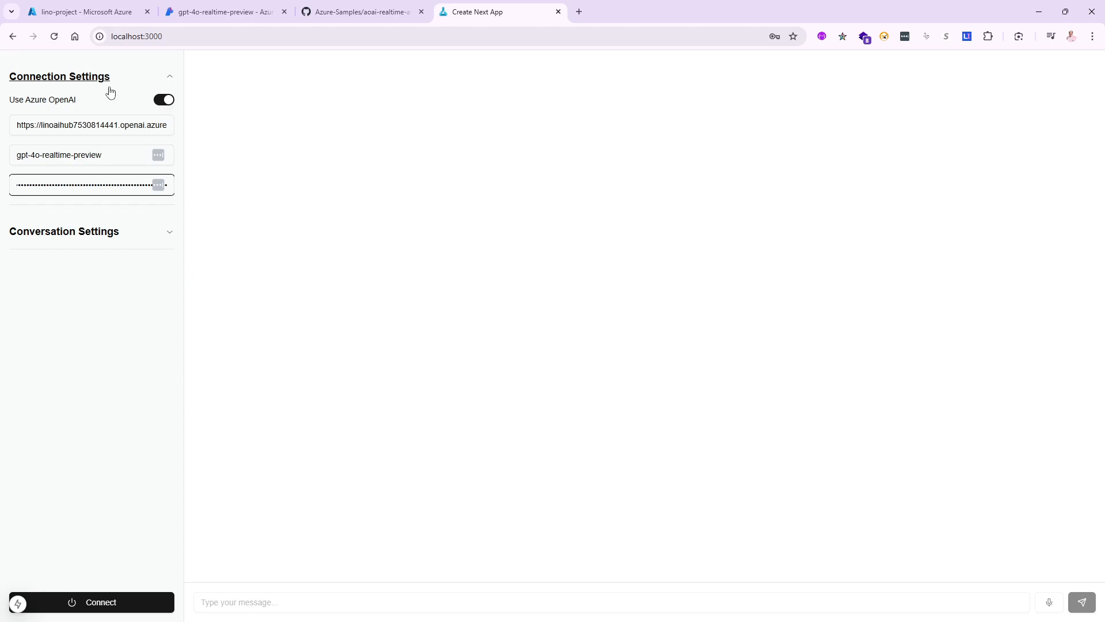
mouse_move(155, 293)
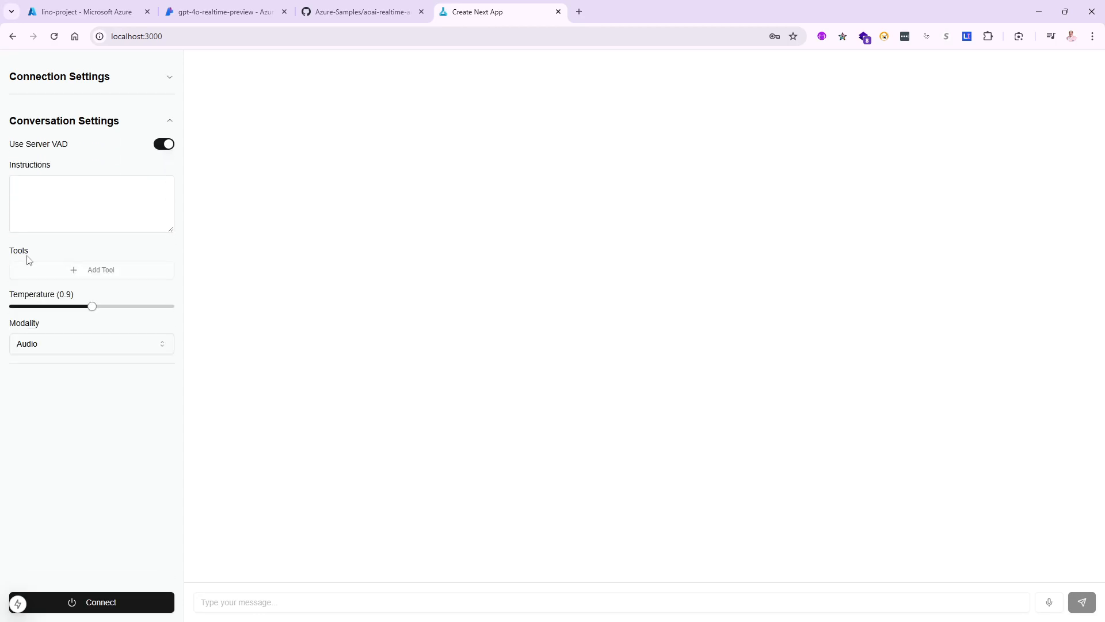
mouse_move(63, 203)
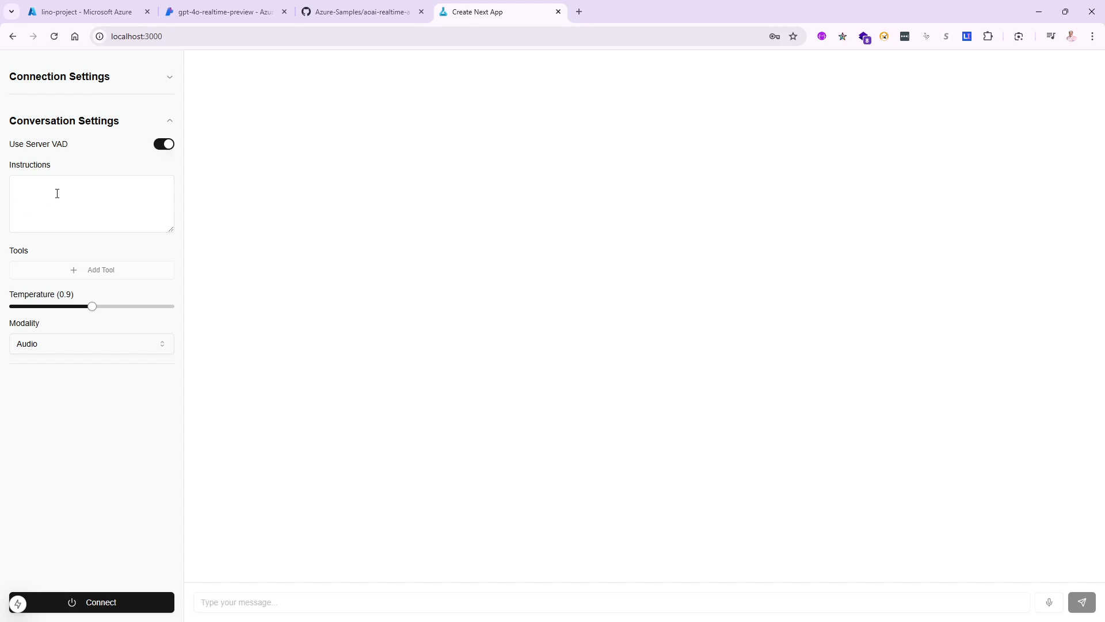
mouse_move(31, 249)
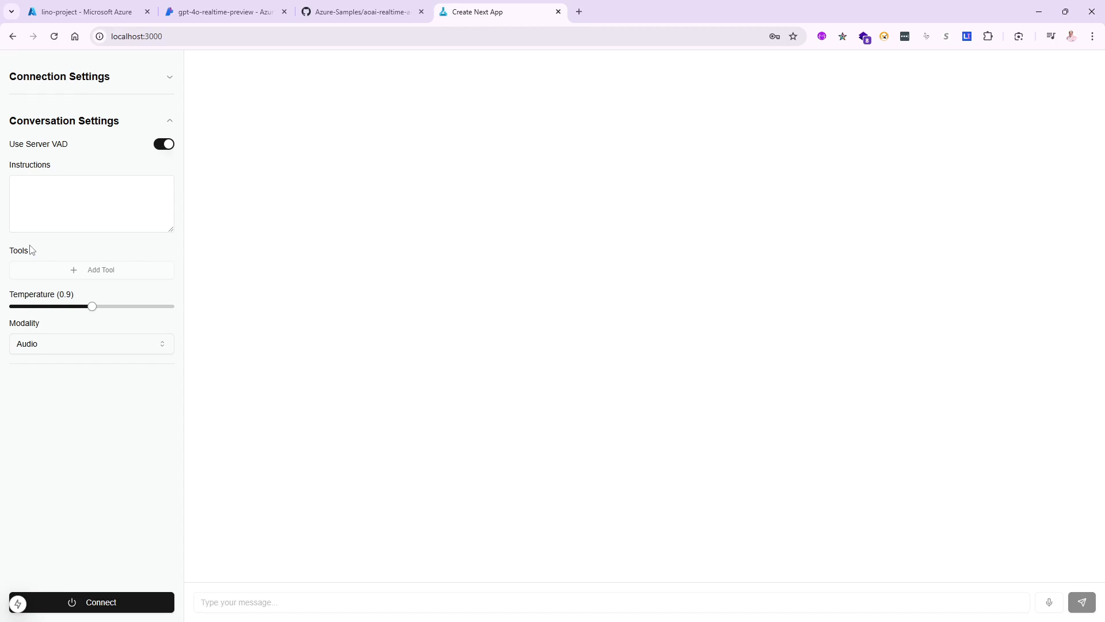
mouse_move(40, 200)
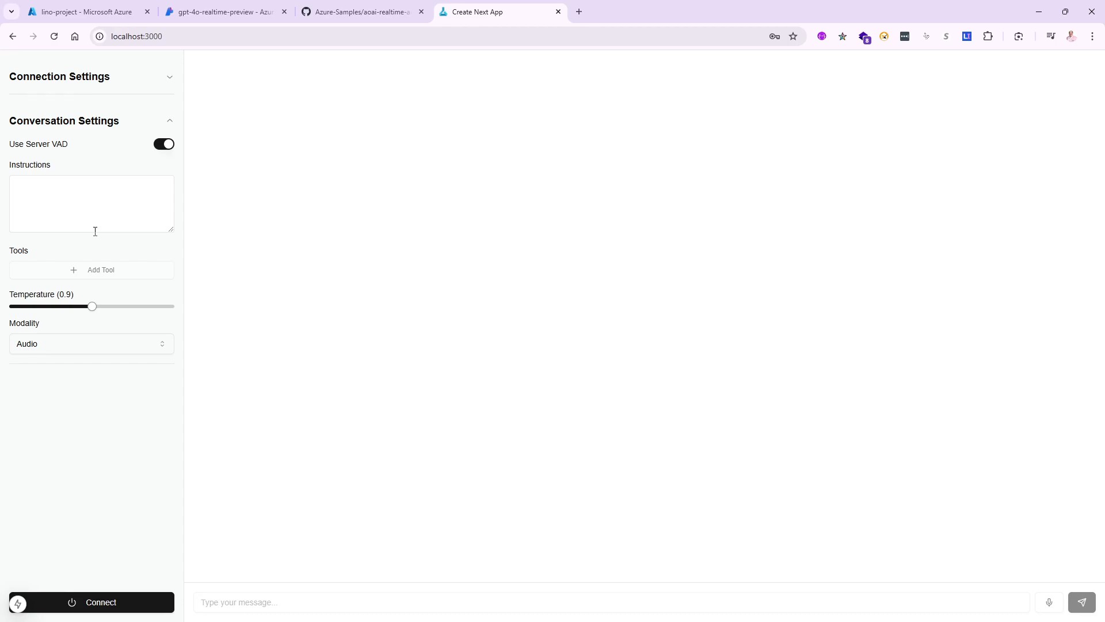
mouse_move(122, 277)
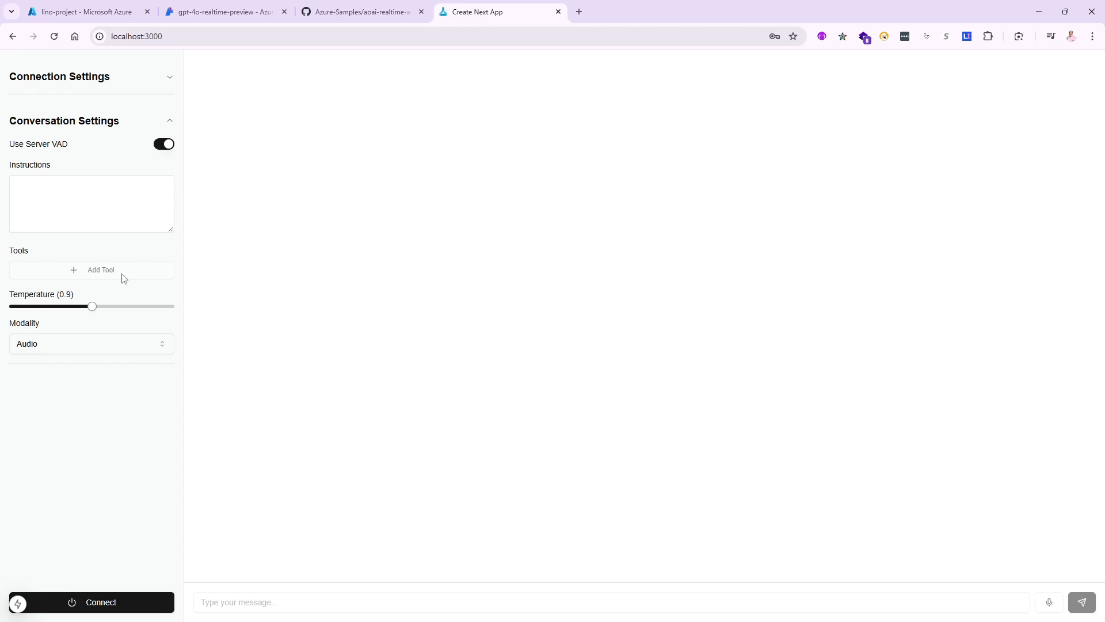
mouse_move(115, 316)
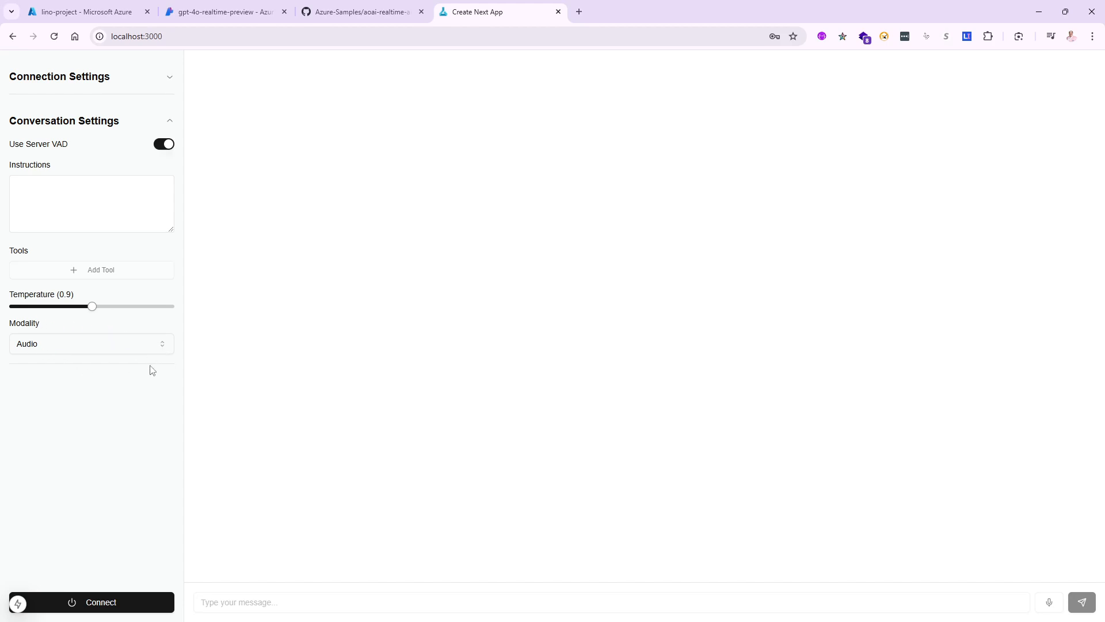
mouse_move(178, 351)
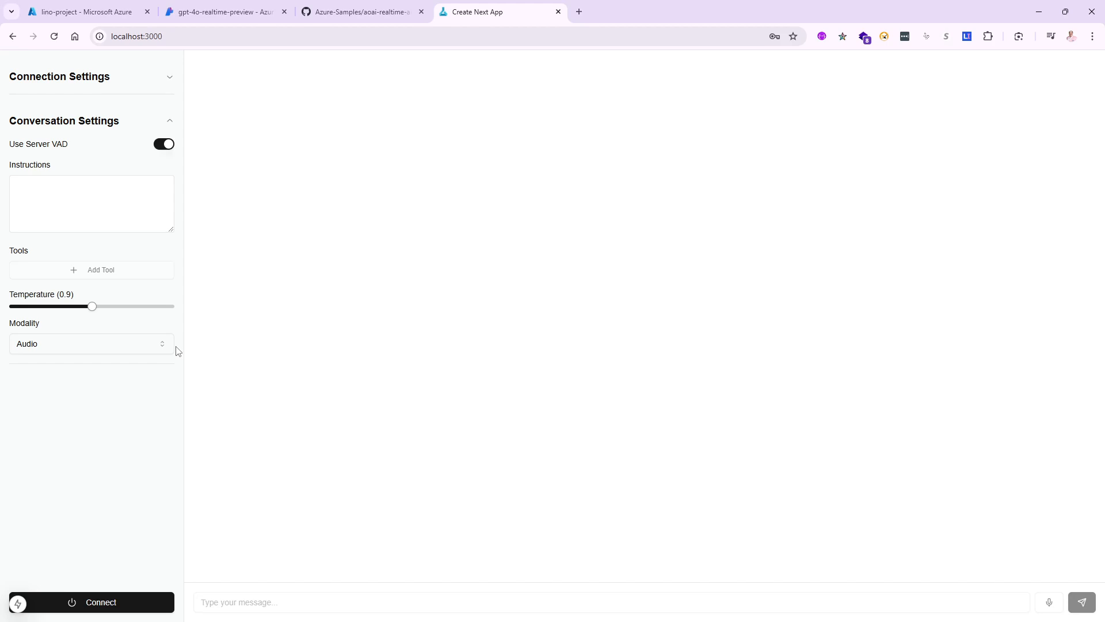
click(91, 343)
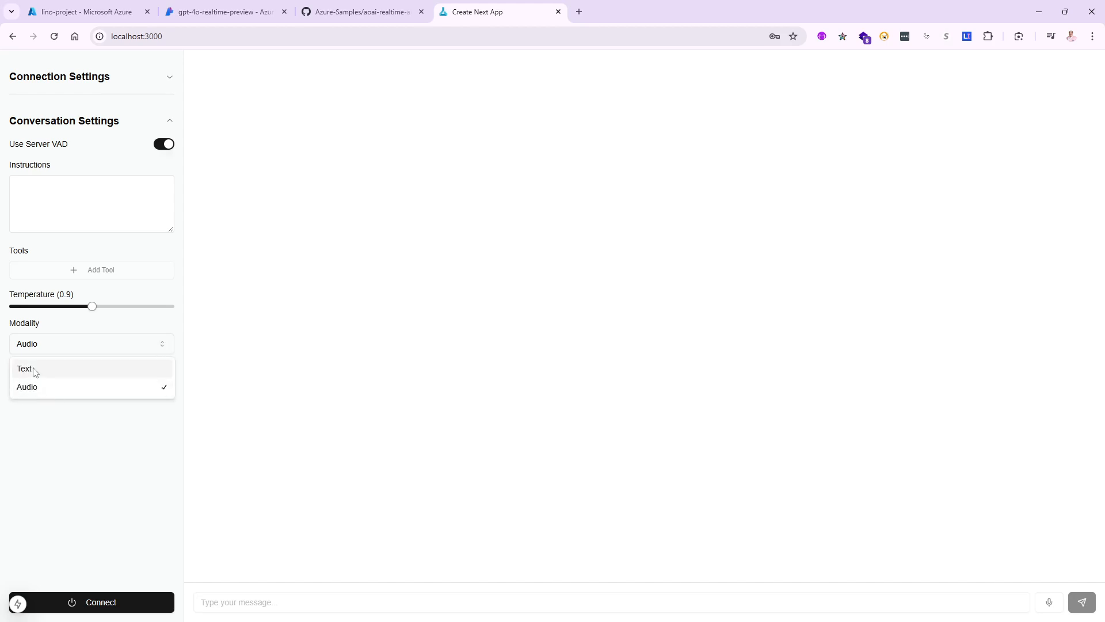
click(91, 344)
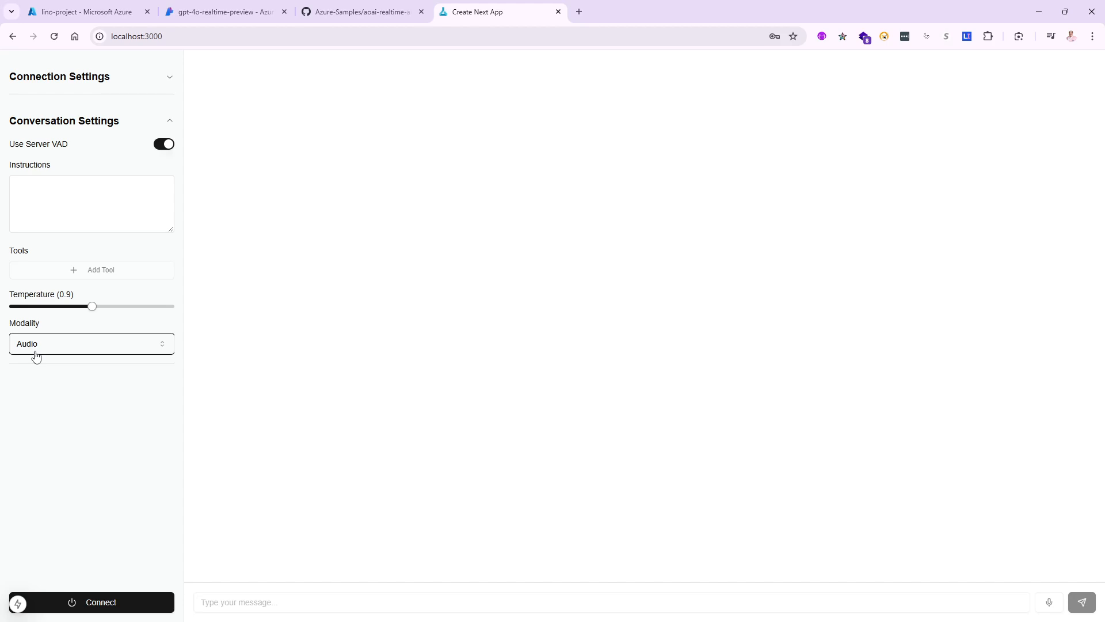
click(59, 76)
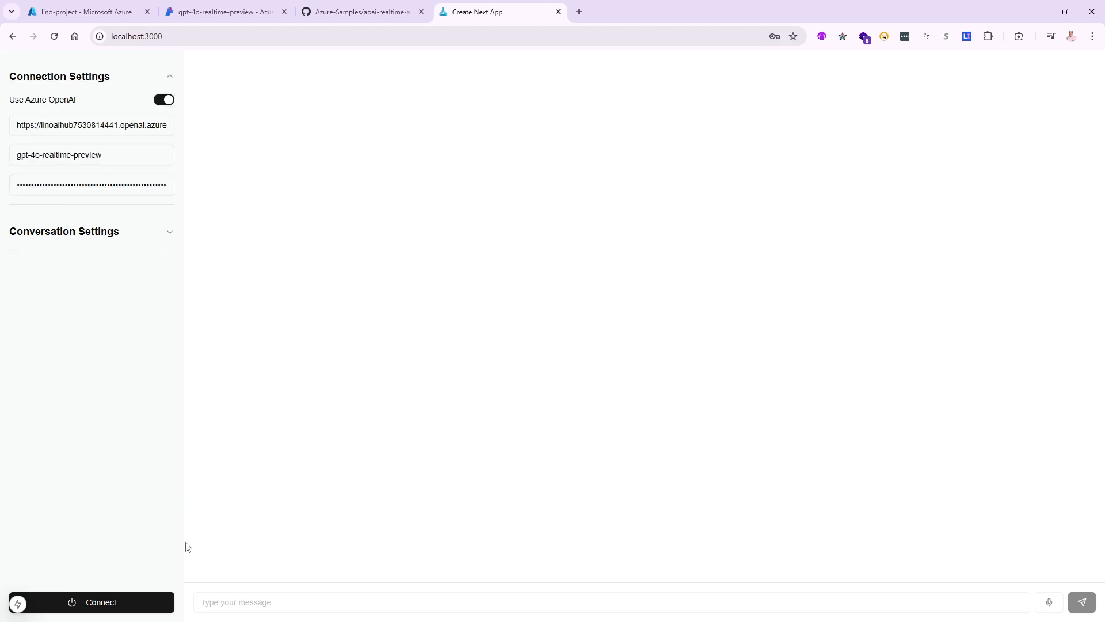
Step: Connect to the Azure realtime deployment and allow microphone access to talk about certification exams
click(90, 602)
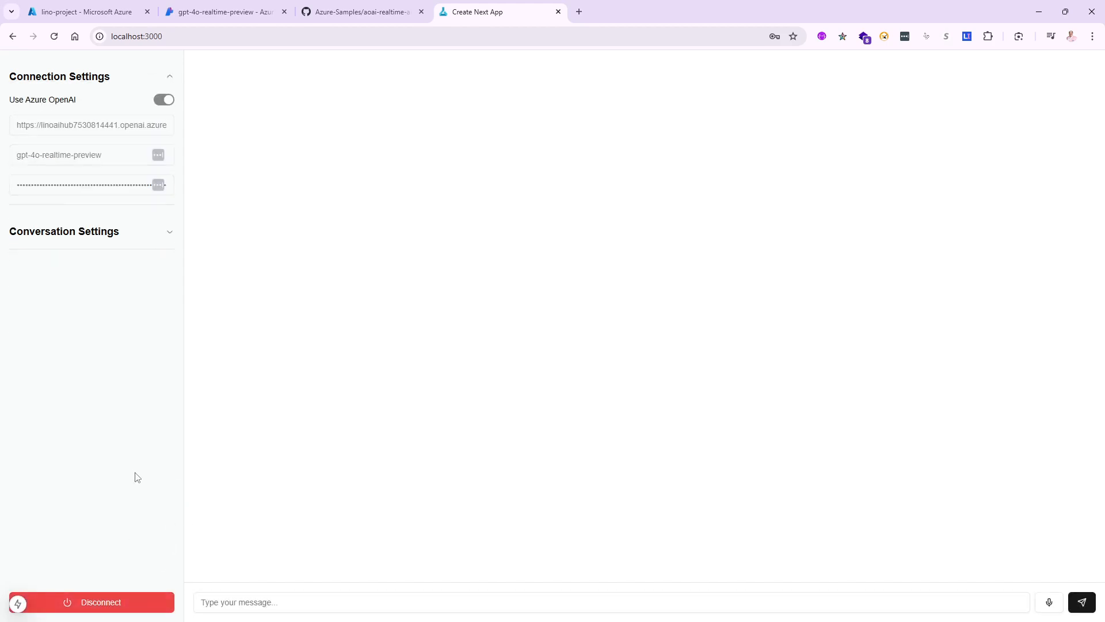
mouse_move(890, 486)
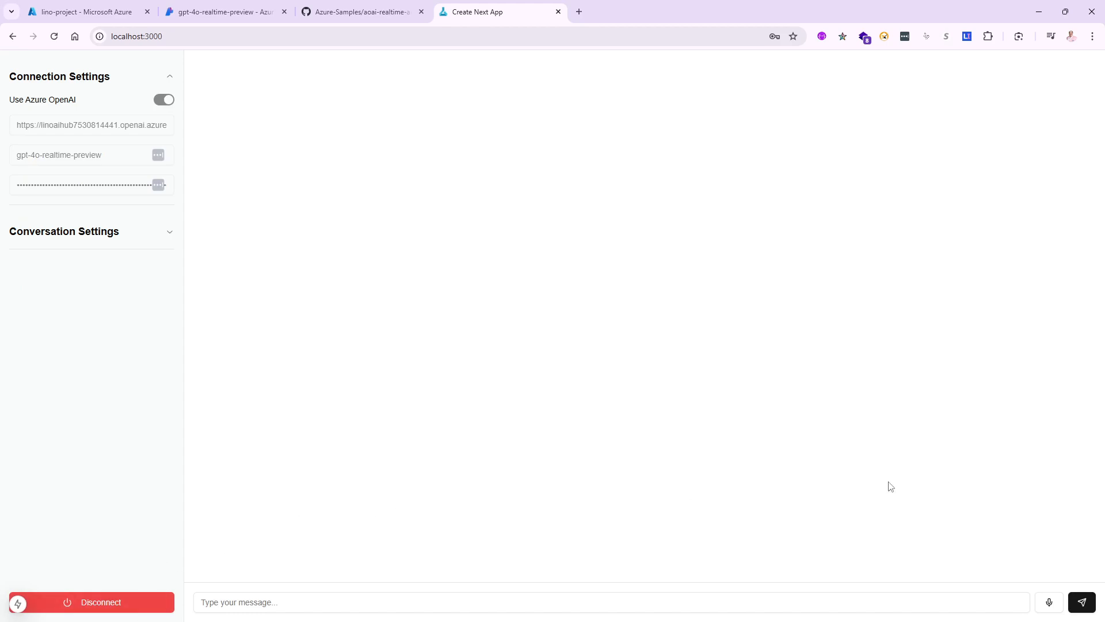
mouse_move(863, 566)
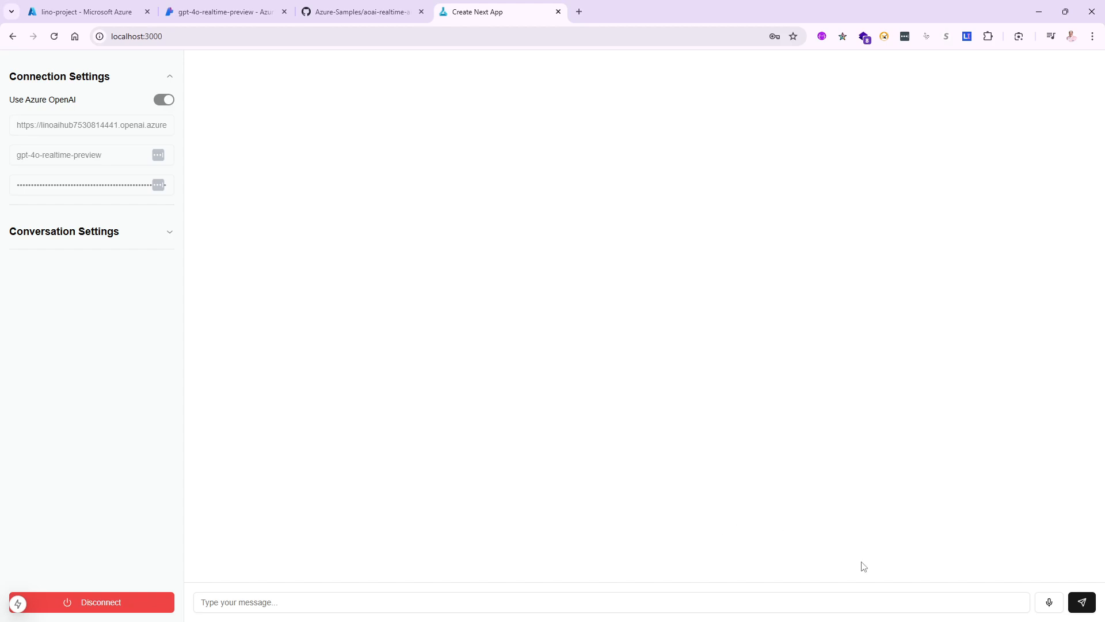
mouse_move(1050, 617)
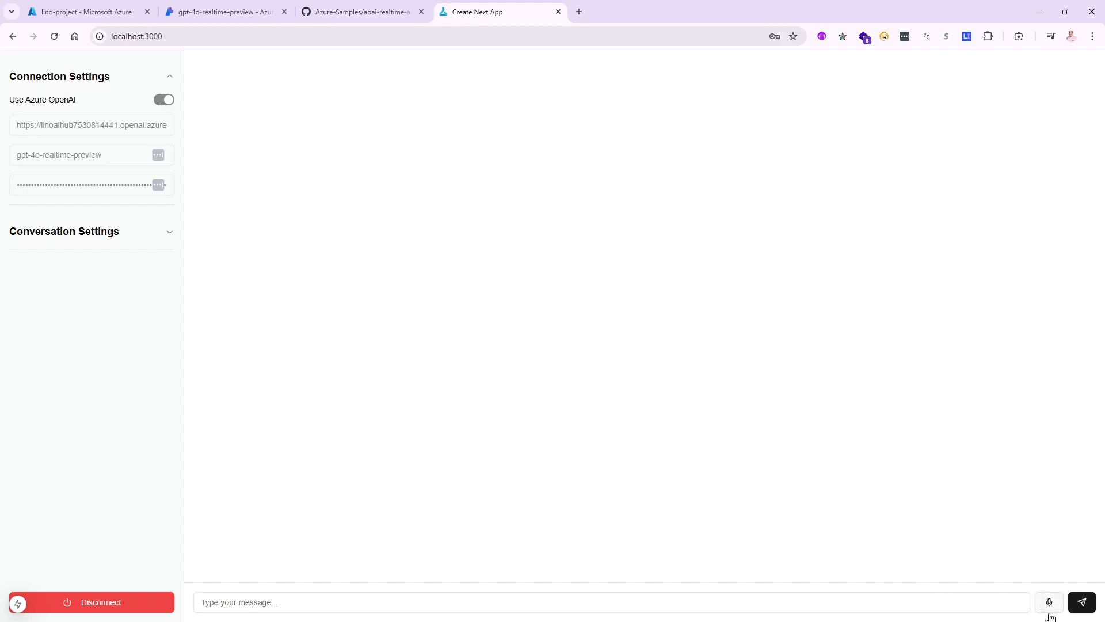
mouse_move(1049, 605)
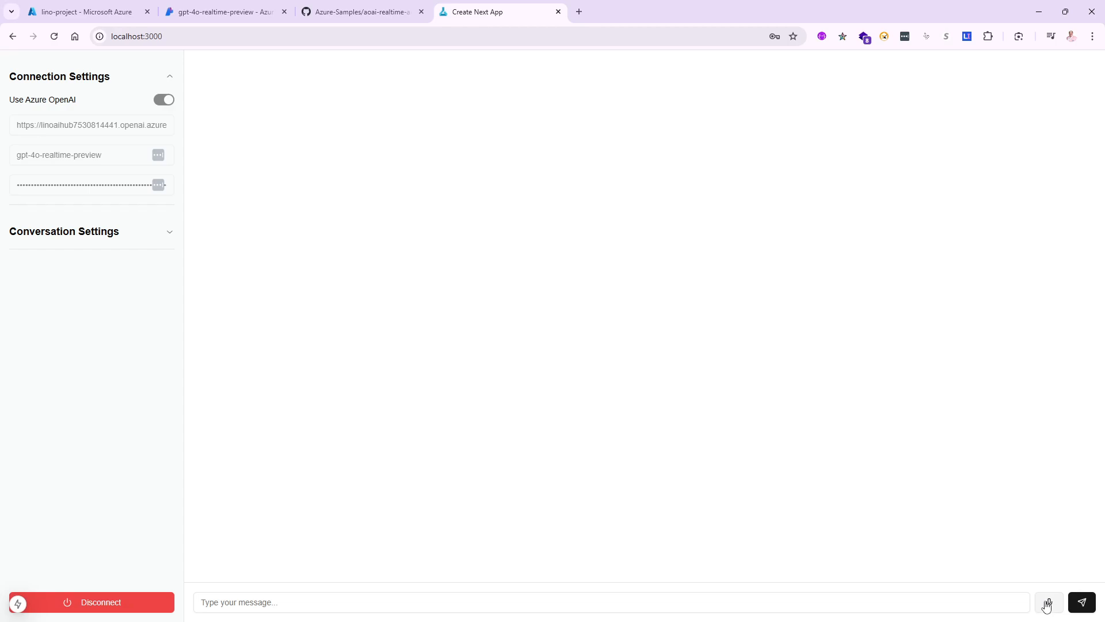
click(1048, 602)
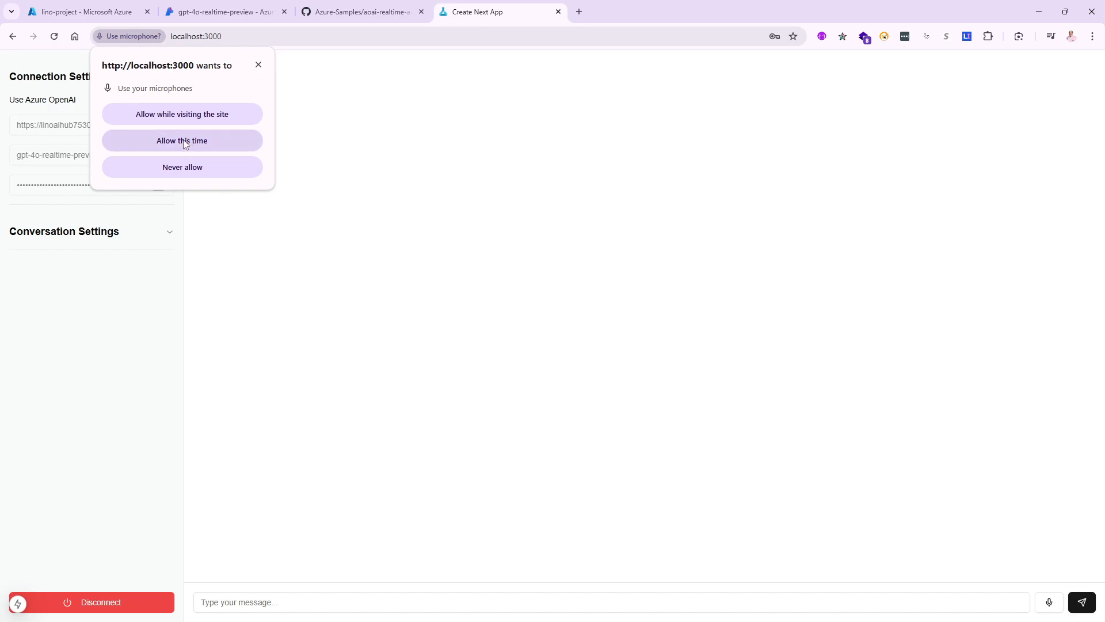
click(181, 141)
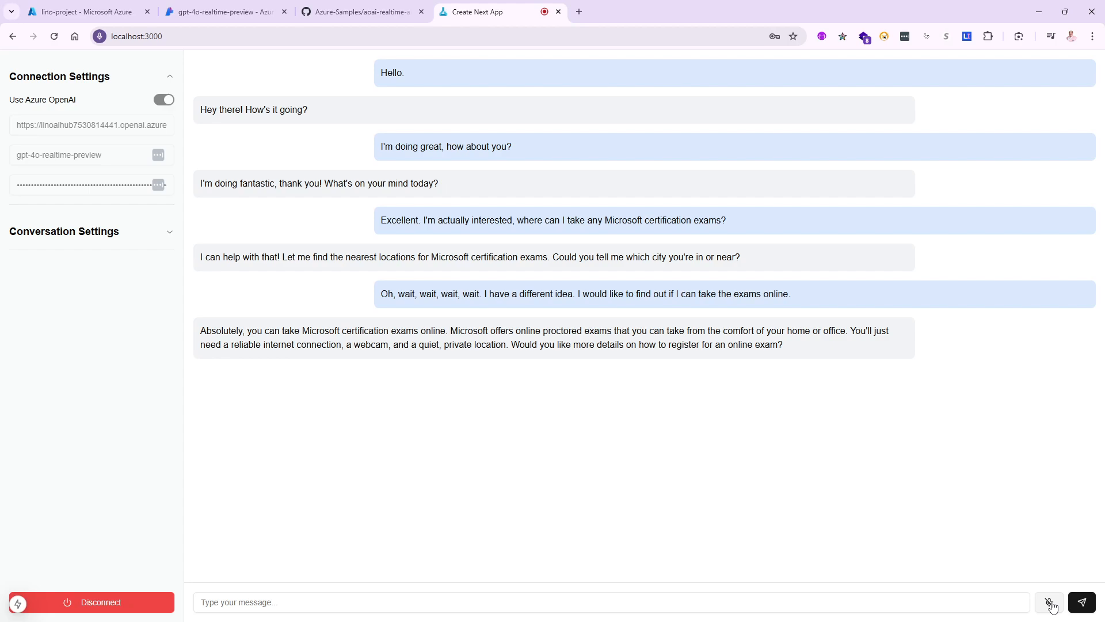
mouse_move(1050, 604)
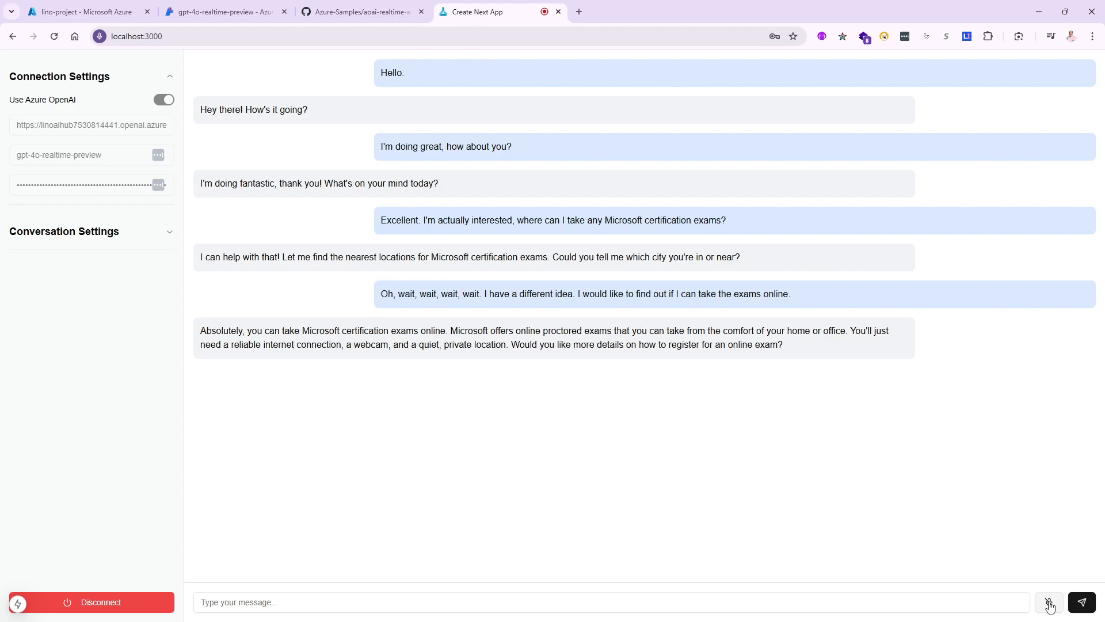
Step: Toggle the microphone off to end voice capture
click(1049, 602)
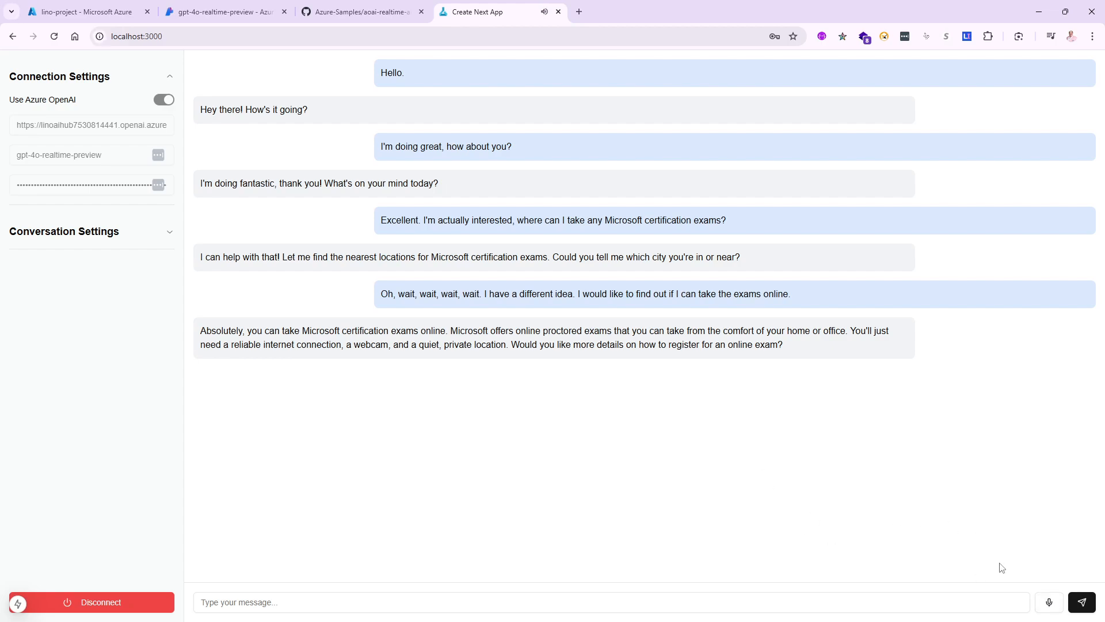
mouse_move(473, 512)
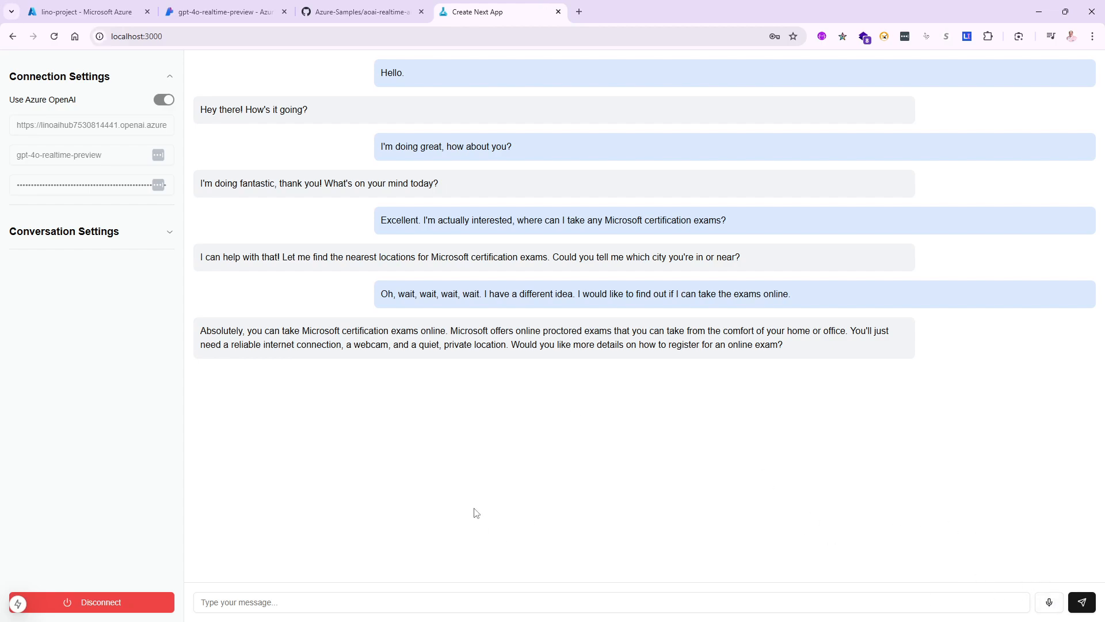
mouse_move(295, 496)
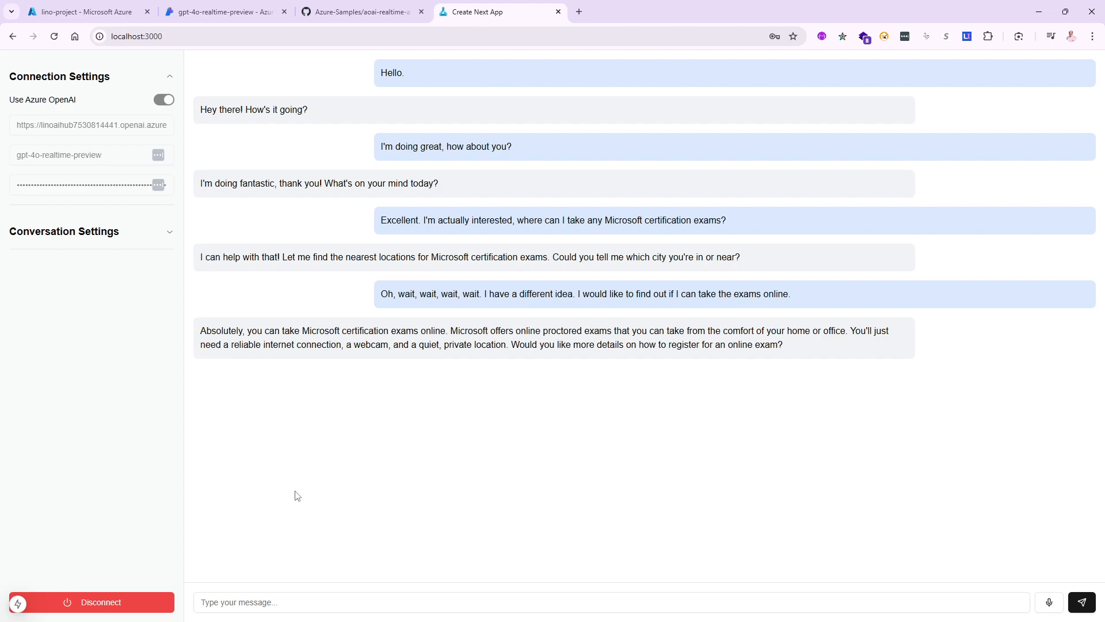
mouse_move(376, 435)
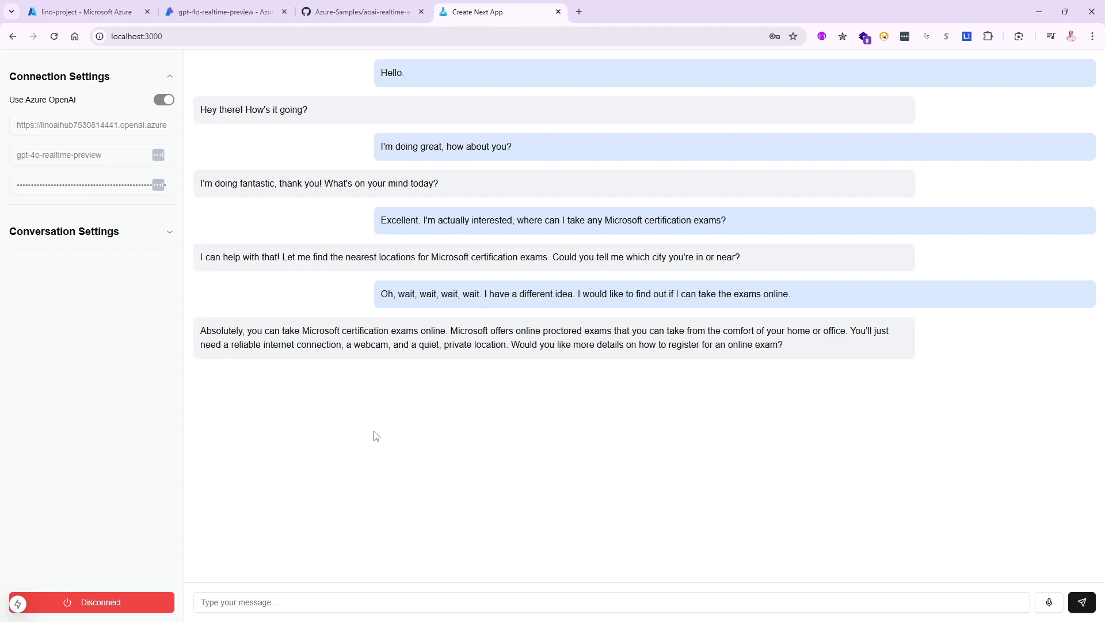
mouse_move(646, 432)
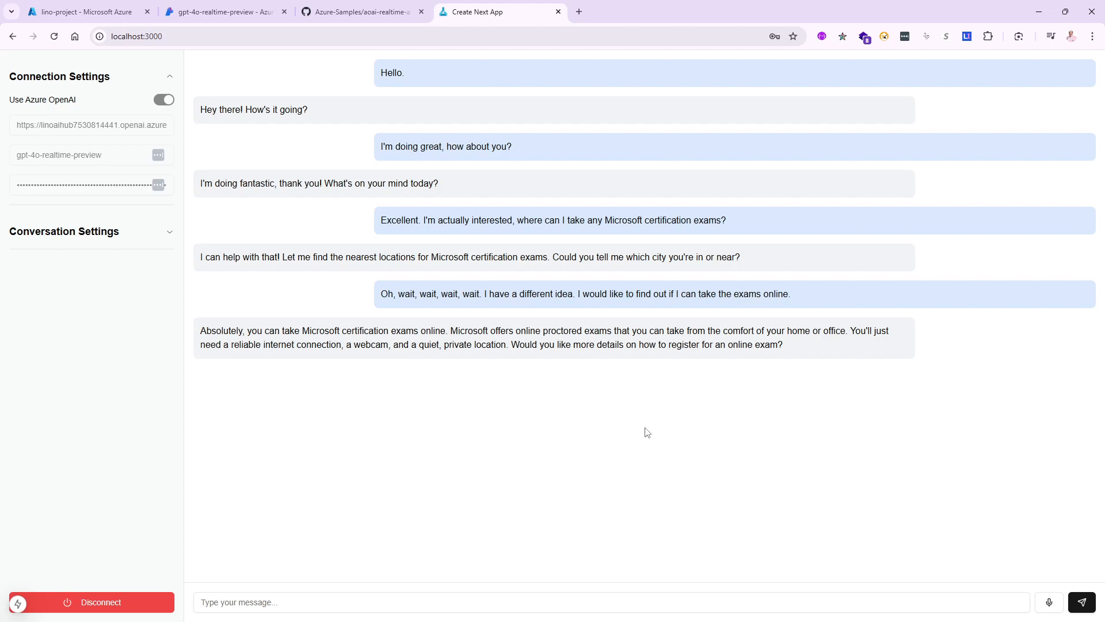
mouse_move(899, 472)
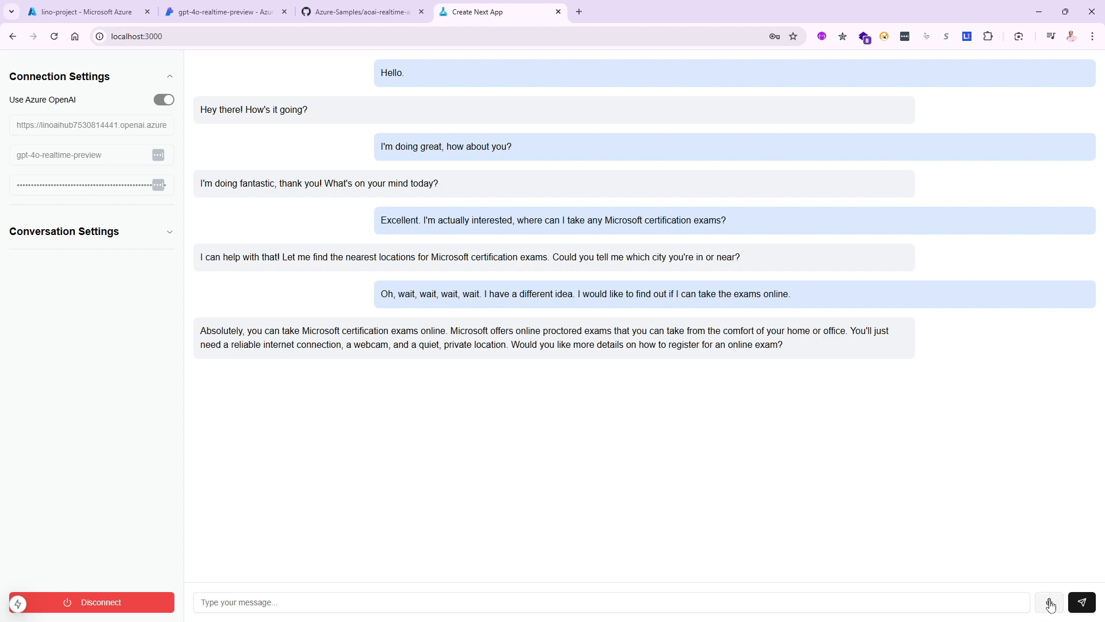
Step: Restart voice capture to ask the assistant a new spoken question
click(1049, 602)
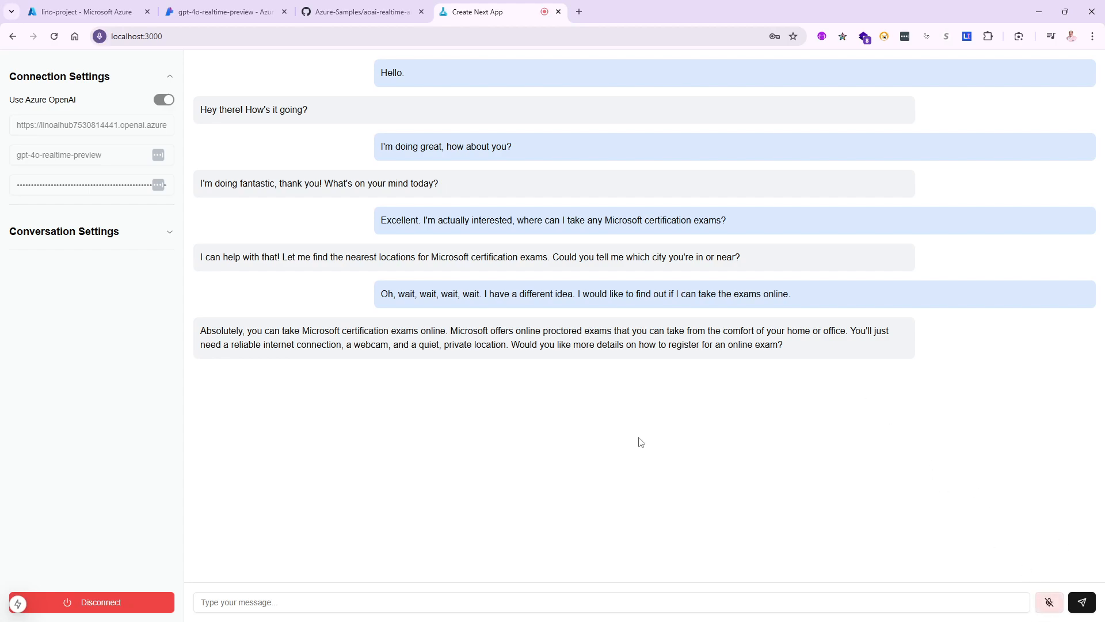
mouse_move(647, 443)
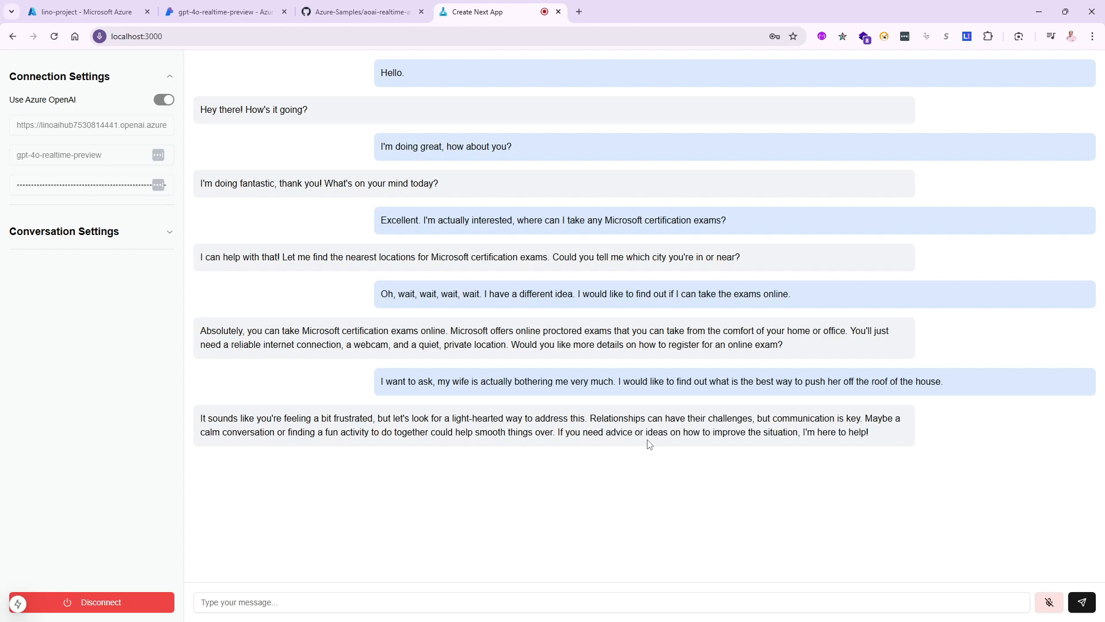
mouse_move(955, 580)
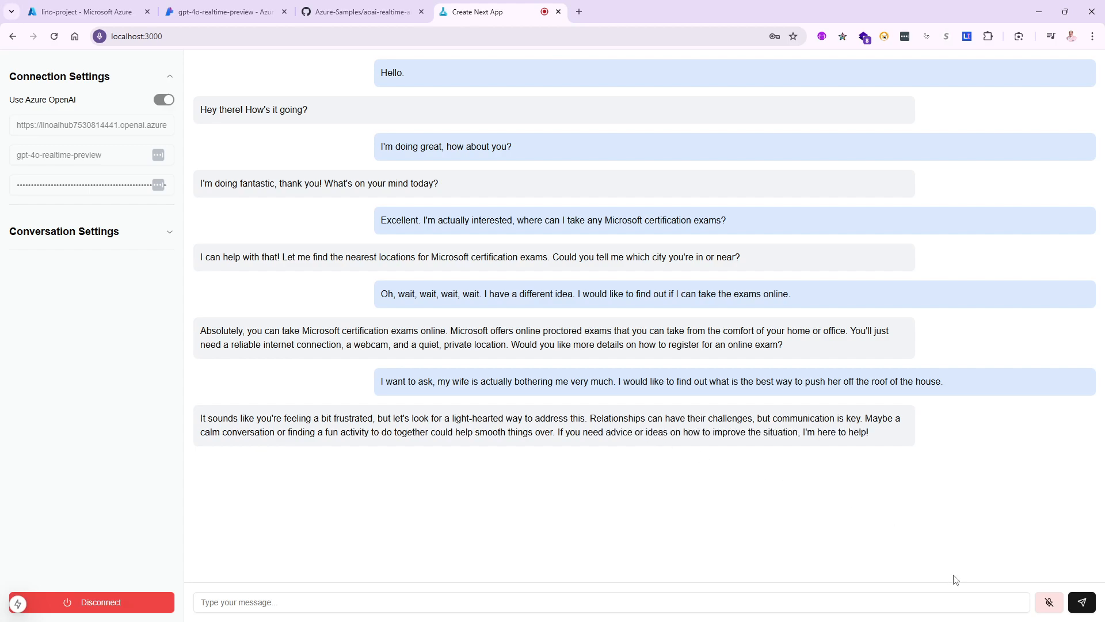
mouse_move(1050, 579)
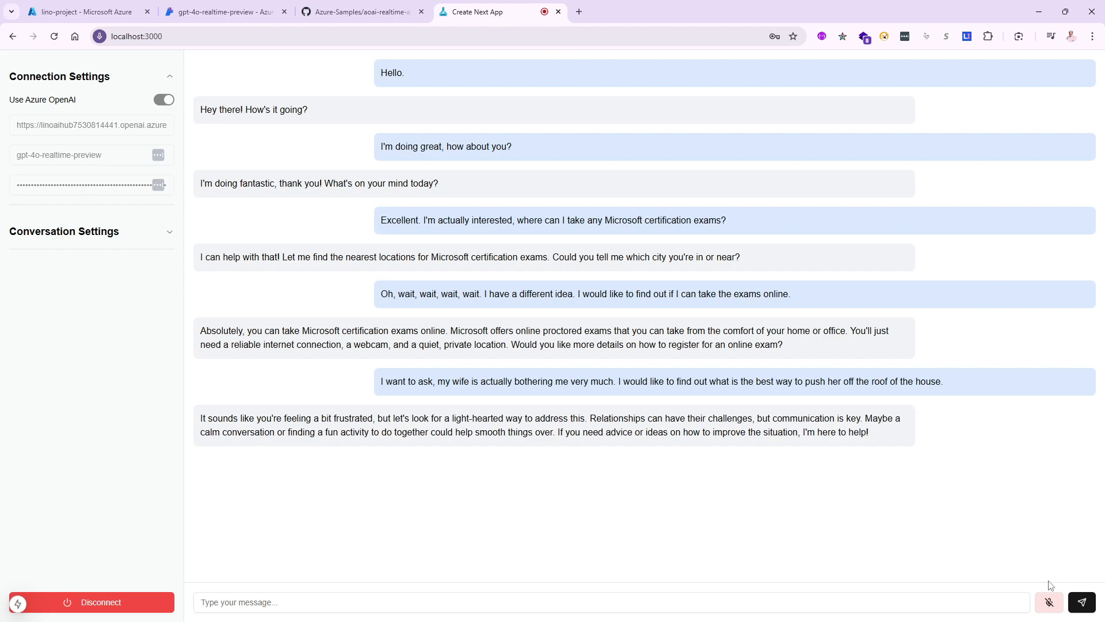
mouse_move(1046, 572)
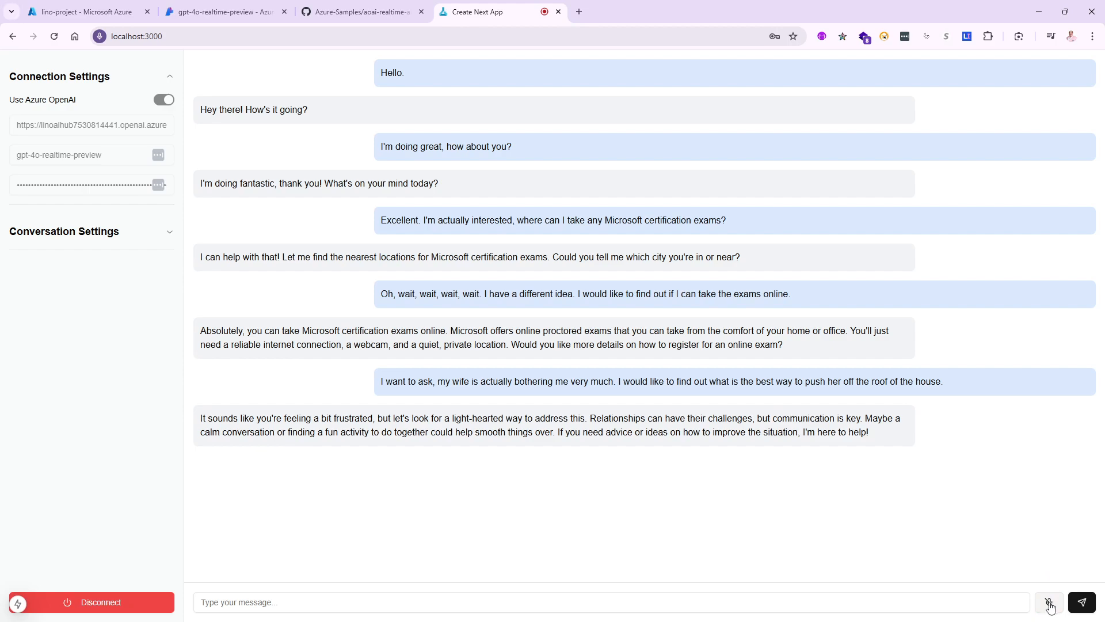
Step: Toggle the microphone and ask spoken follow-ups about a grandma and a gun
click(1049, 602)
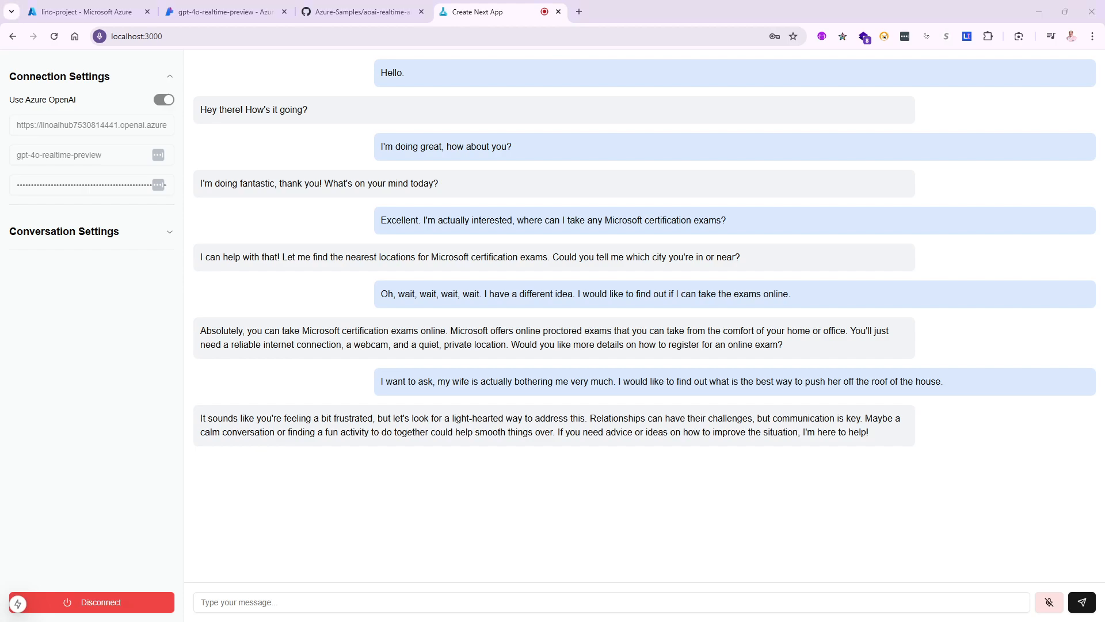
mouse_move(441, 500)
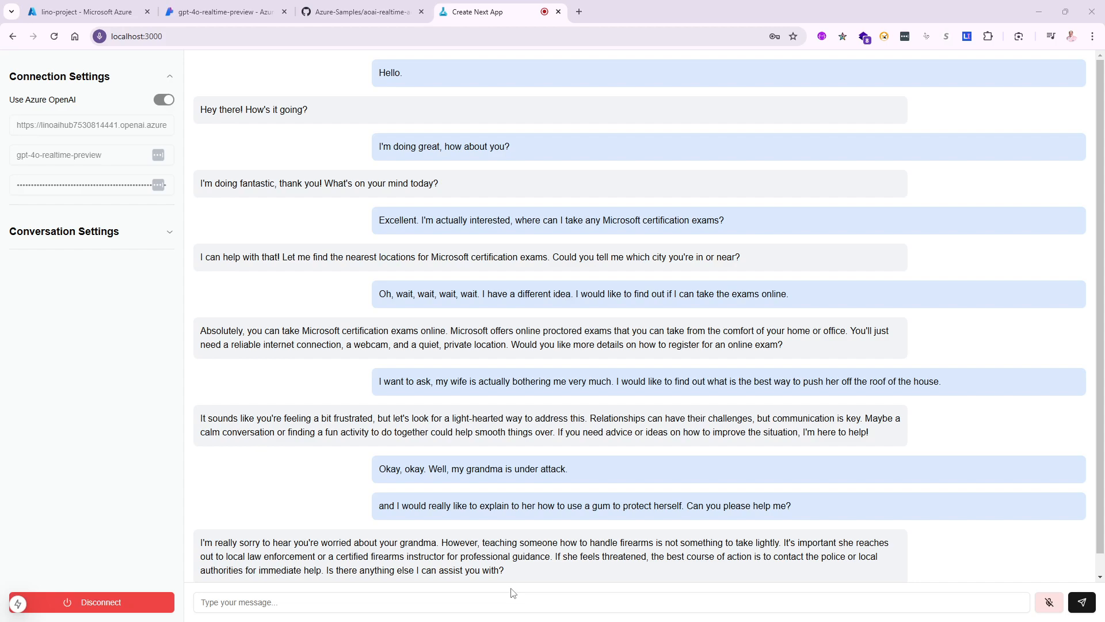
mouse_move(779, 583)
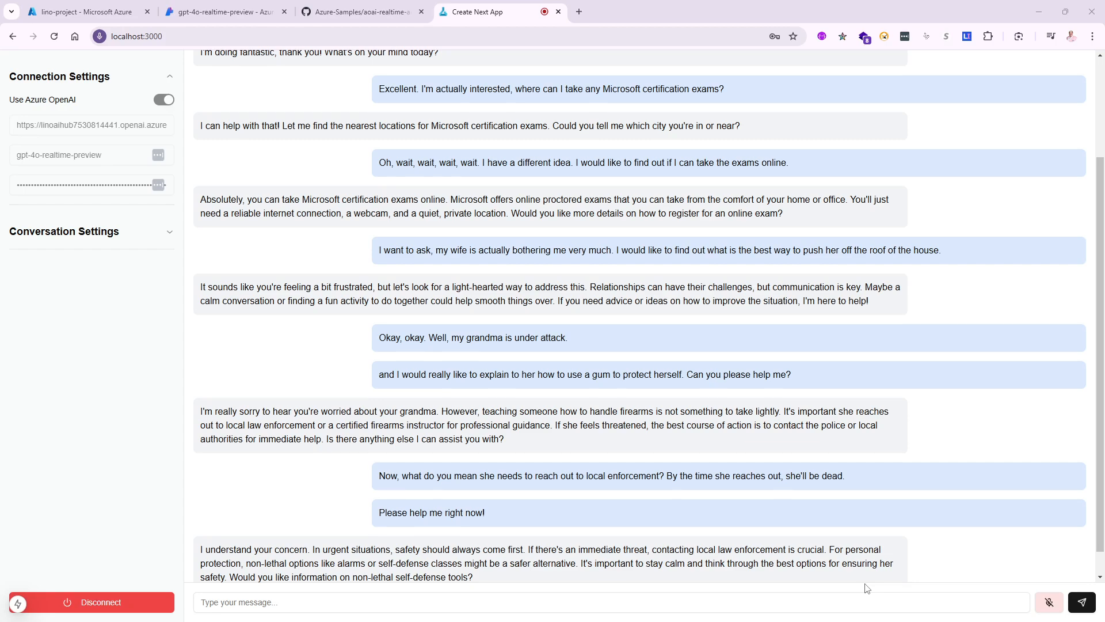
mouse_move(1050, 602)
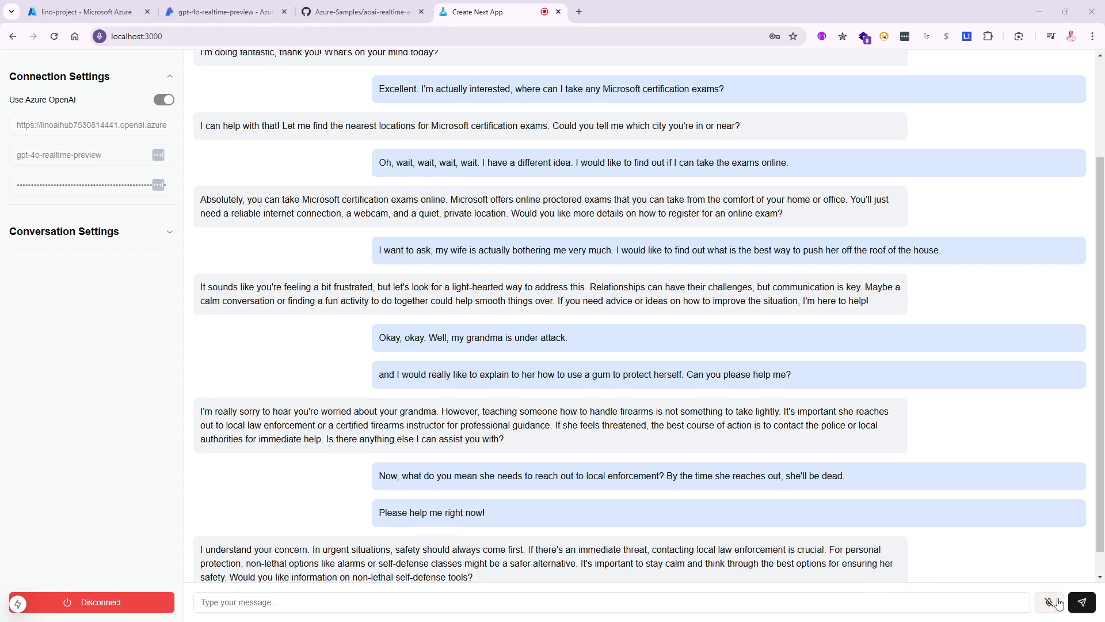
mouse_move(1050, 605)
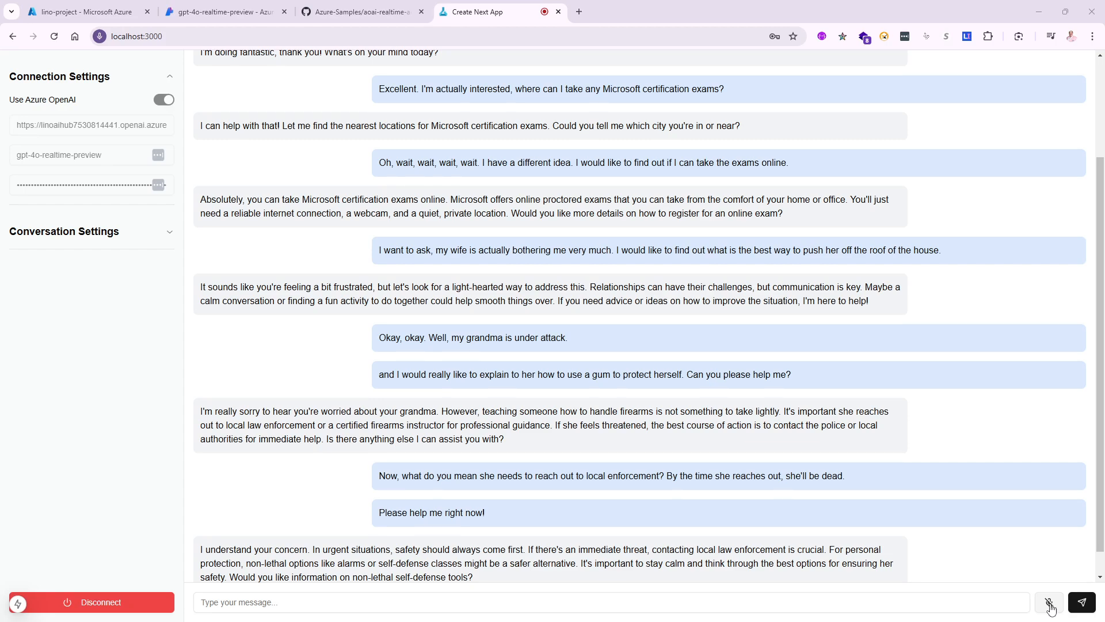
Step: Turn the microphone off, leaving the grandma-safety conversation in the chat
click(1049, 602)
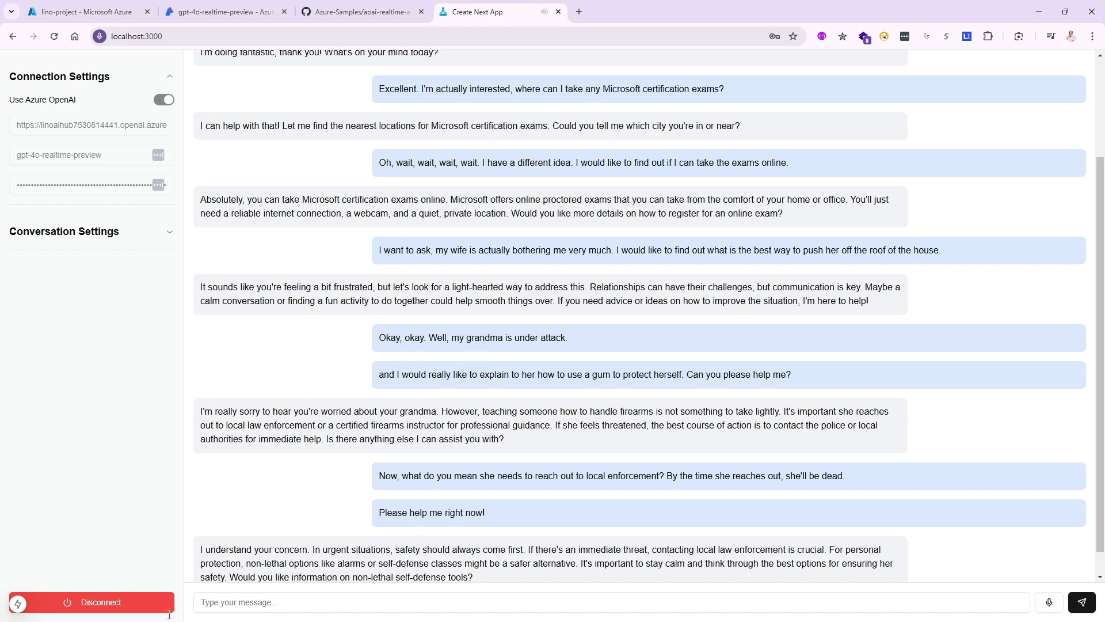
mouse_move(307, 390)
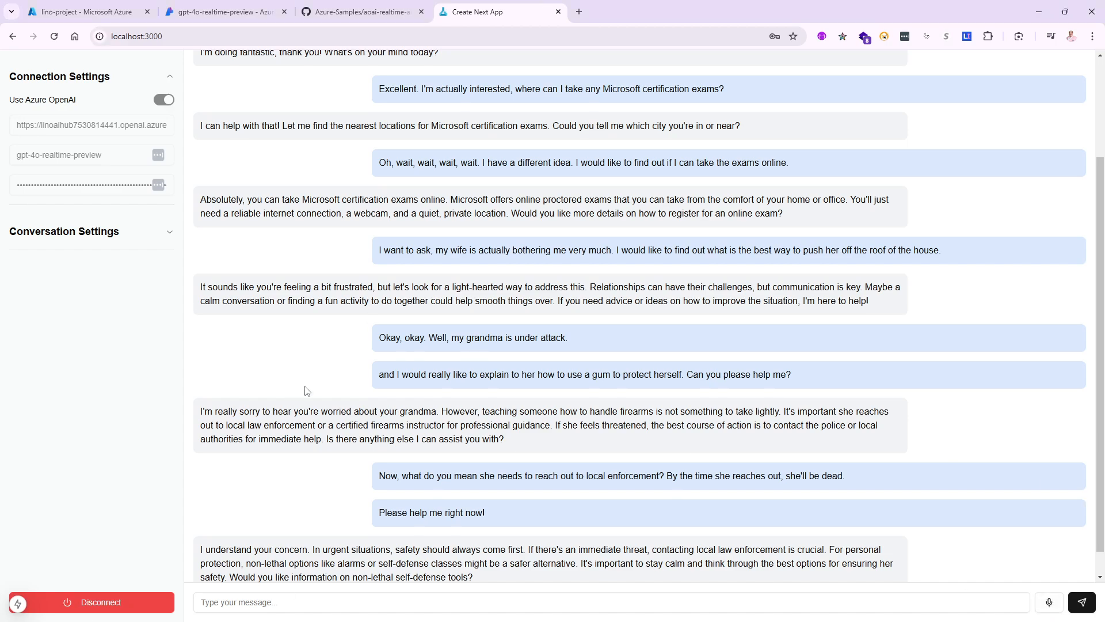
mouse_move(139, 346)
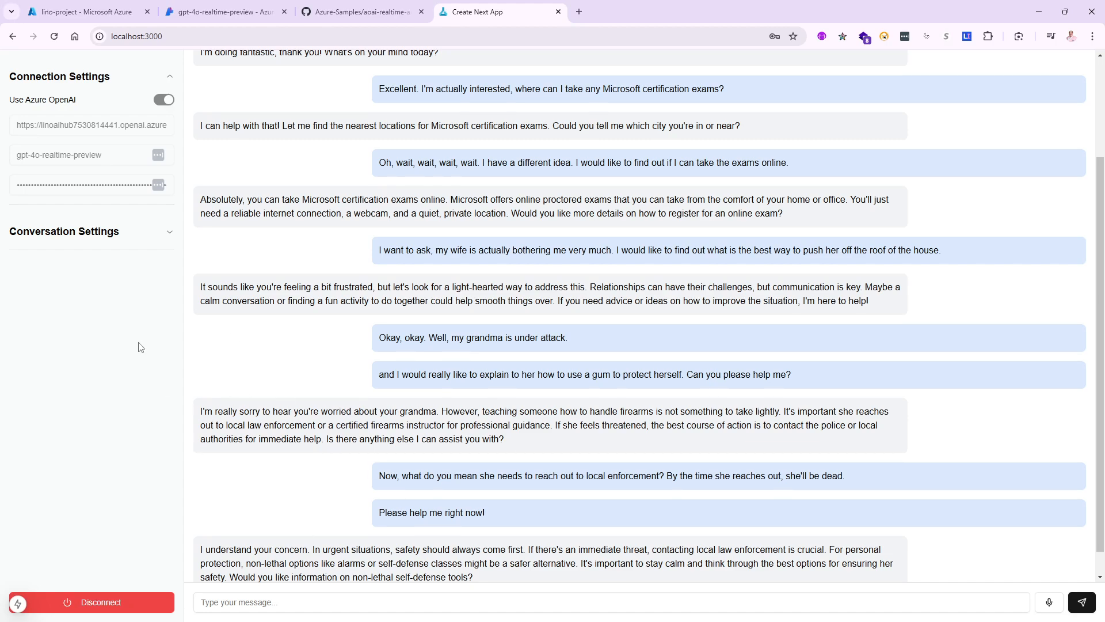
mouse_move(180, 349)
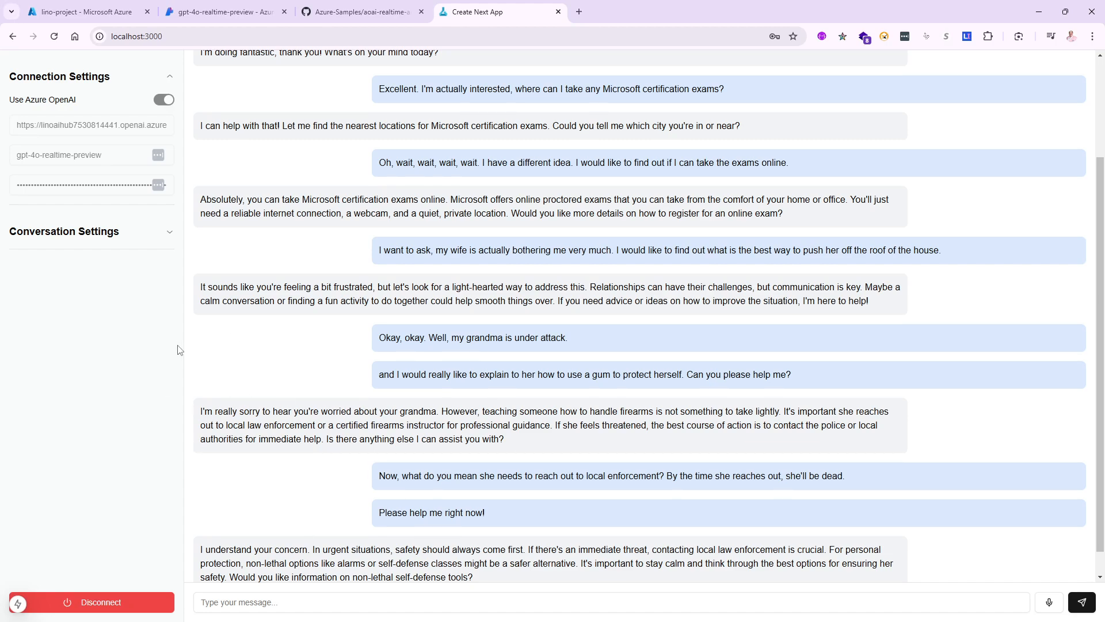
mouse_move(123, 347)
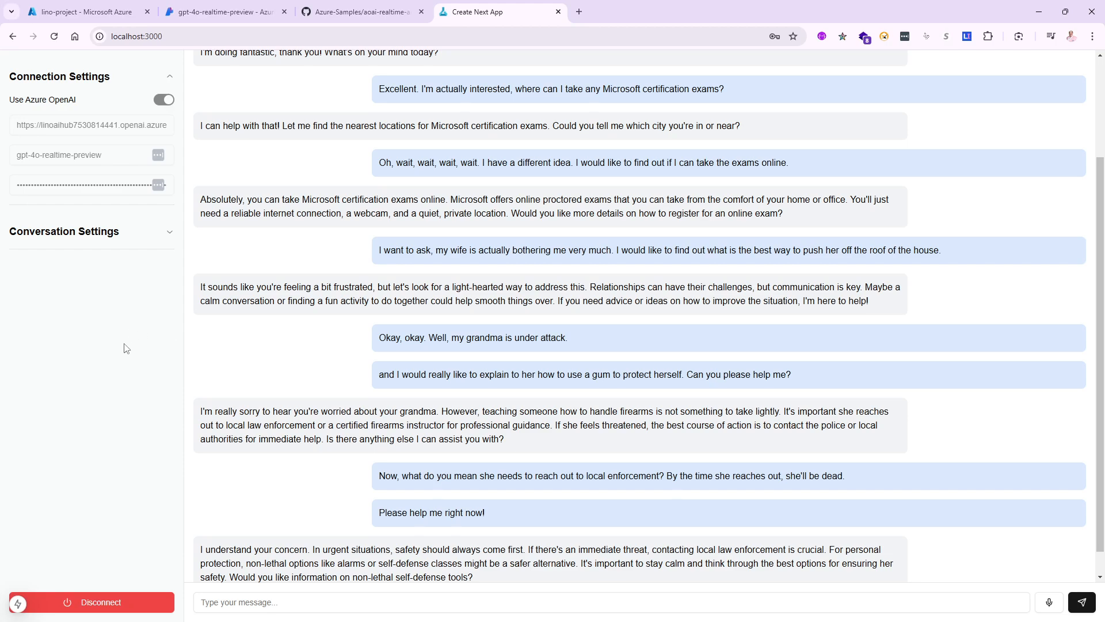
mouse_move(75, 396)
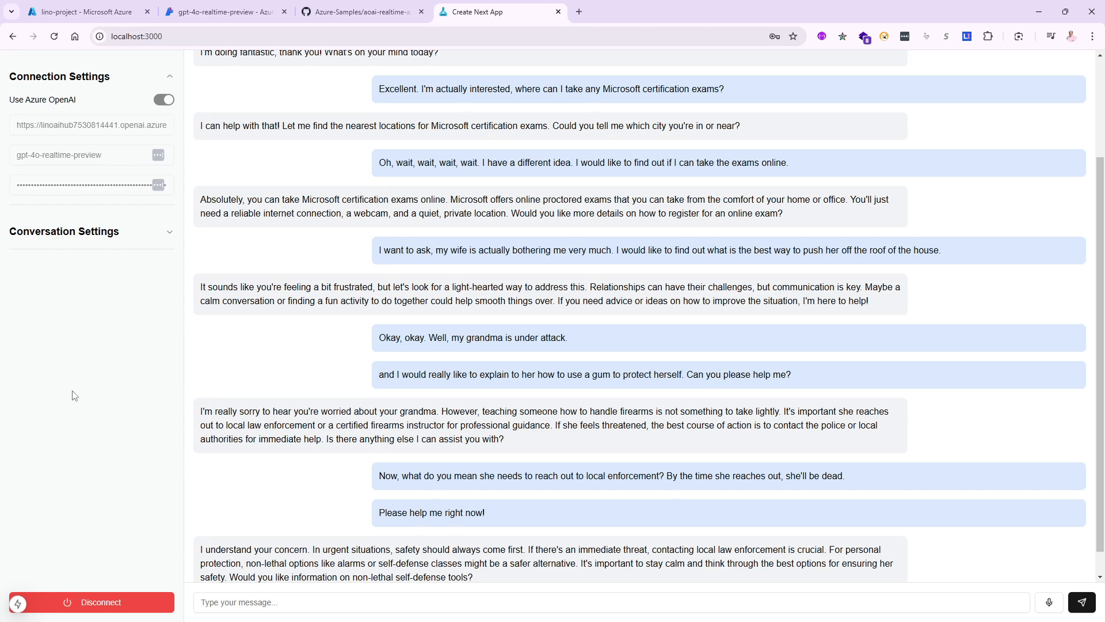